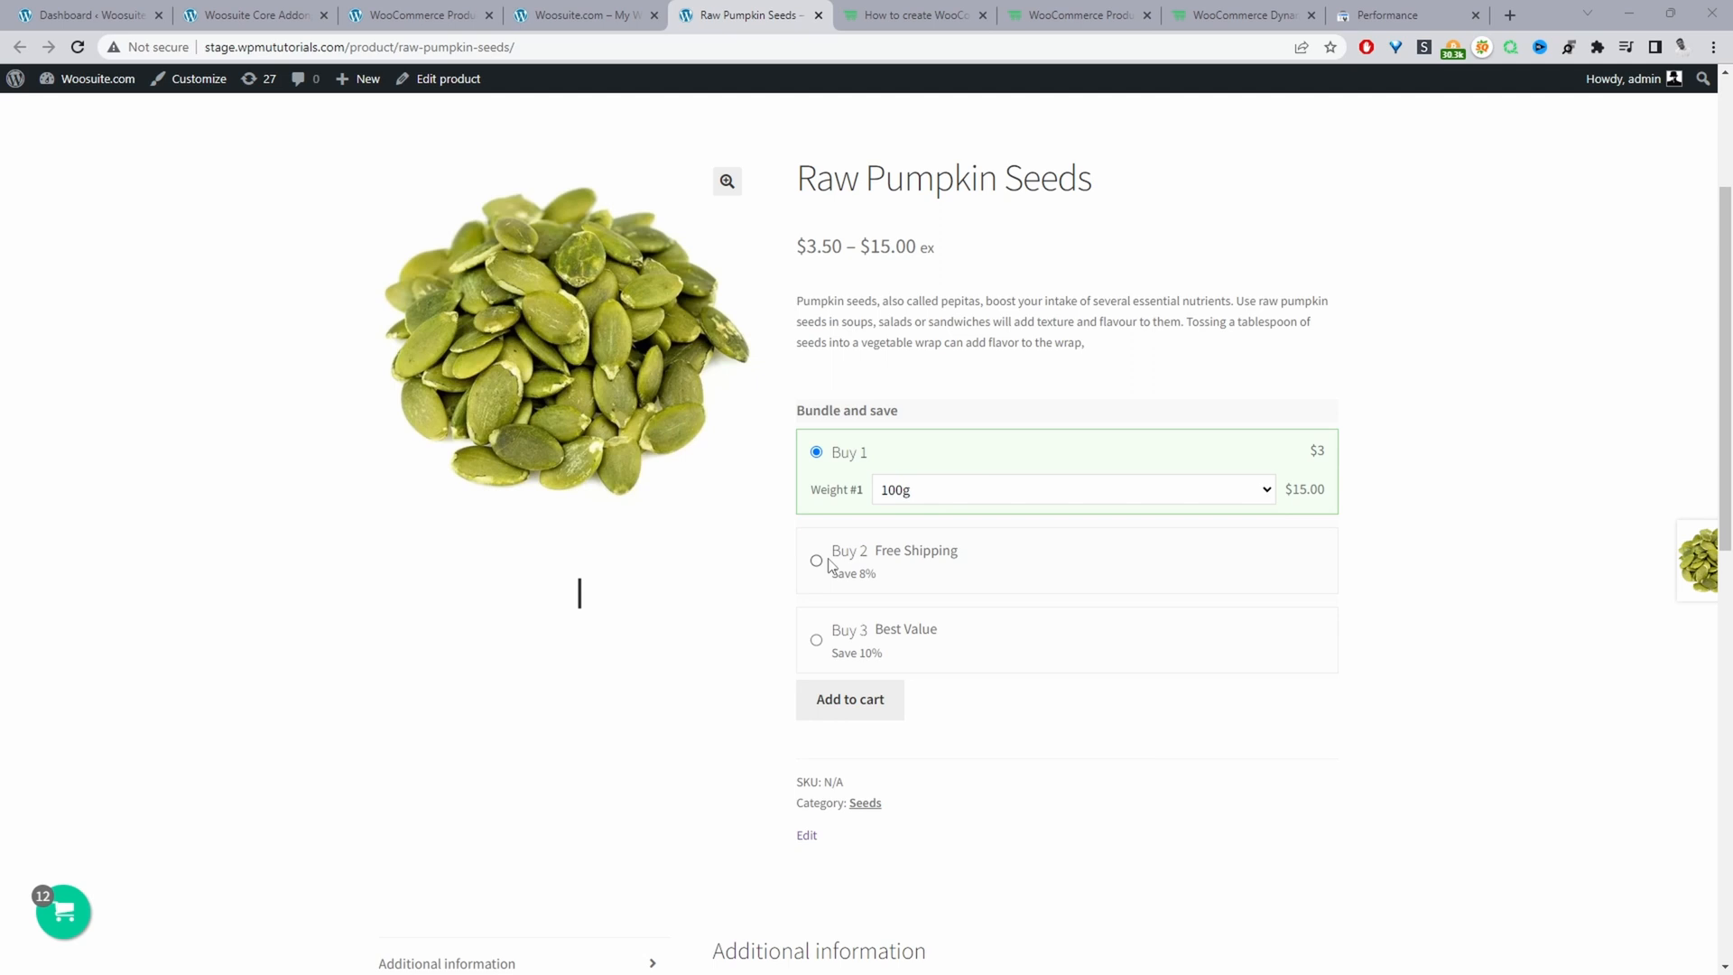
Try the Buy 2 bundle with 250g weights, then choose Buy 3 Best Value.
click(817, 560)
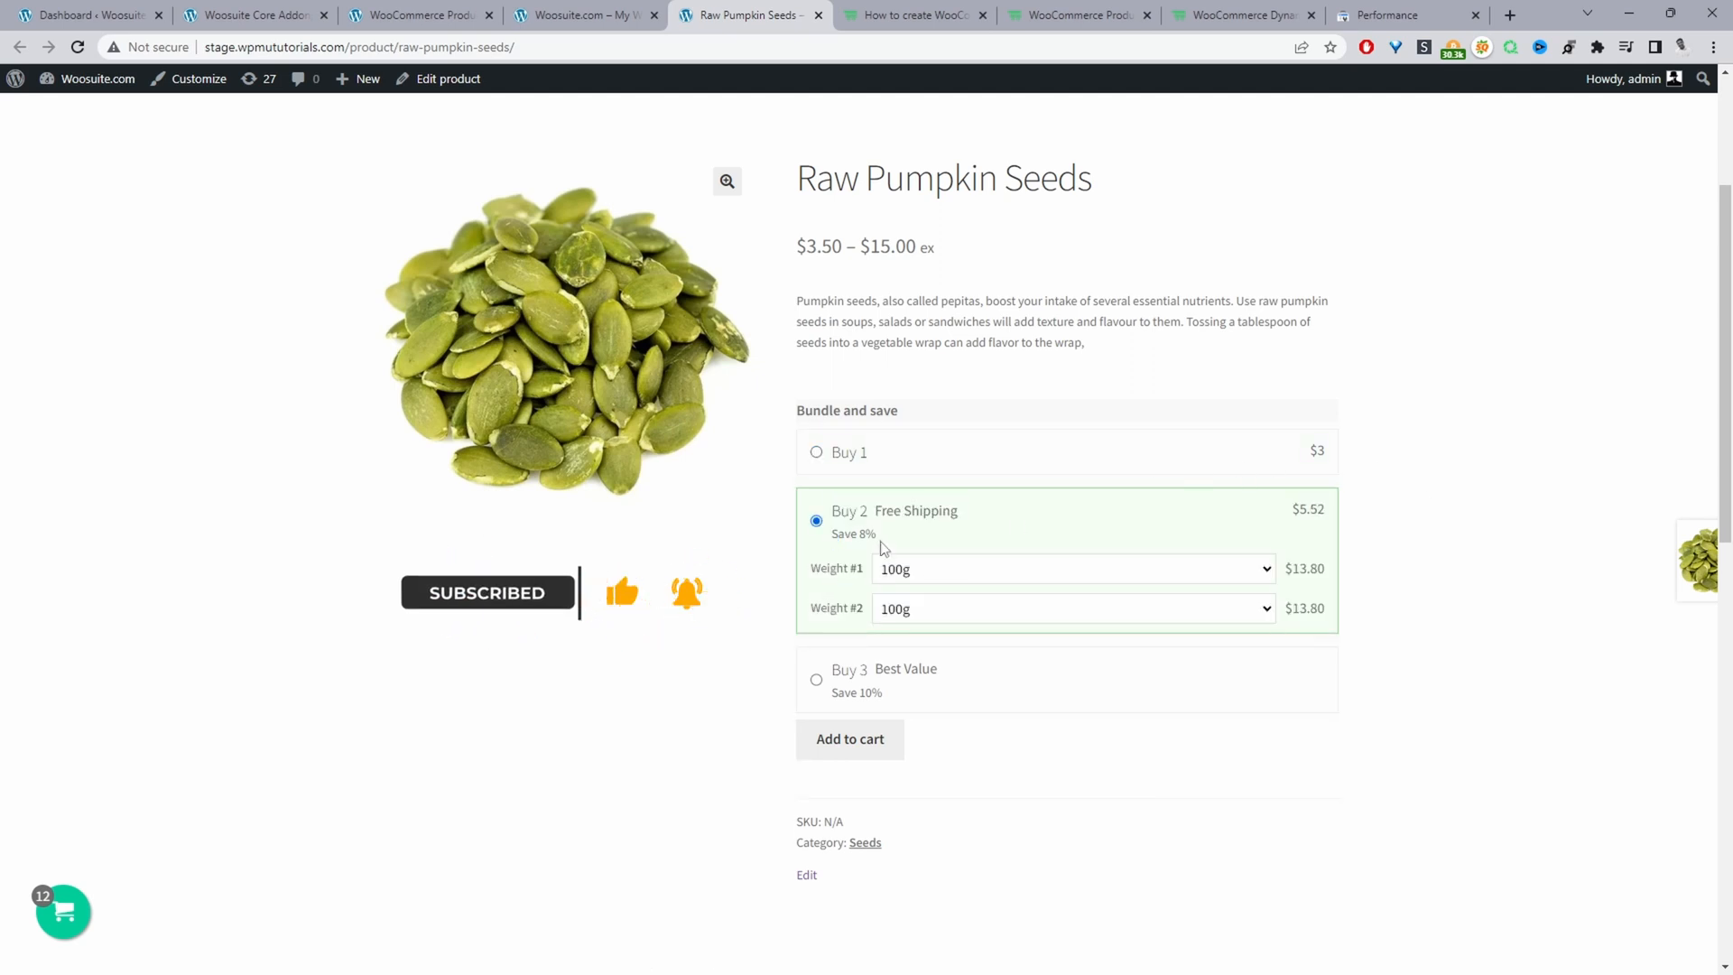
click(1069, 568)
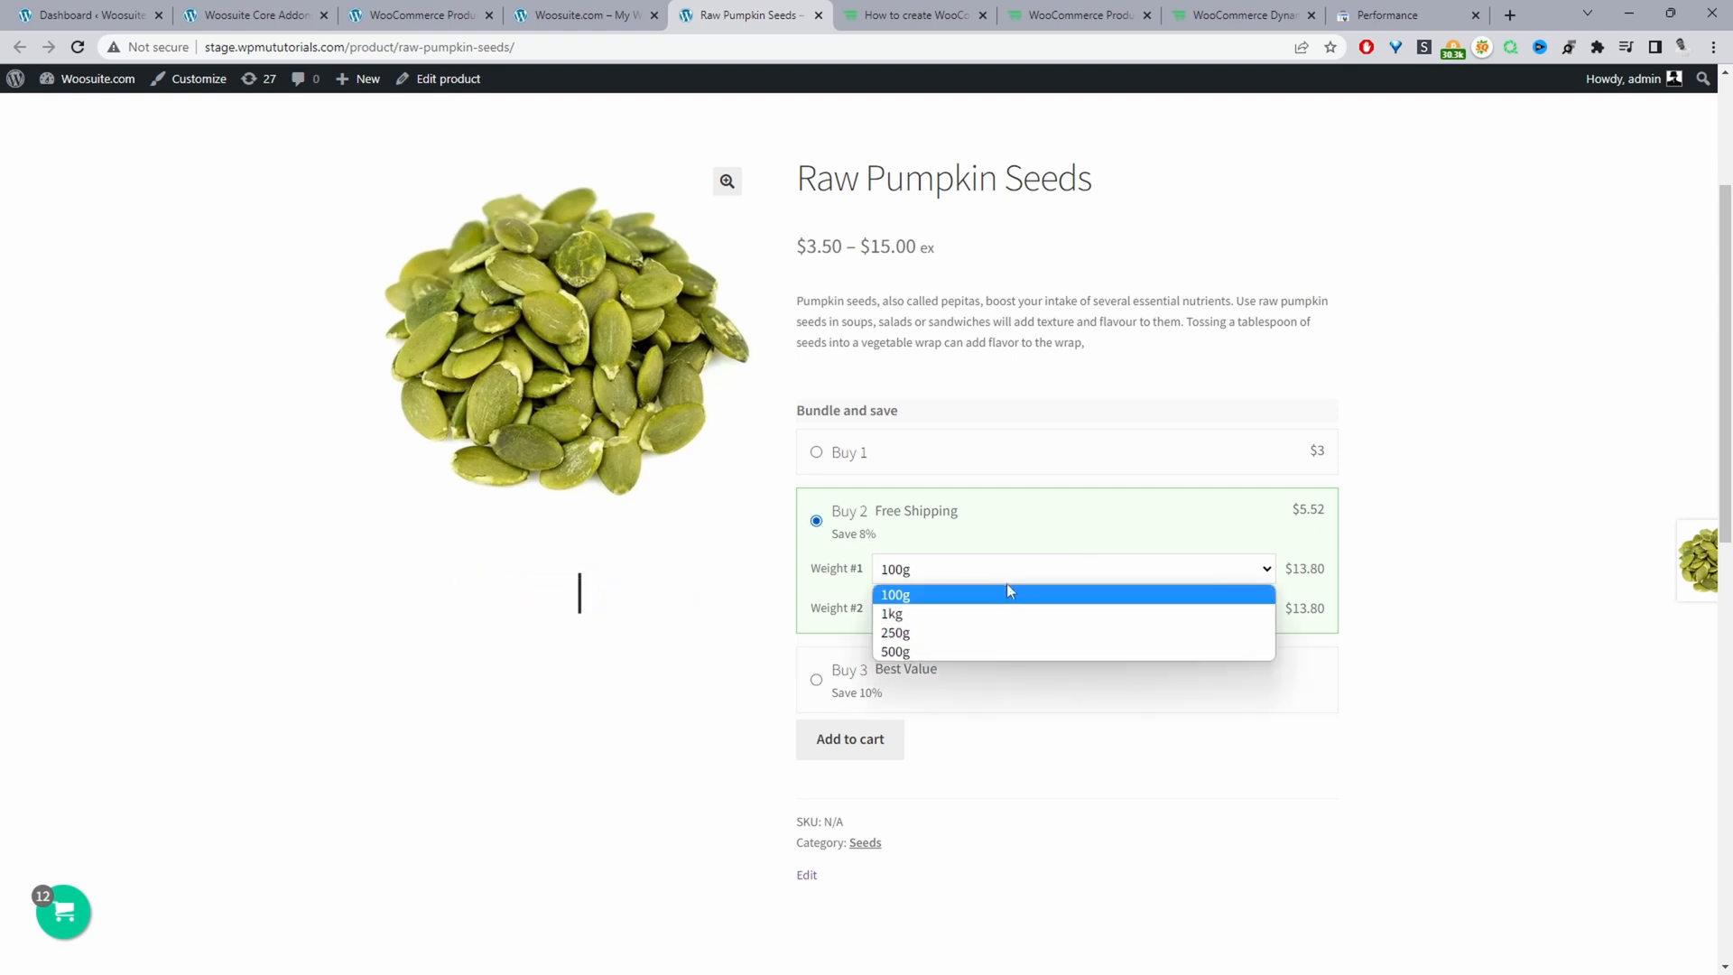
click(892, 632)
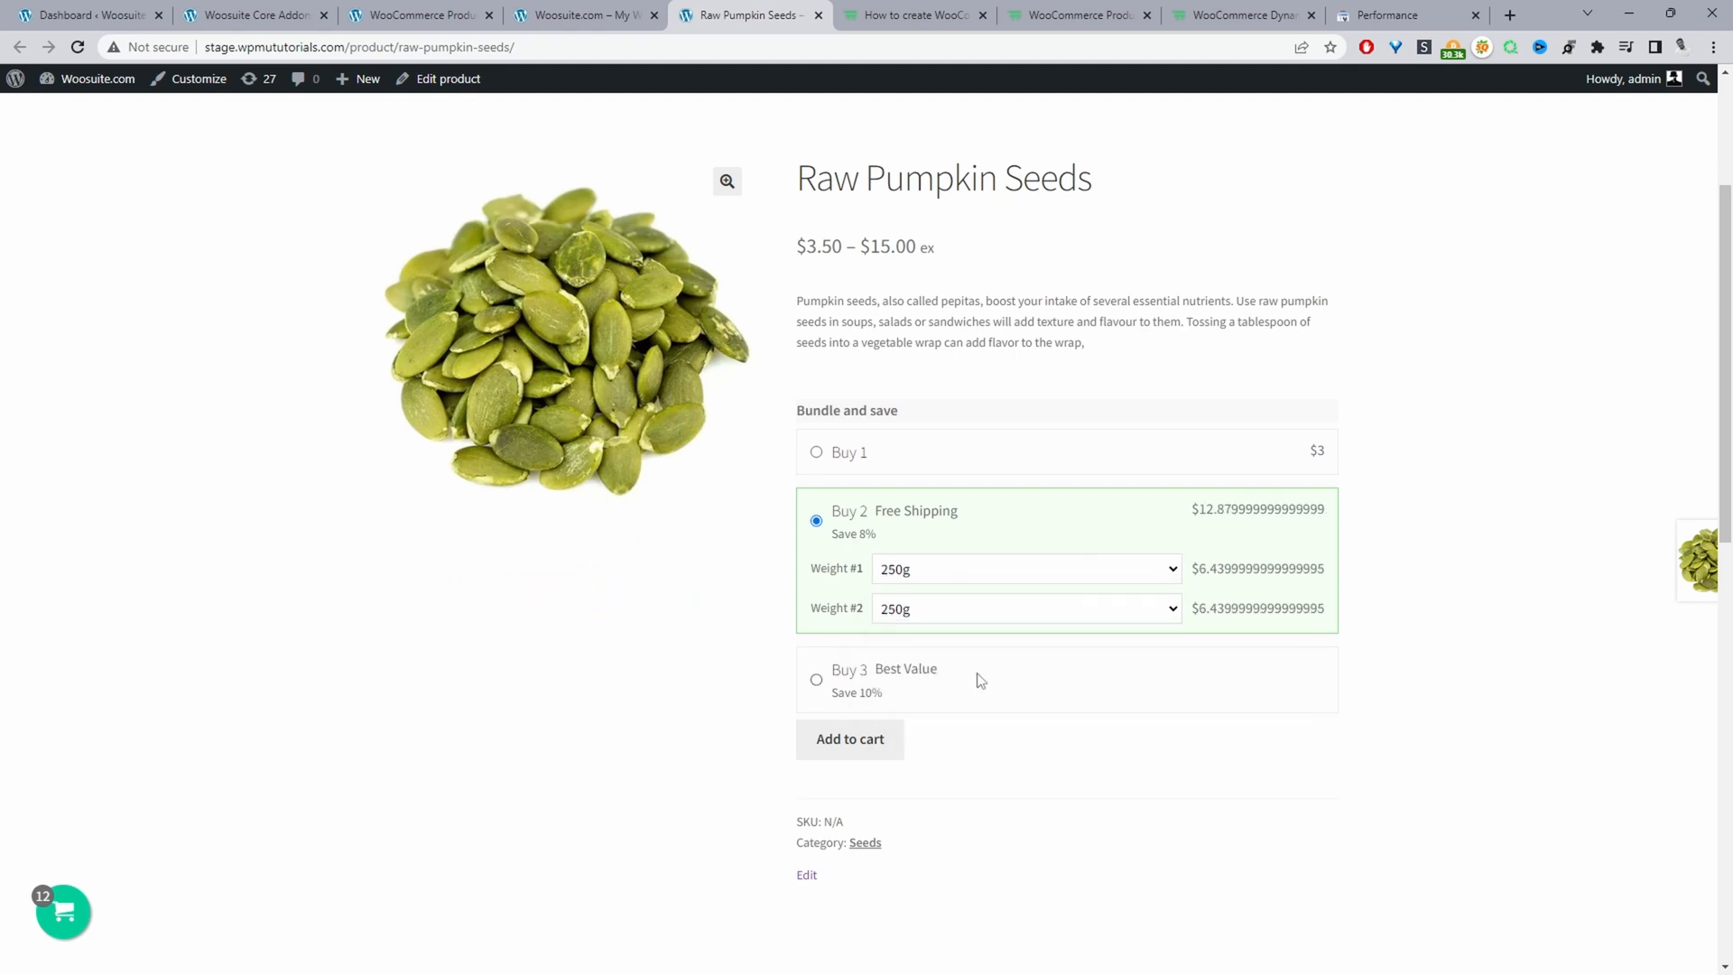
mouse_move(823, 689)
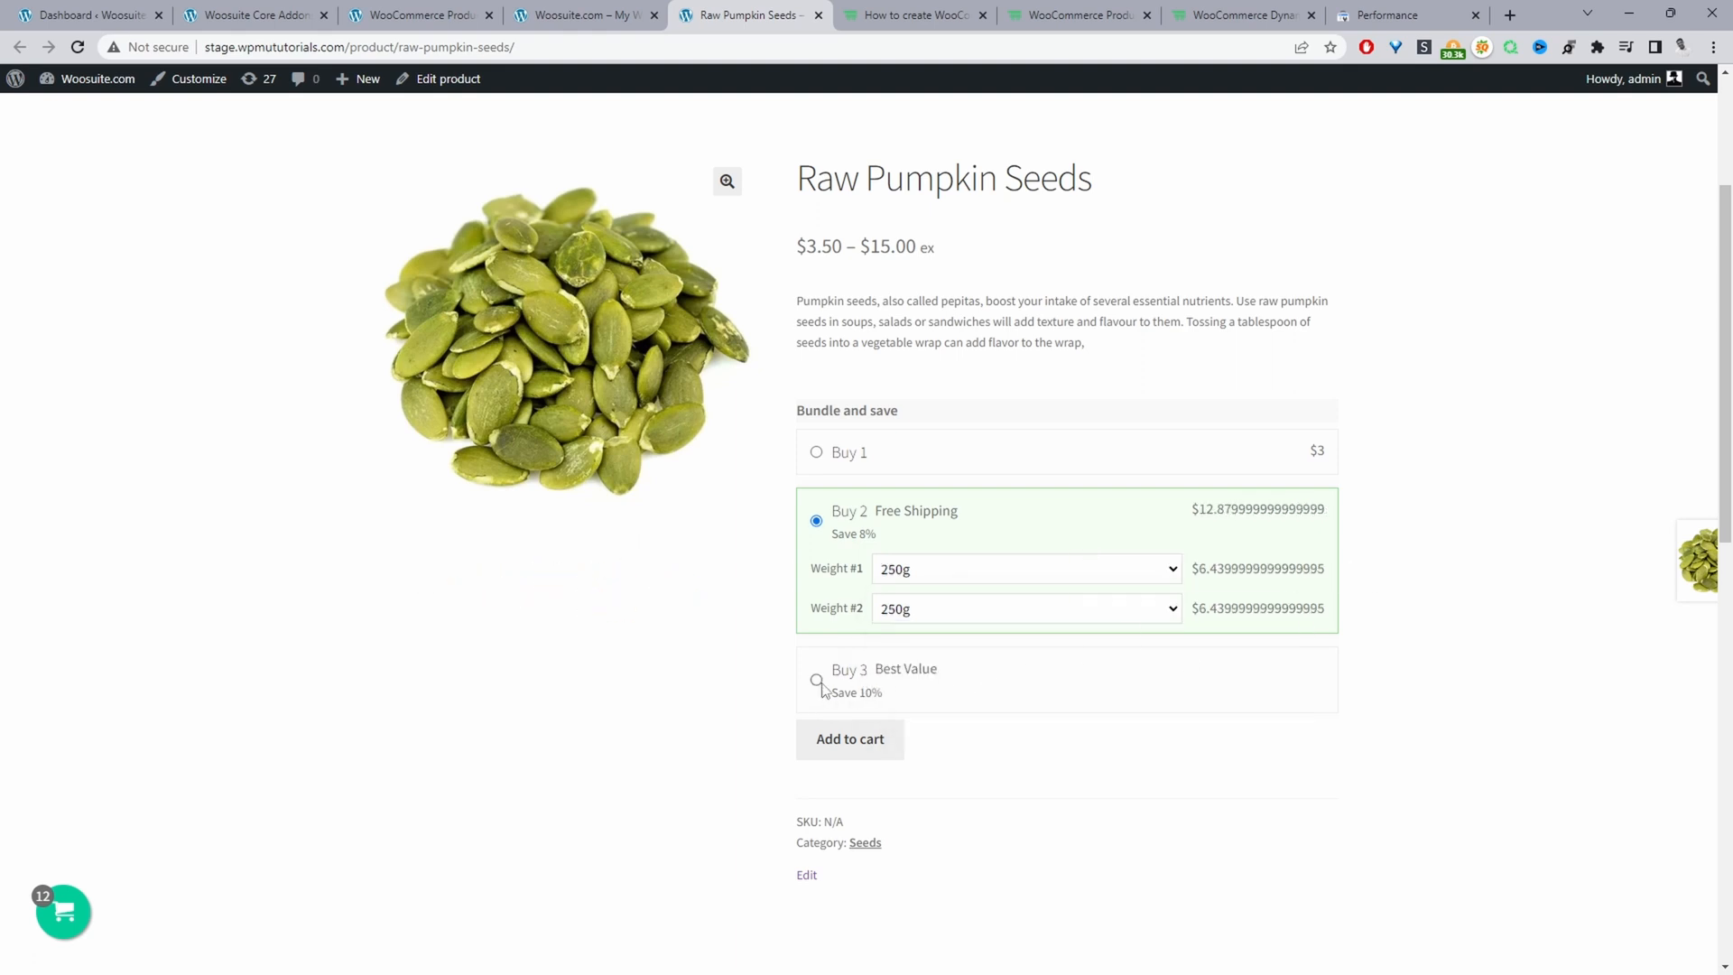
click(816, 683)
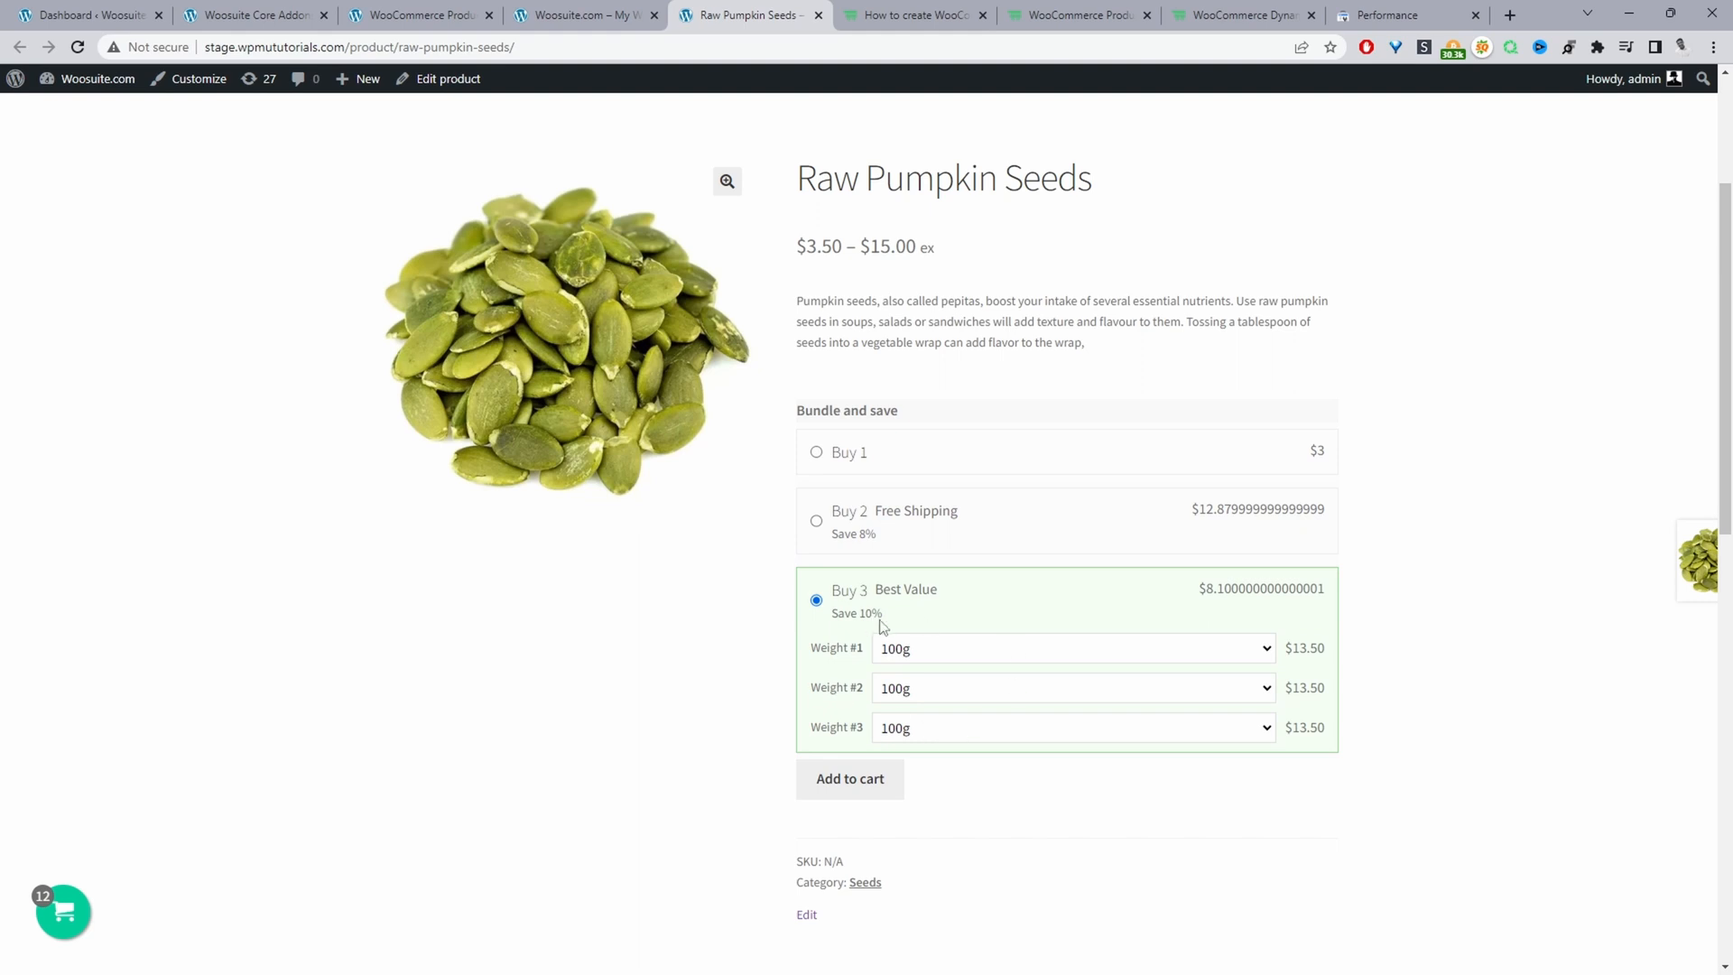
mouse_move(971, 651)
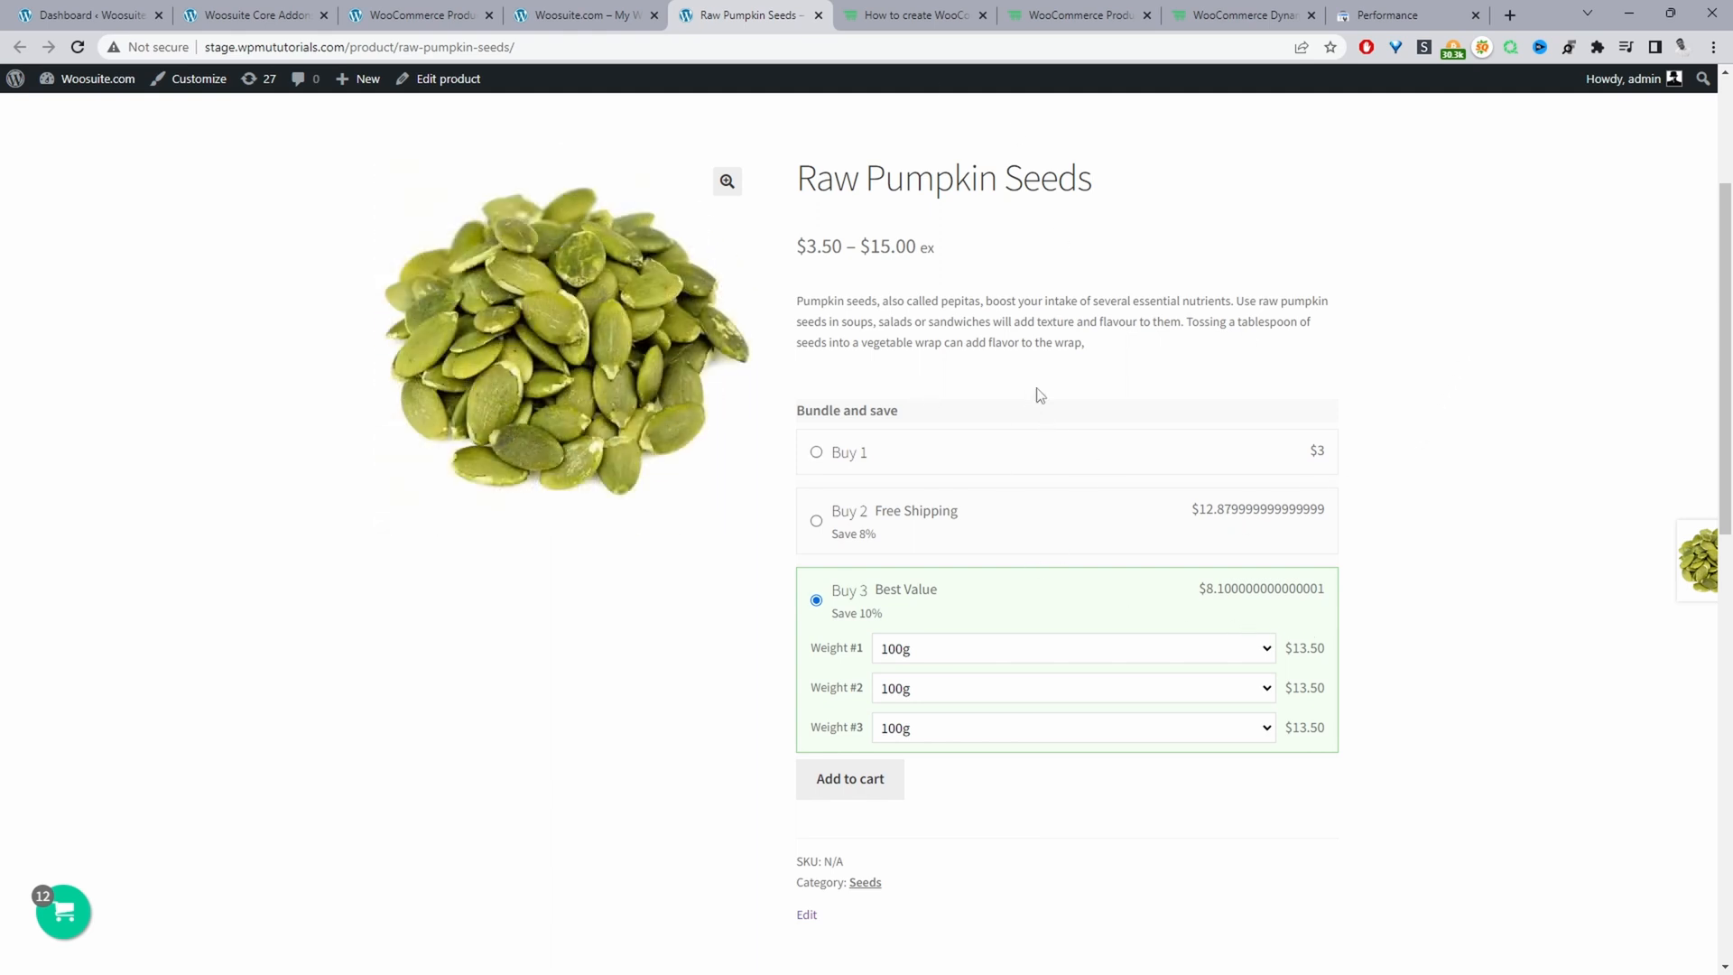
mouse_move(896, 50)
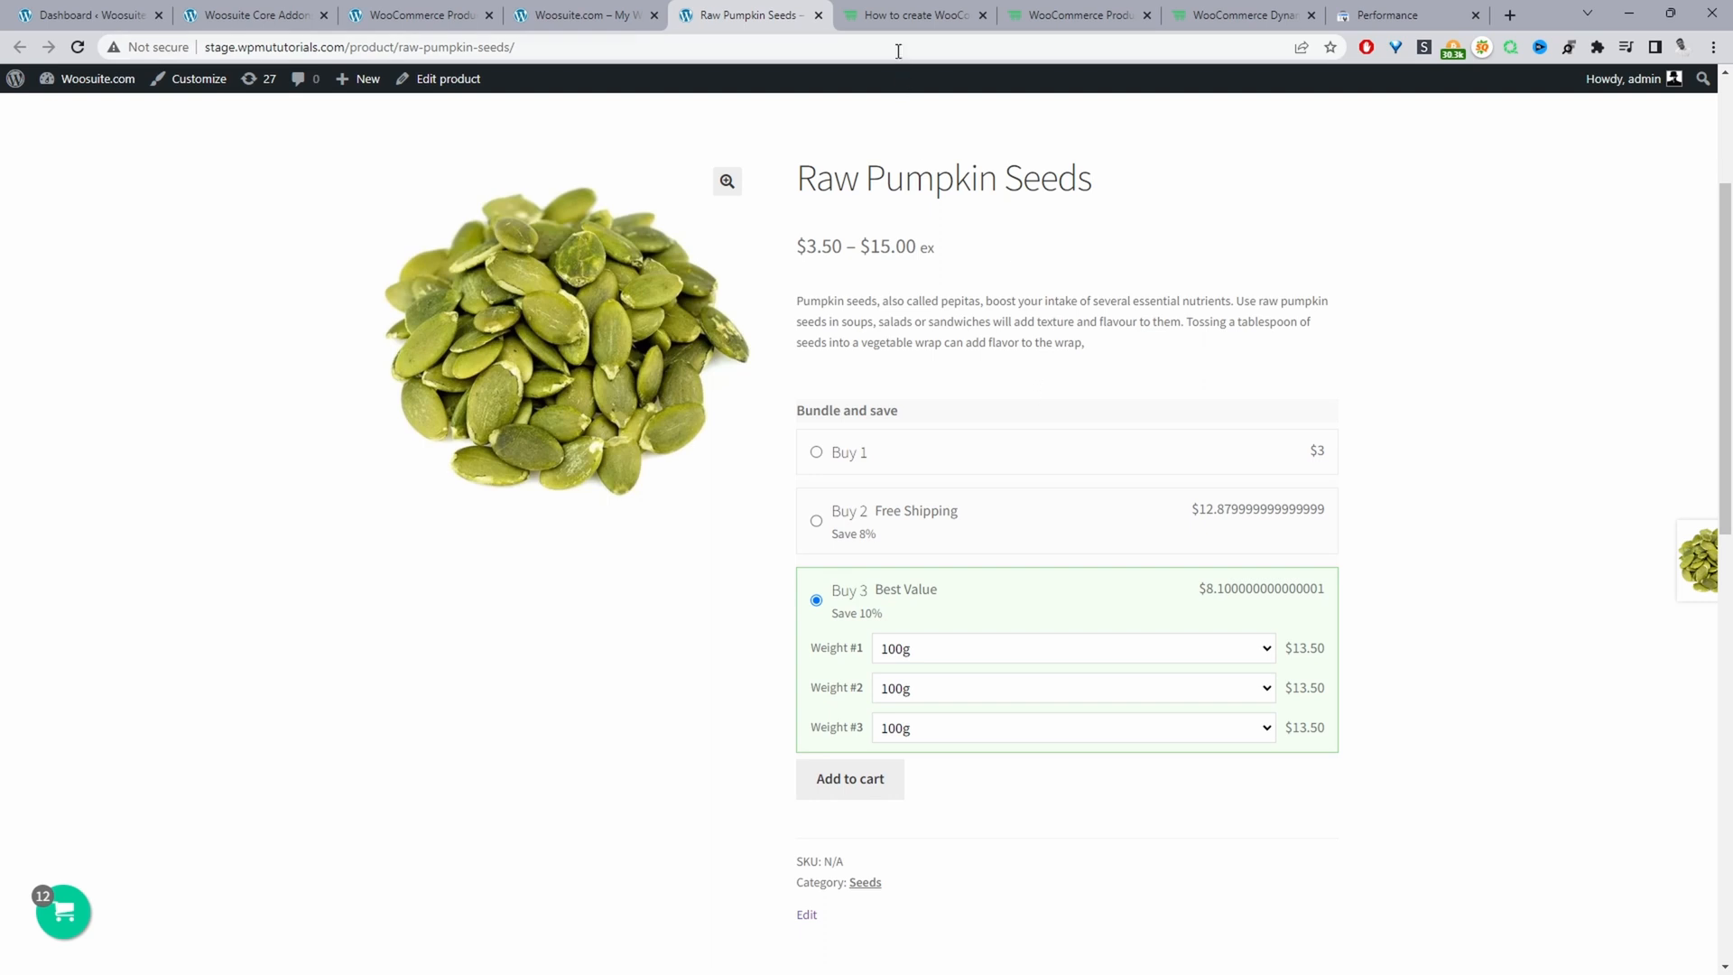
Switch to the Woosuite quantity-based pricing tutorial to view its bulk discount example.
click(906, 14)
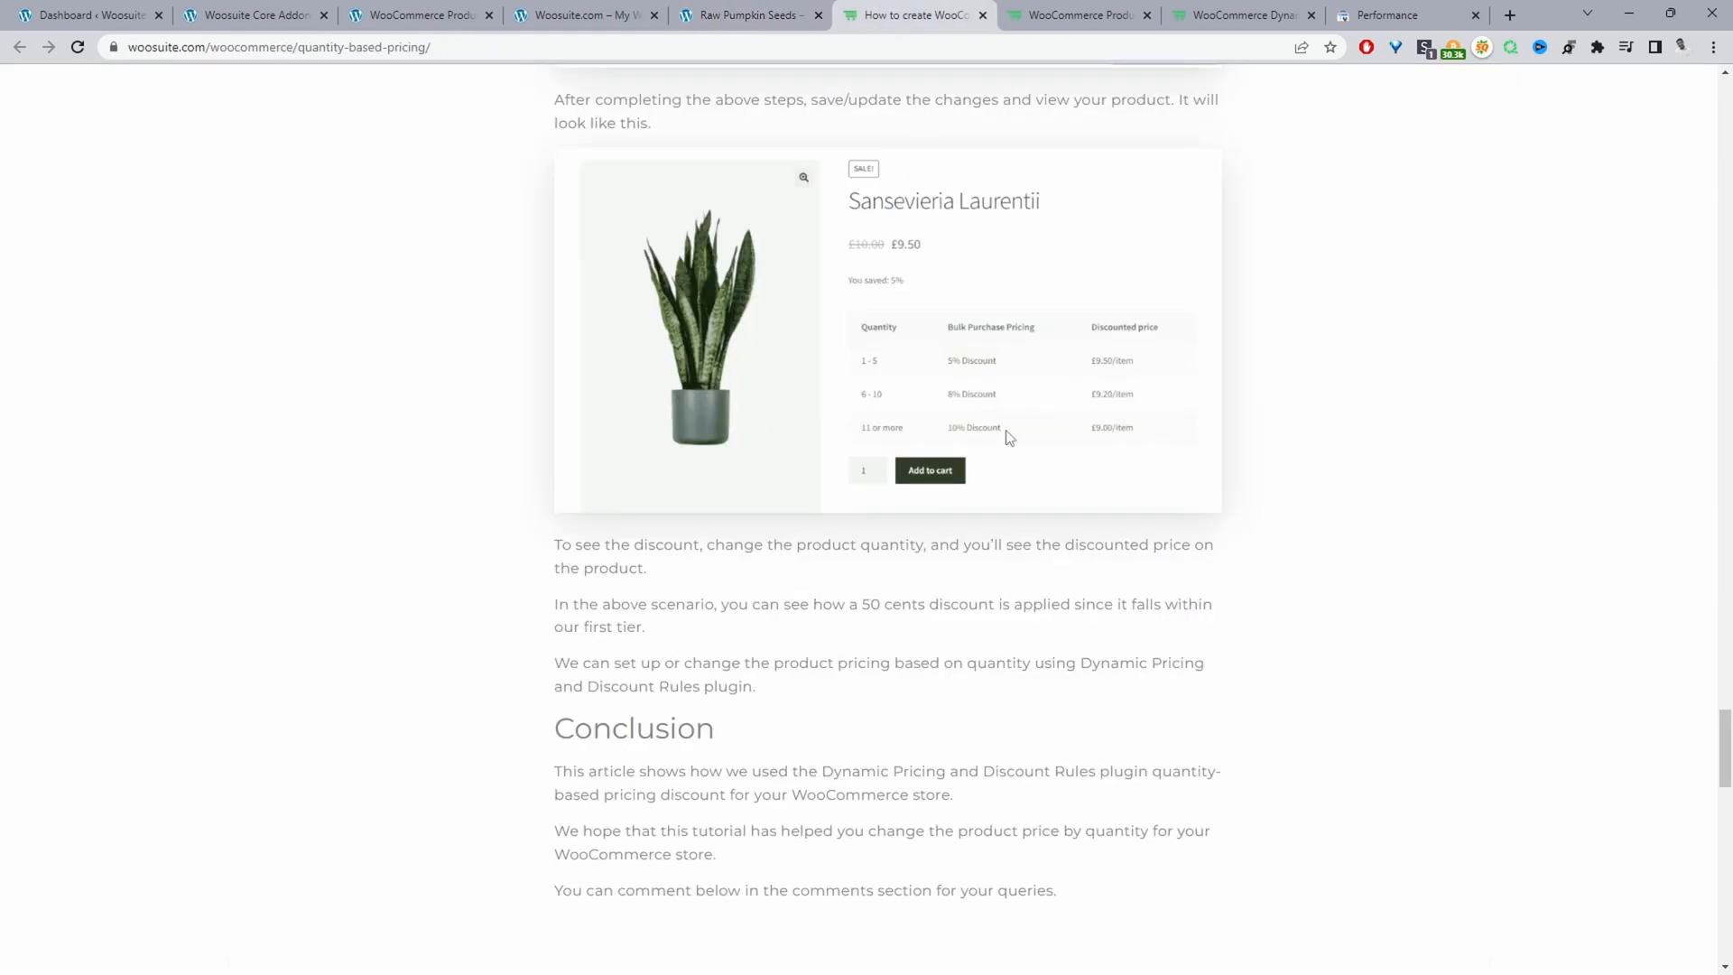
mouse_move(998, 371)
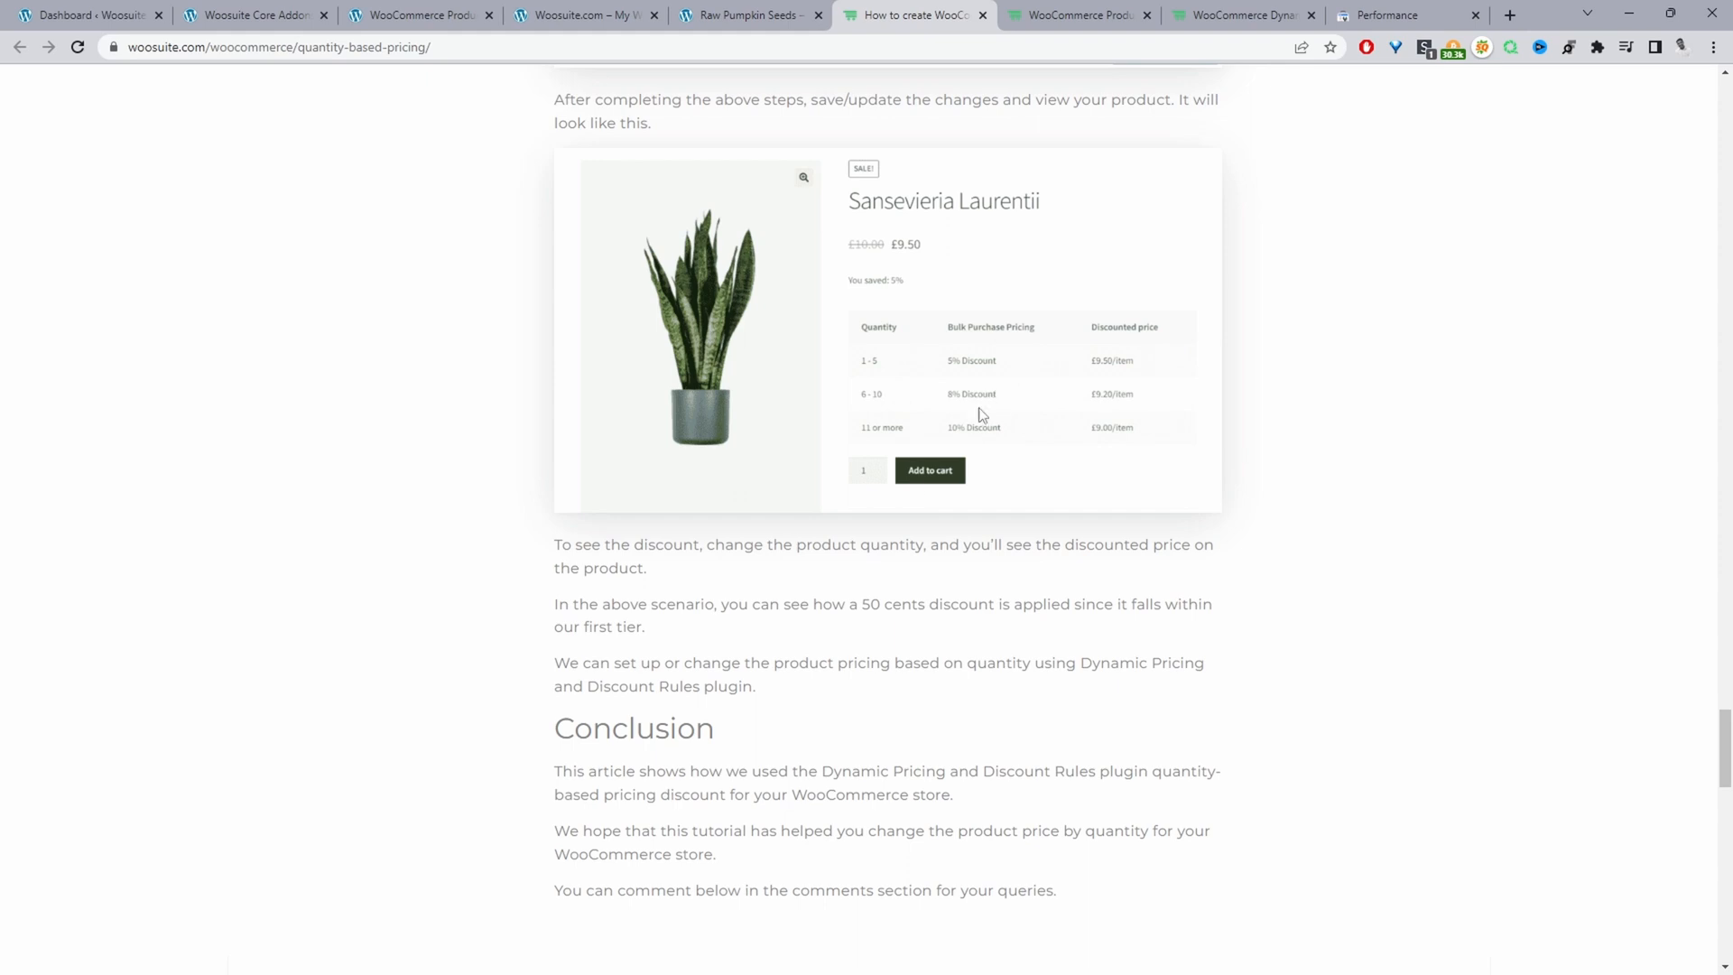
mouse_move(878, 483)
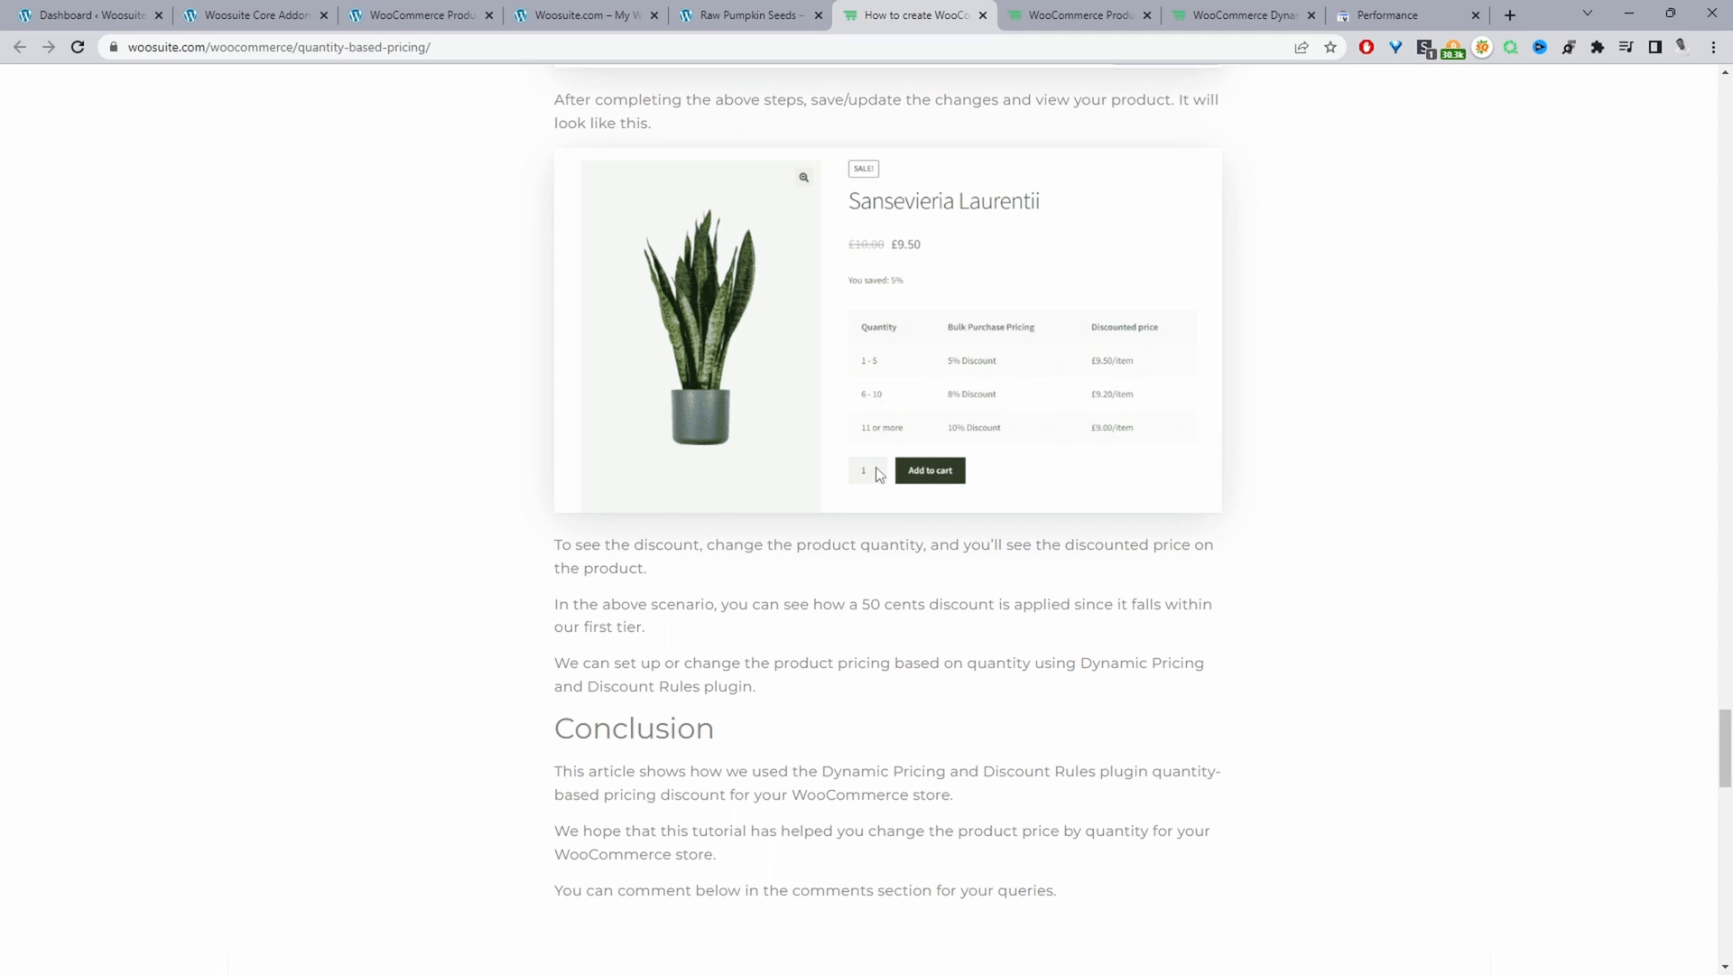
mouse_move(975, 478)
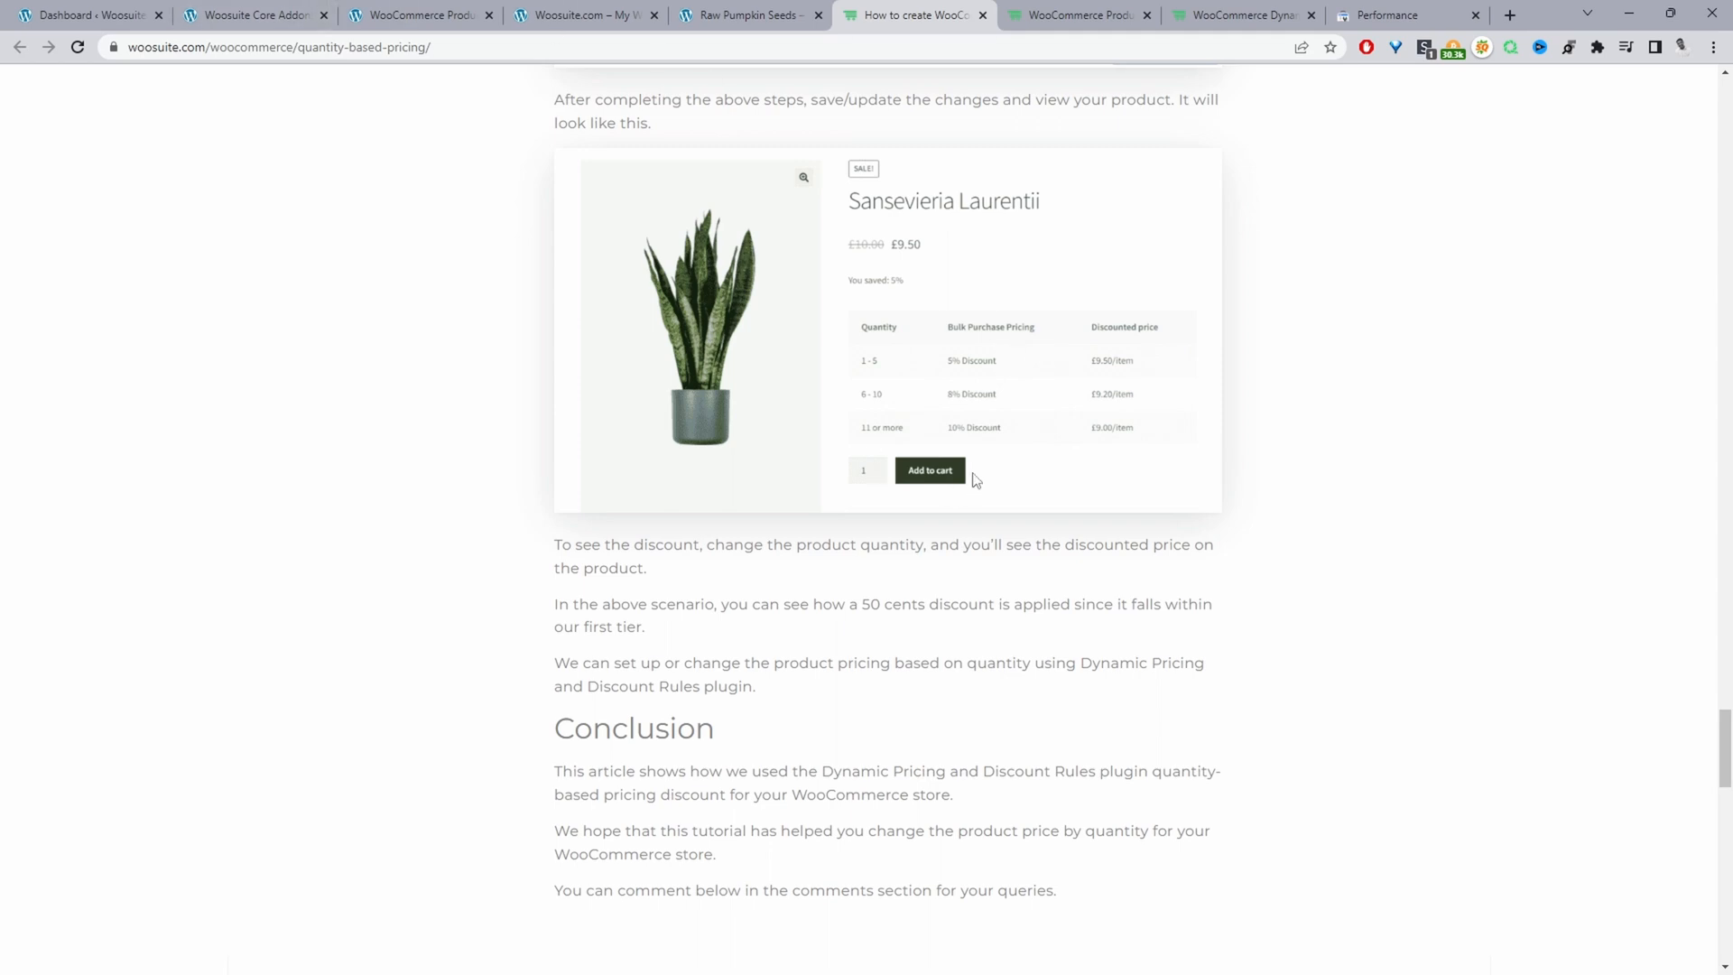
mouse_move(1111, 461)
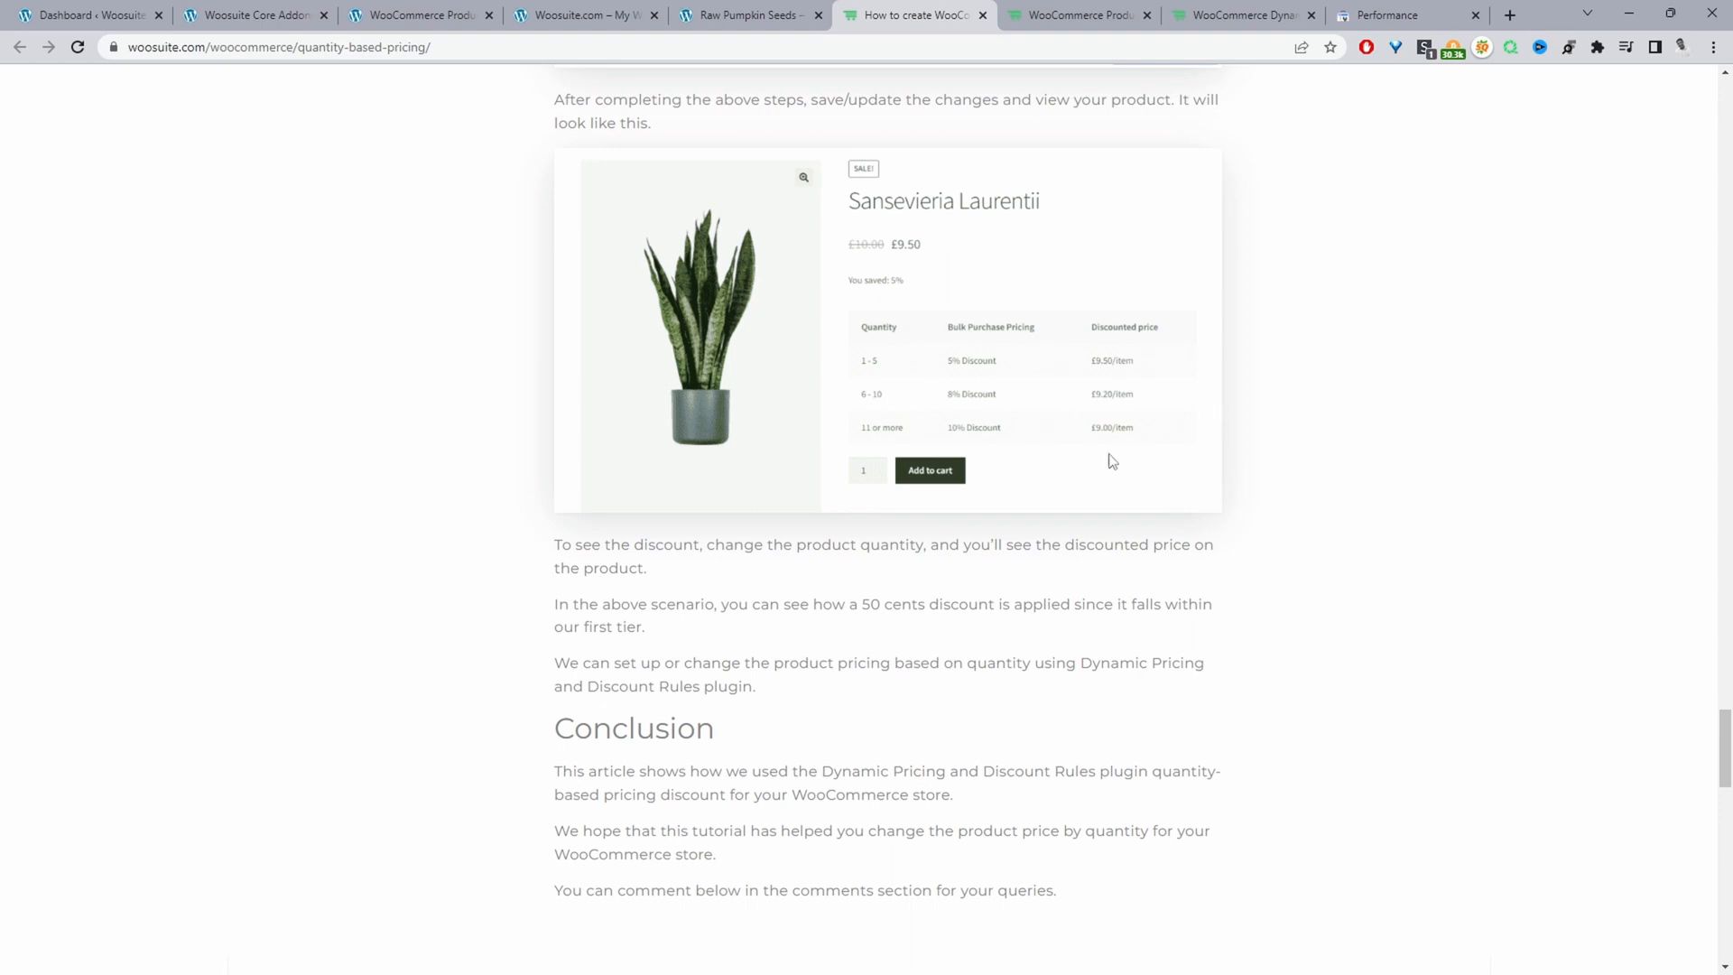
mouse_move(1171, 564)
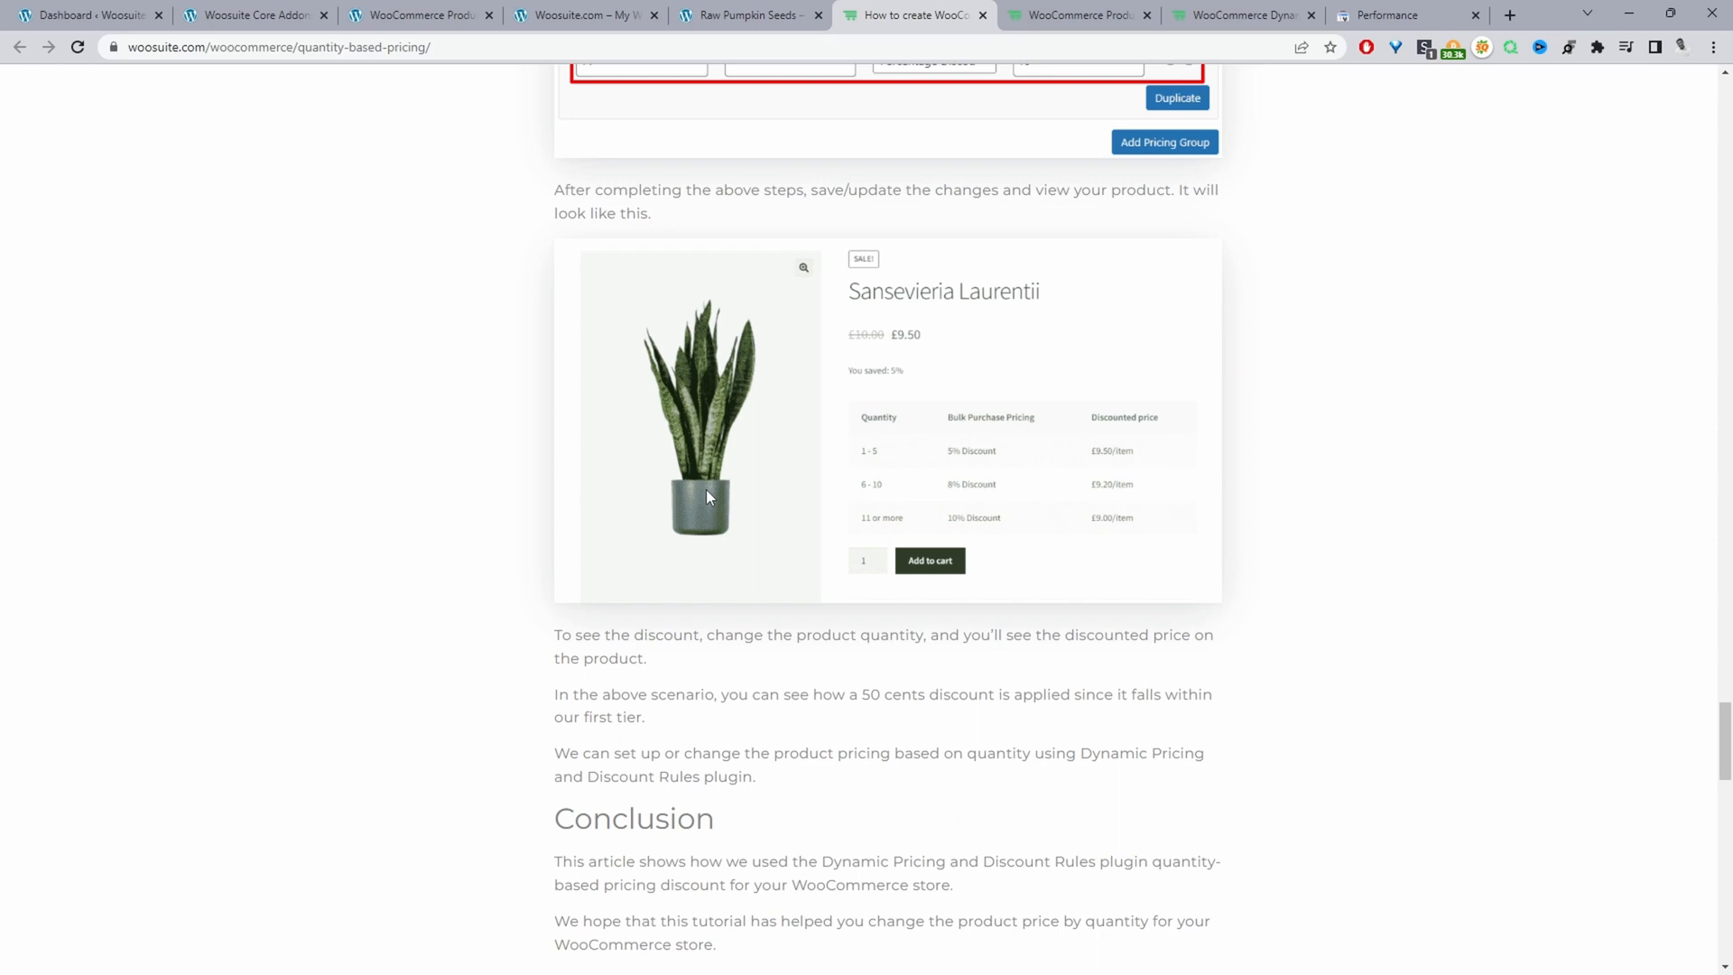
mouse_move(824, 458)
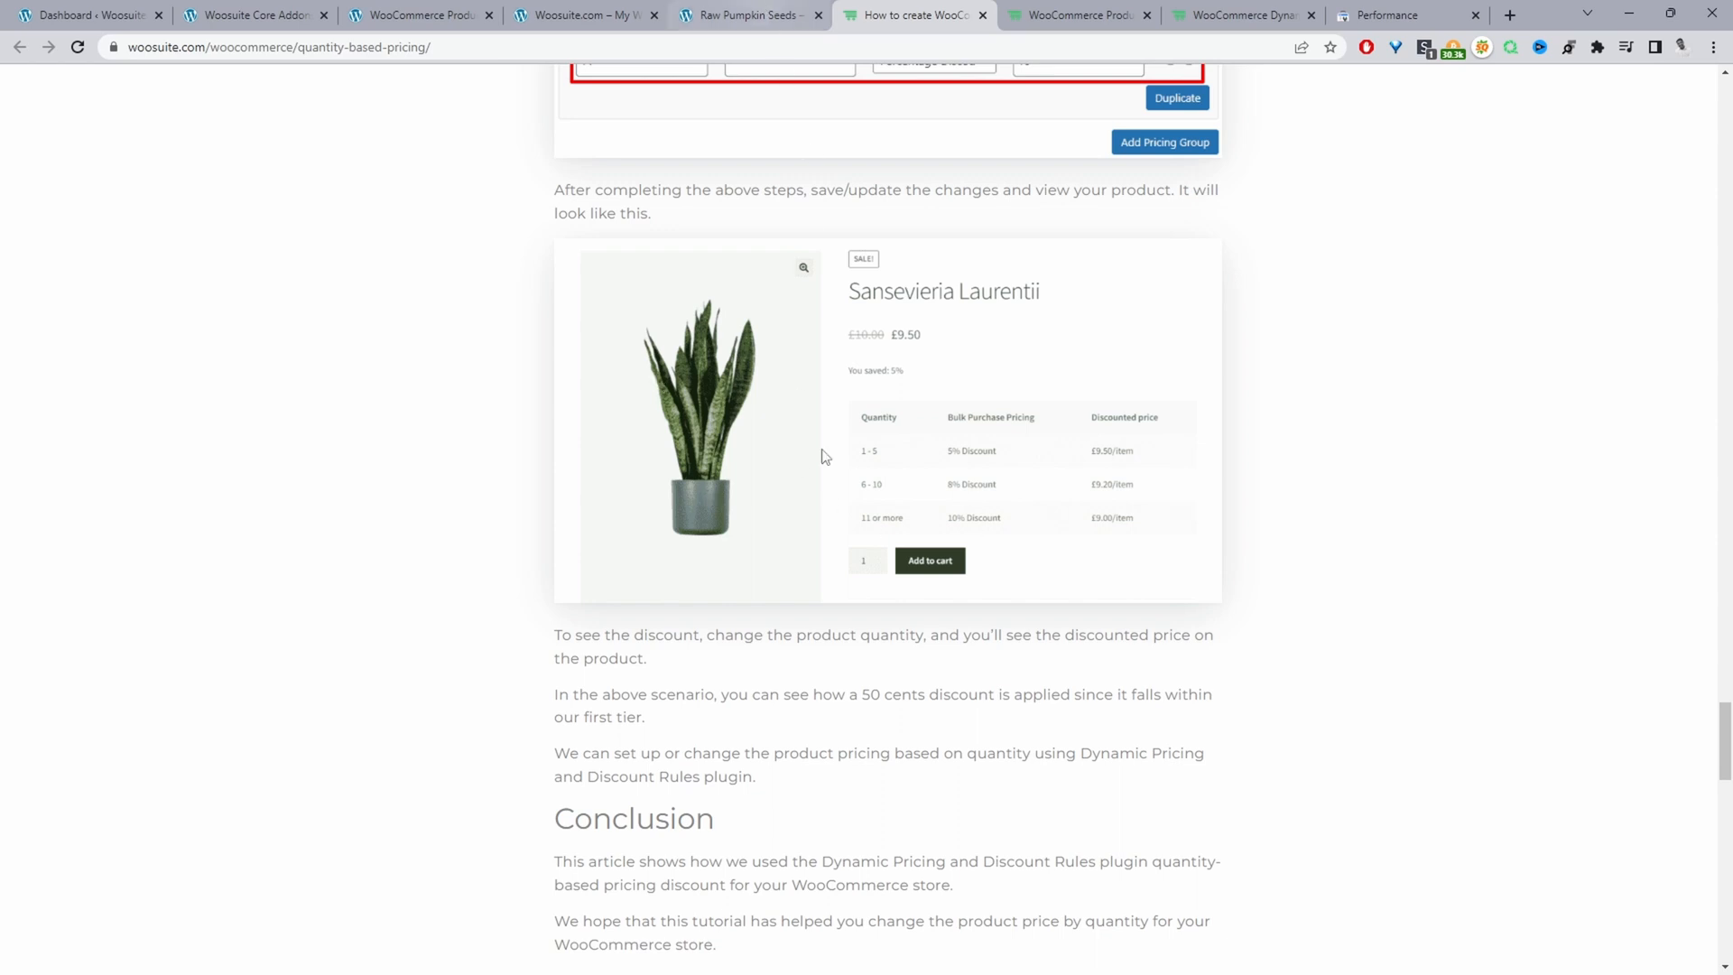
Return to the Raw Pumpkin Seeds product page with its Buy 1/2/3 bundle options.
click(746, 14)
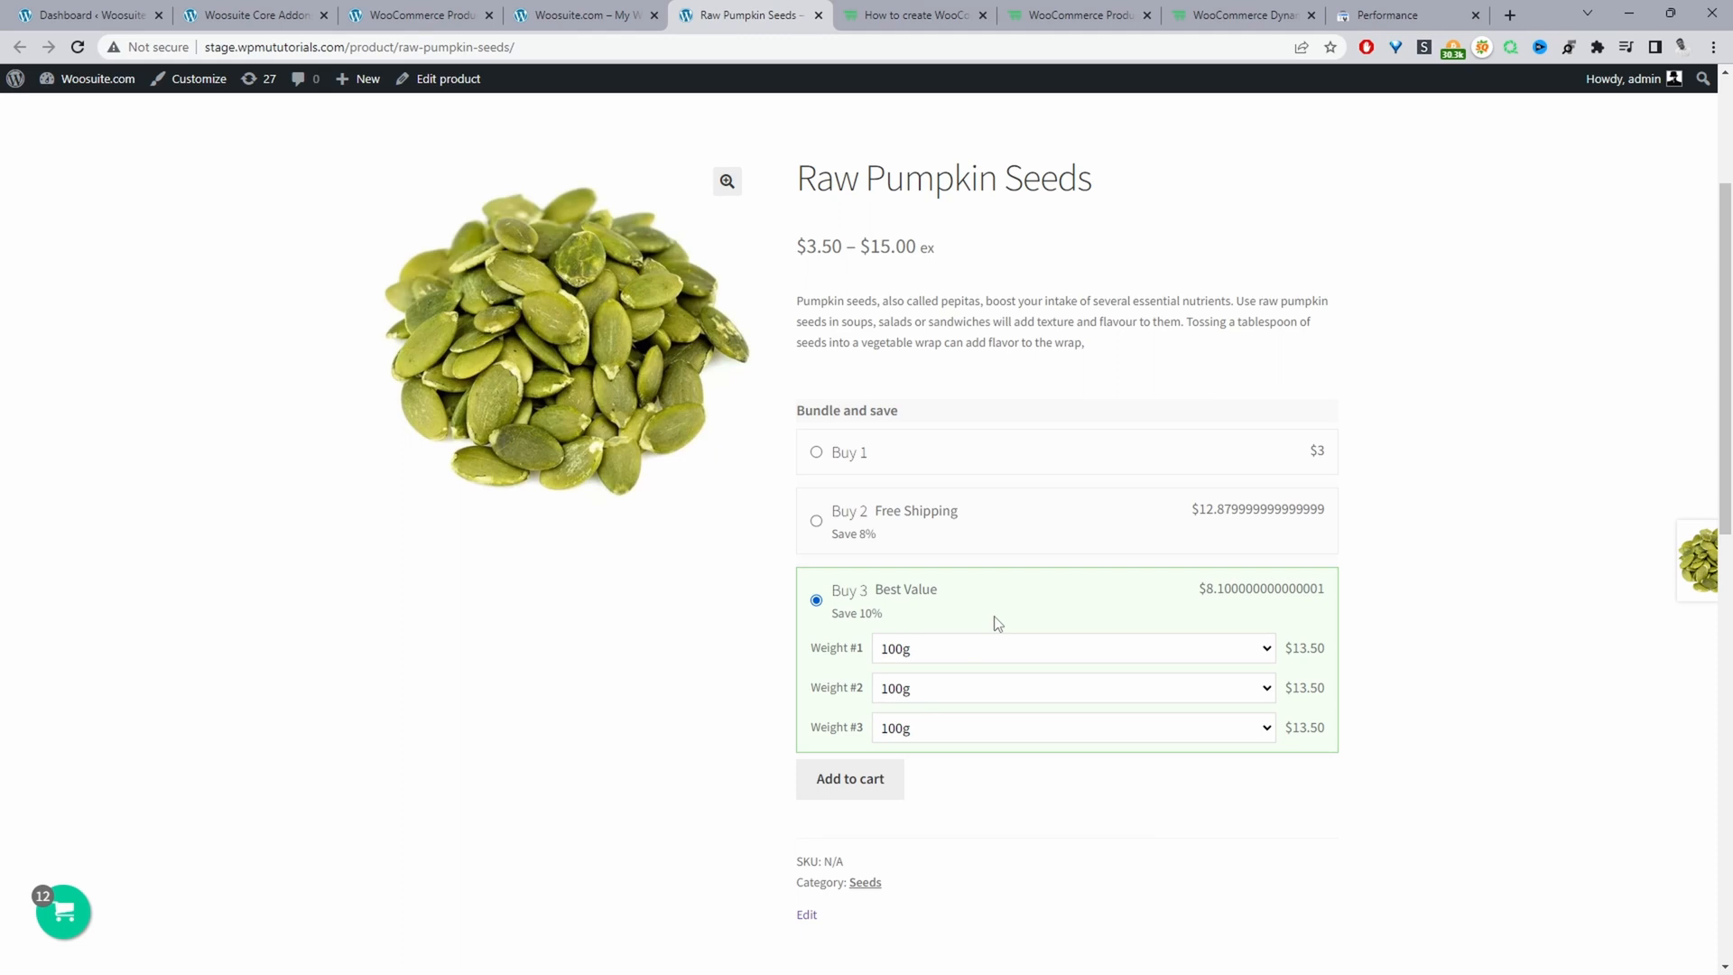
mouse_move(1040, 595)
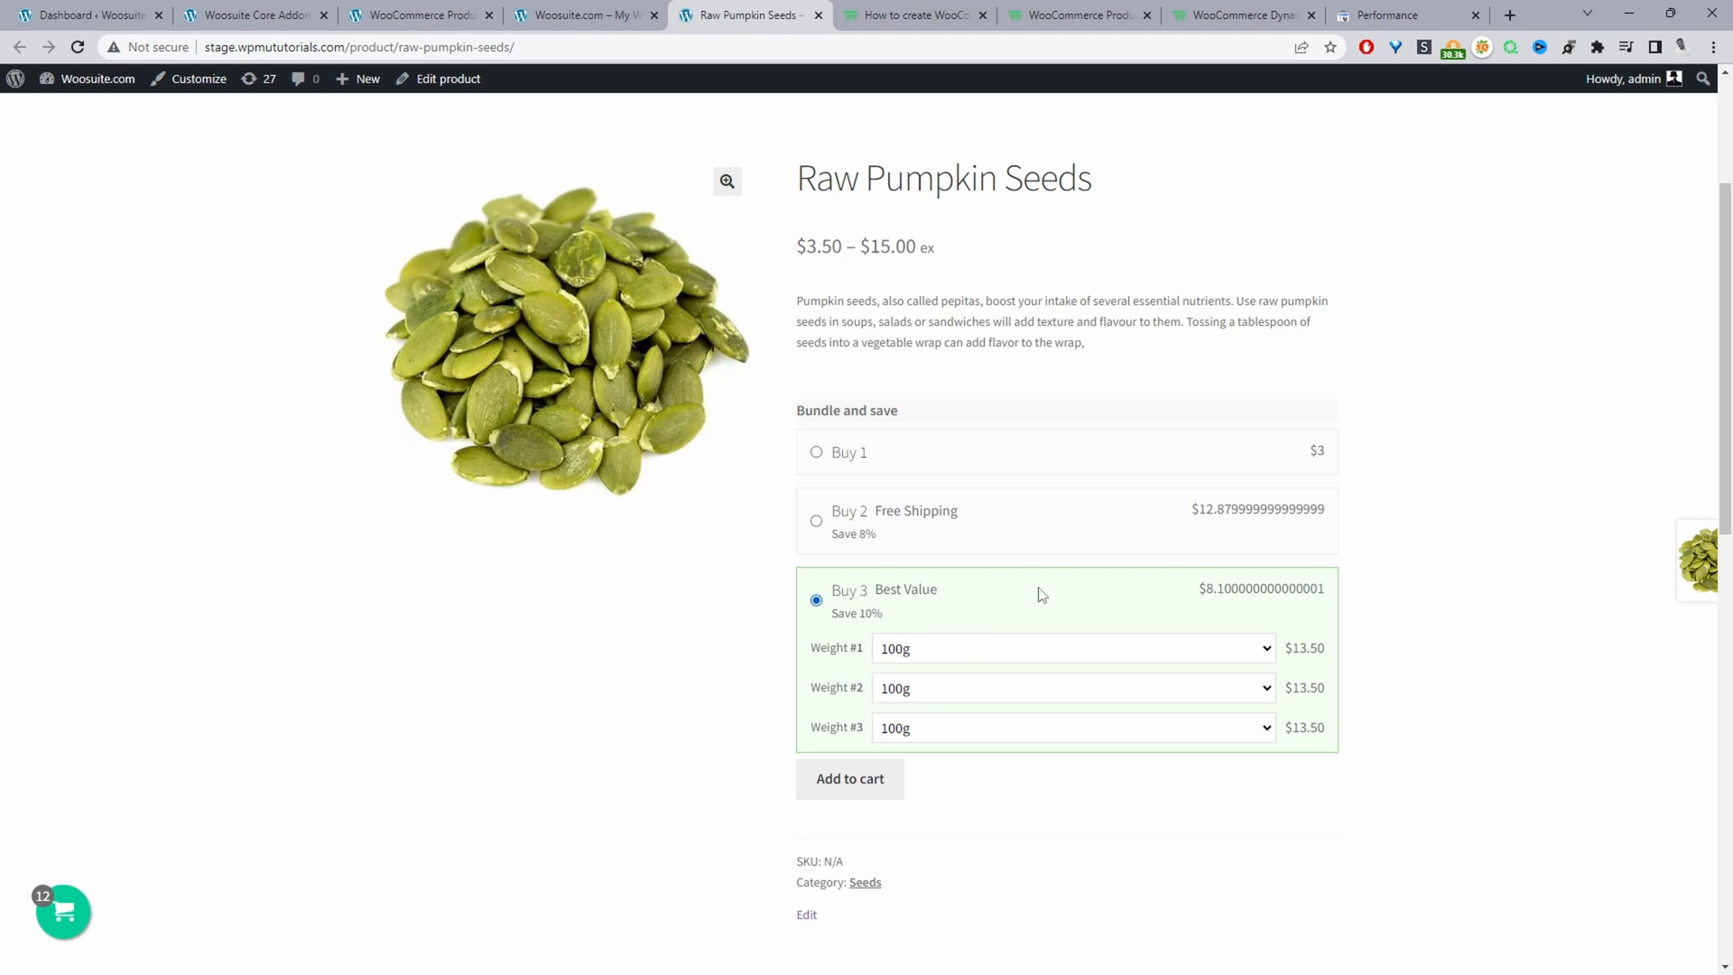
mouse_move(921, 537)
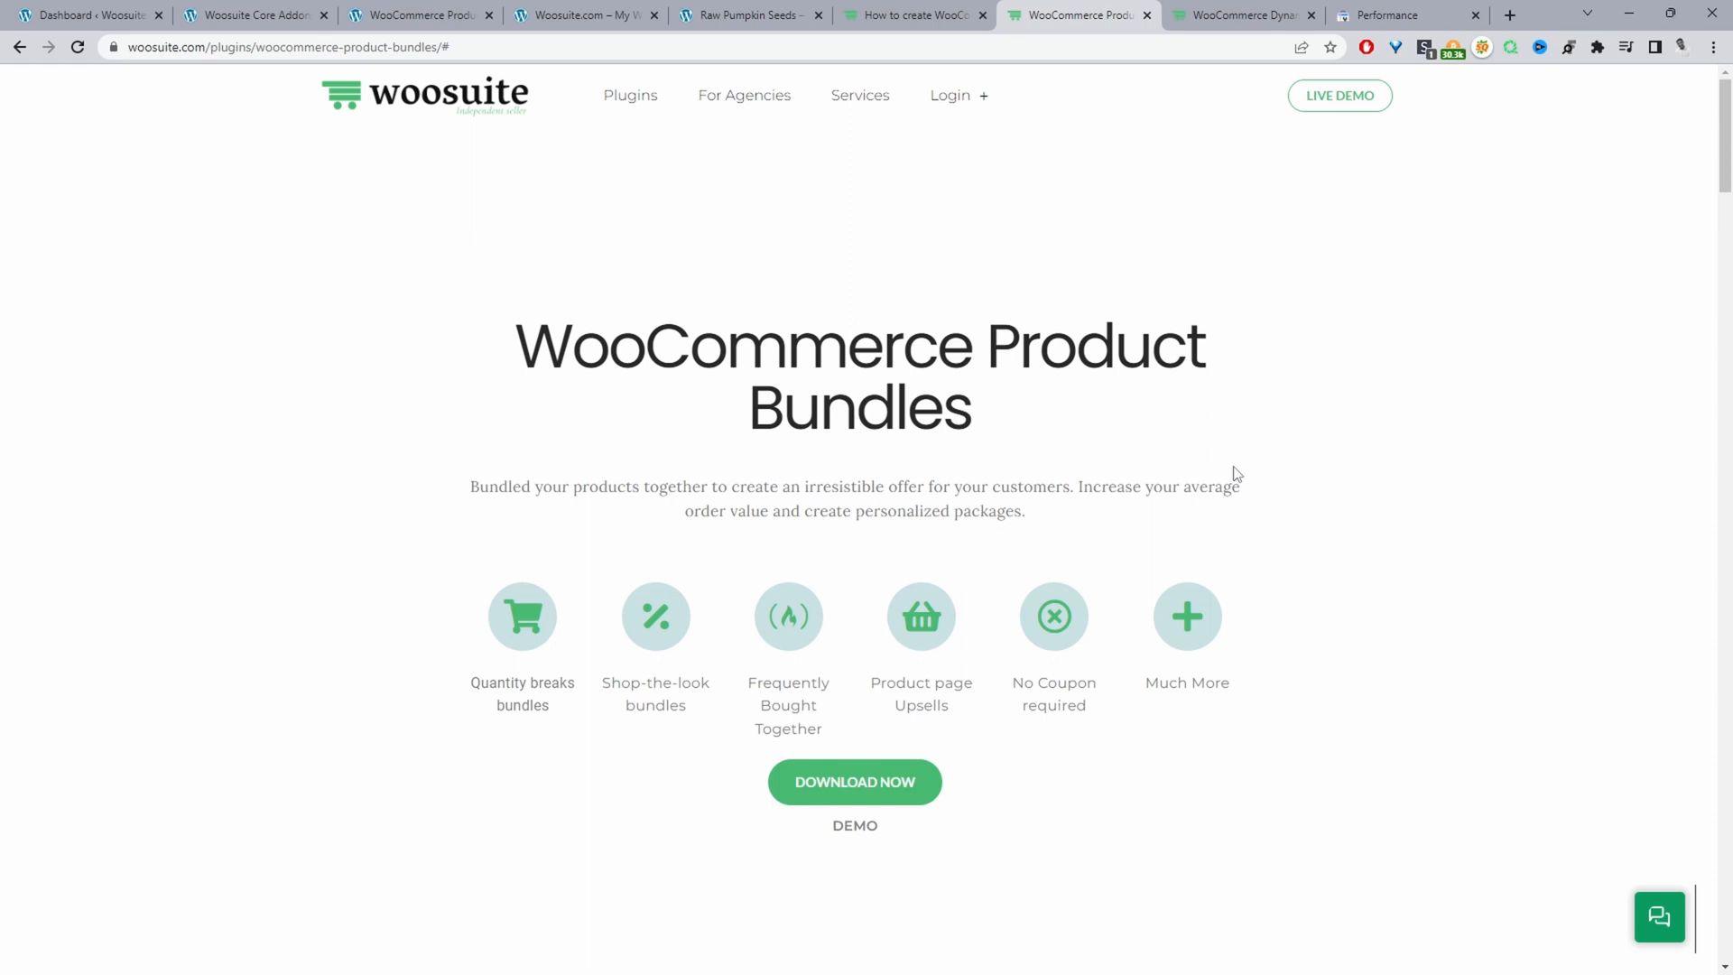
Browse Product Bundles down to Quantity Breaks, then move to Dynamic Pricing & Discount Rules.
scroll(down, 3)
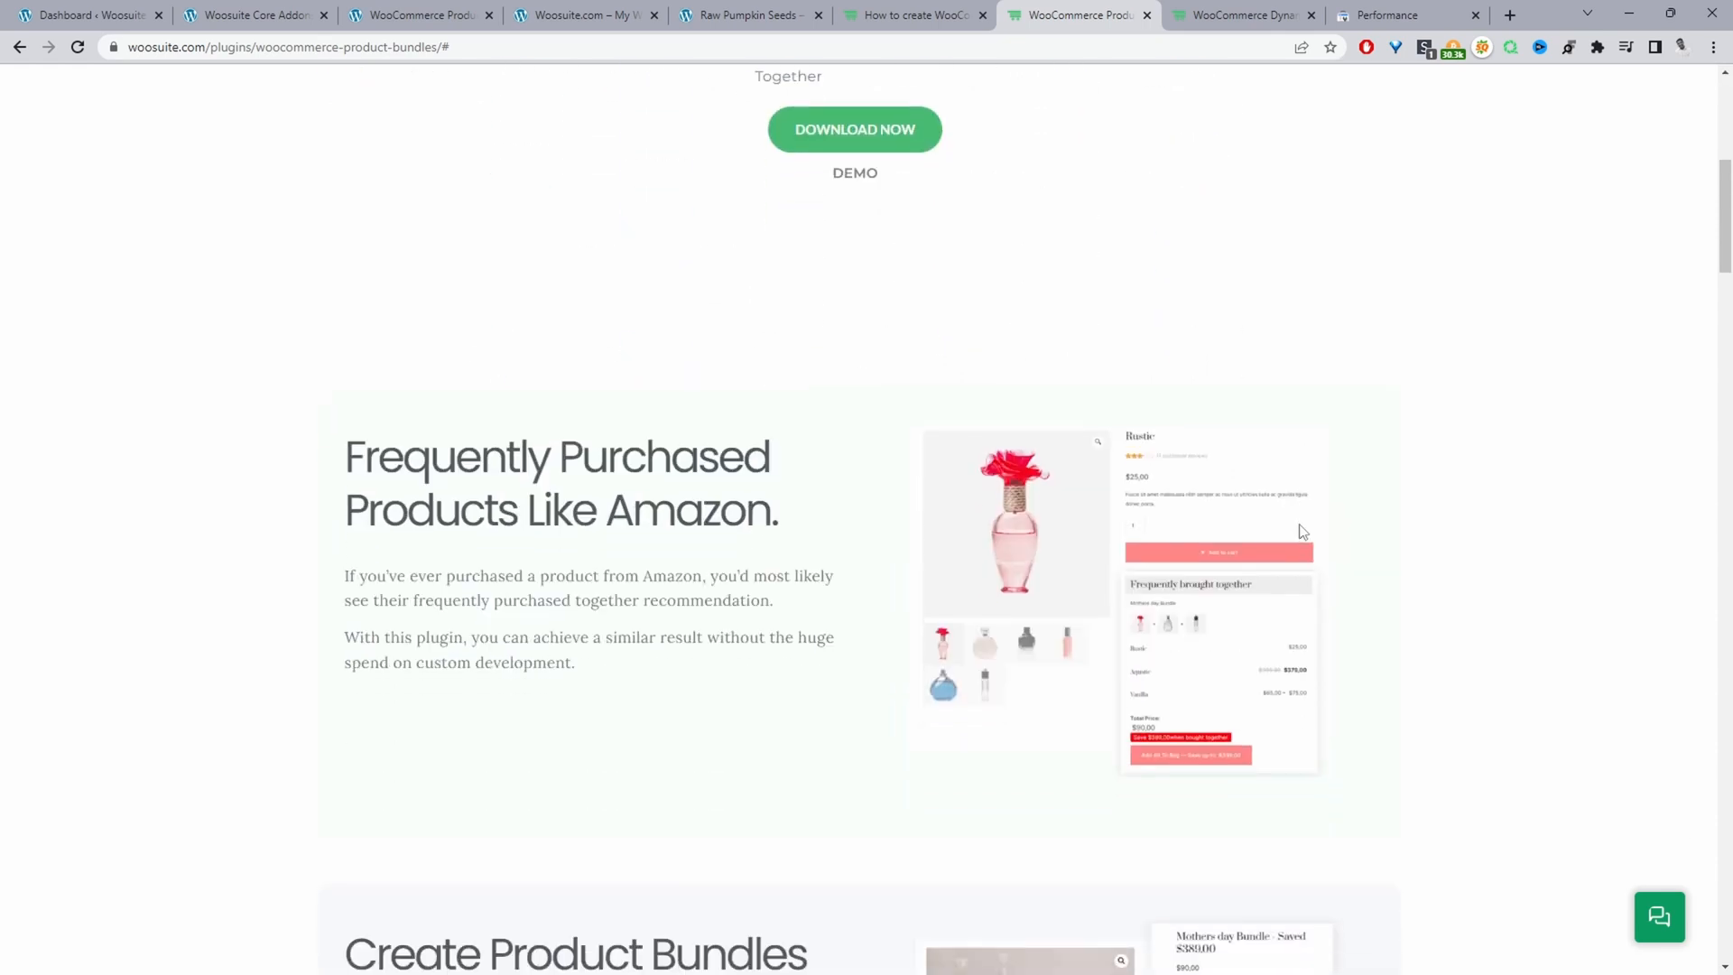
scroll(down, 3)
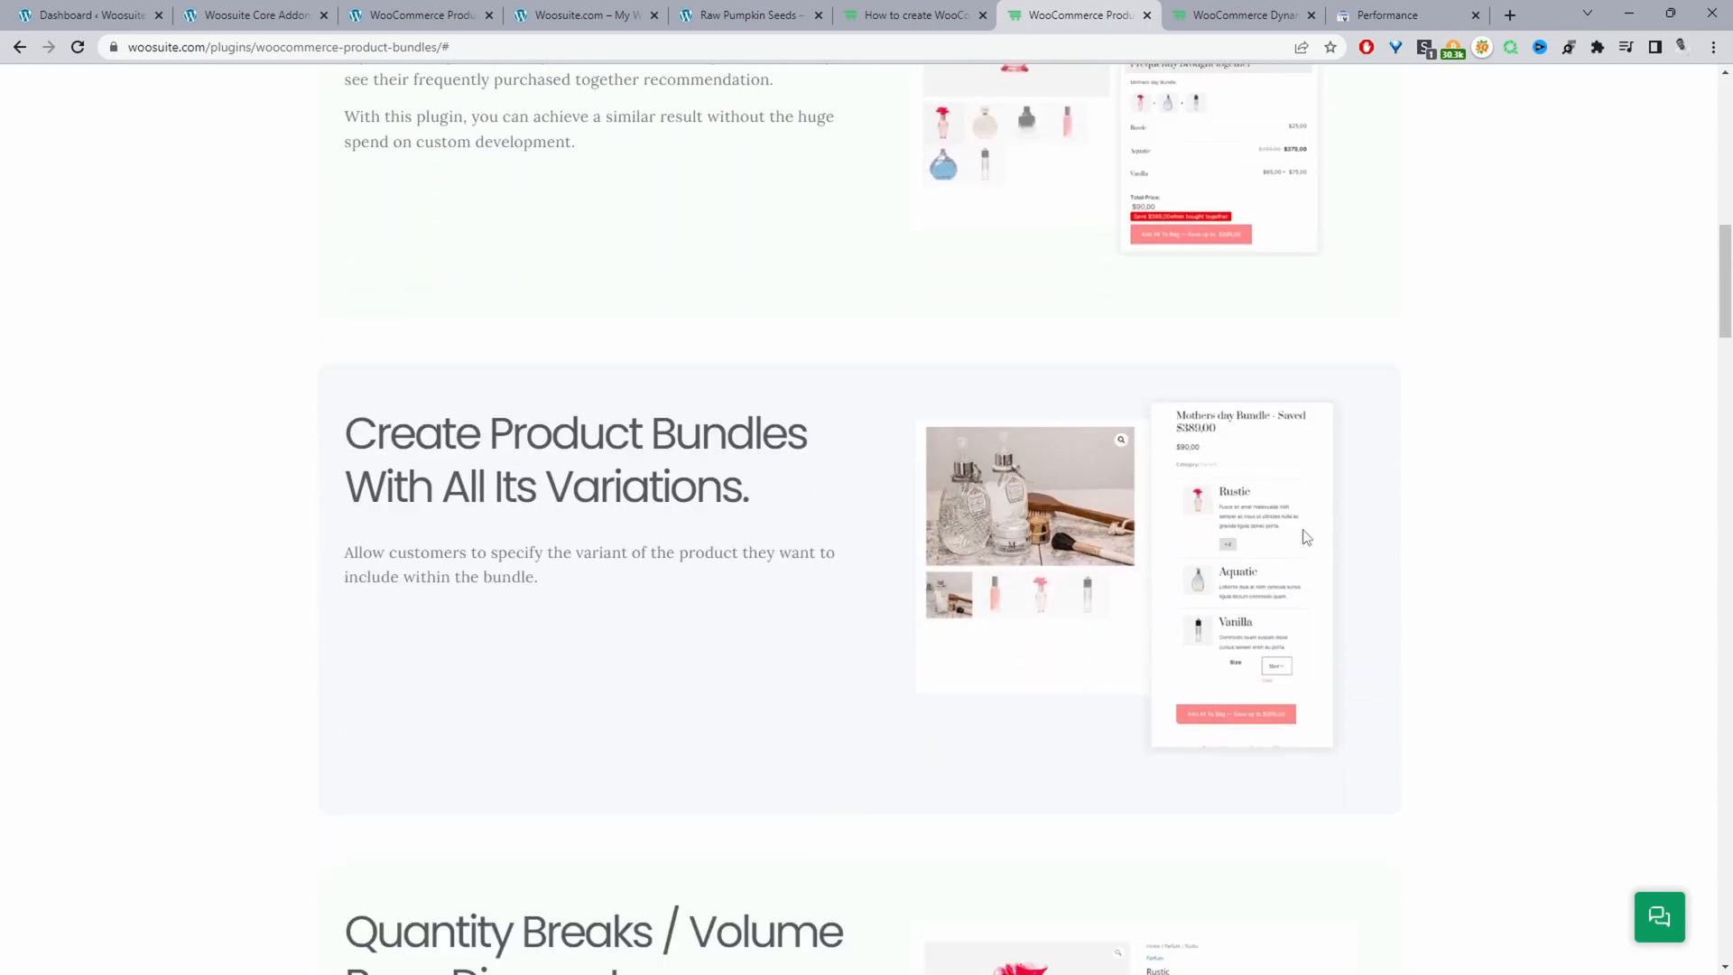
scroll(down, 3)
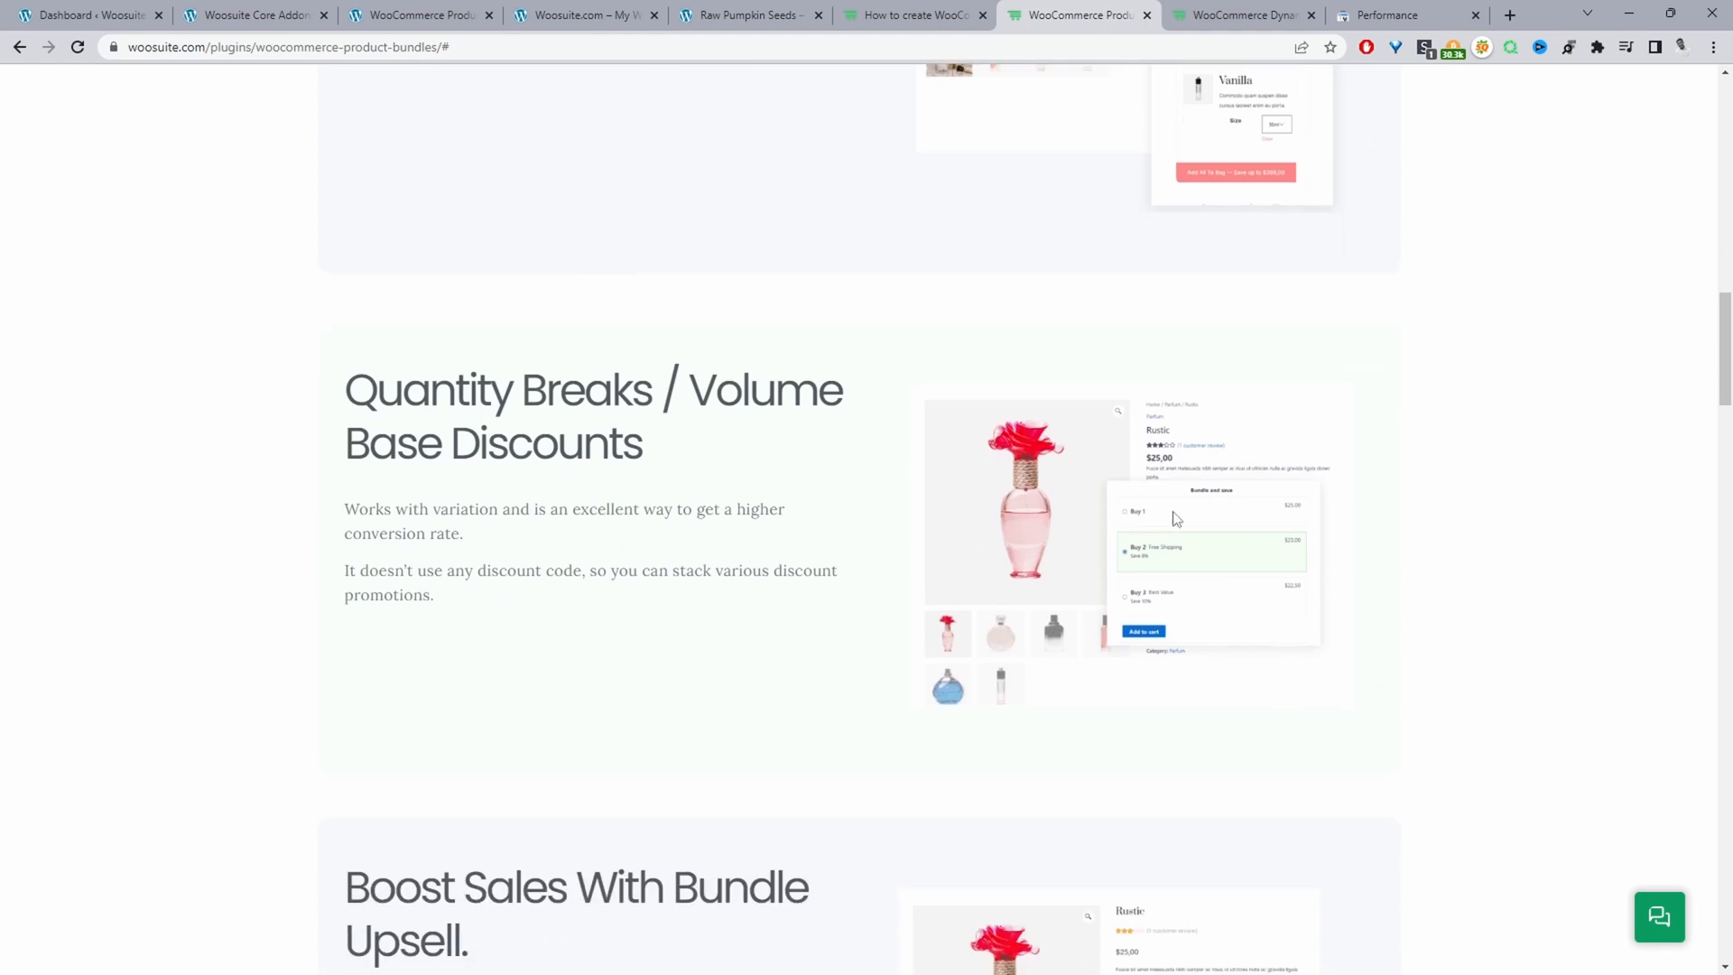
scroll(down, 3)
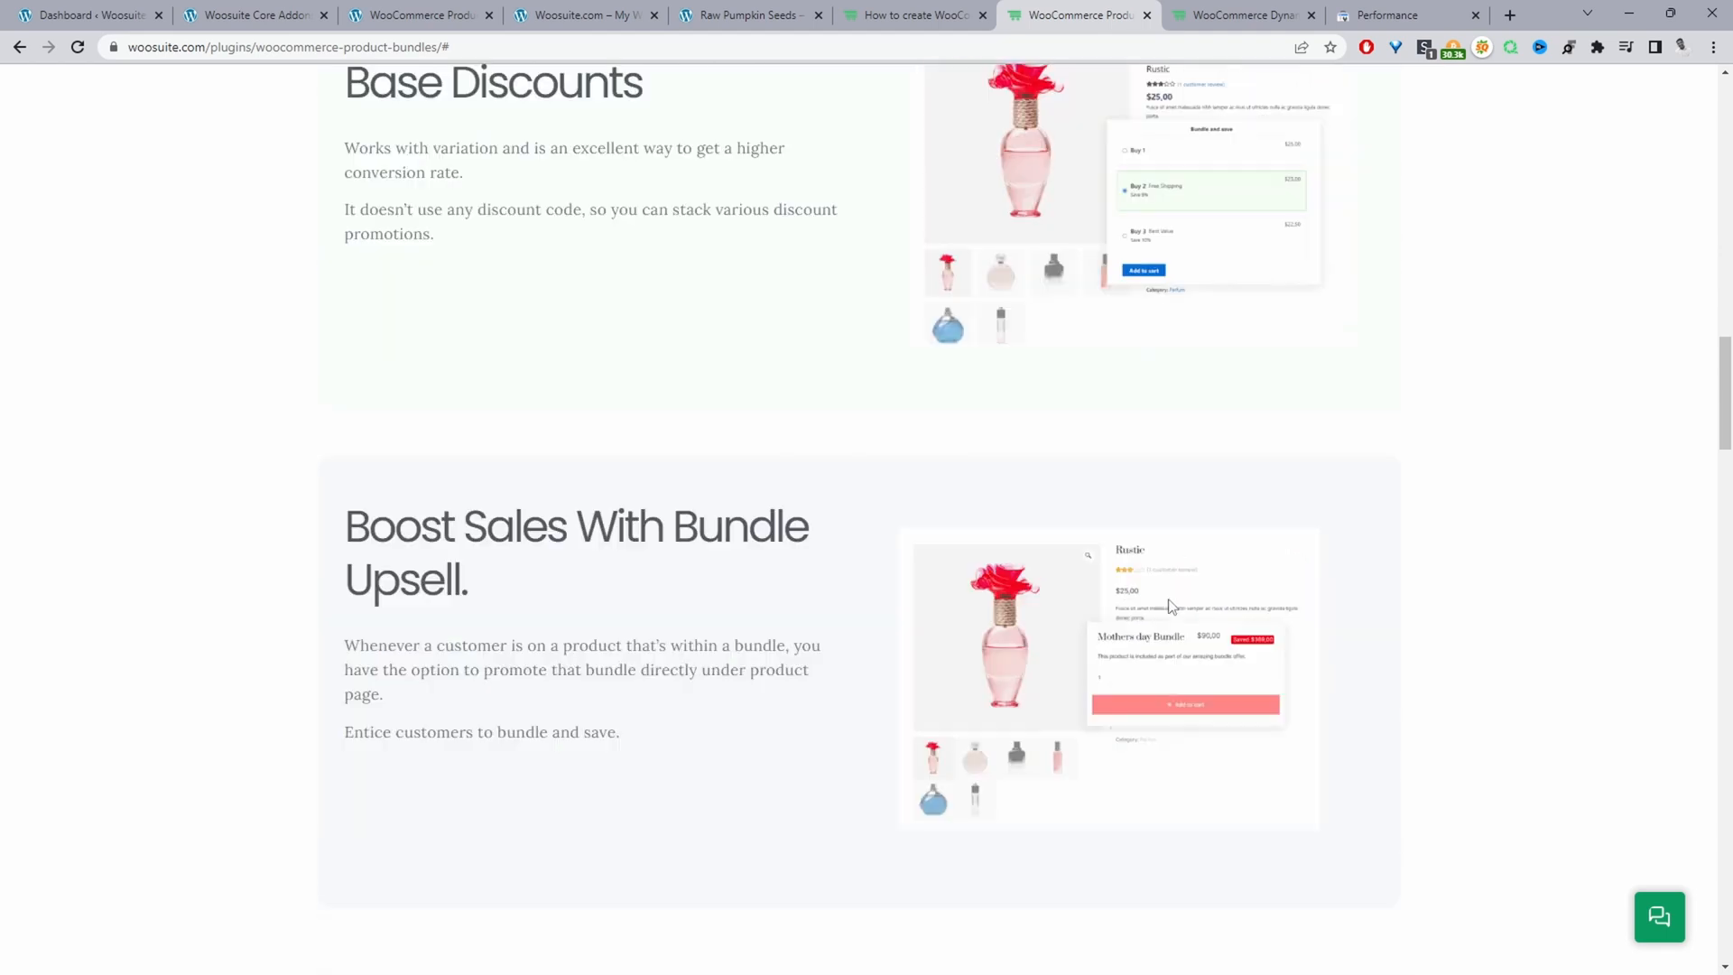
scroll(down, 3)
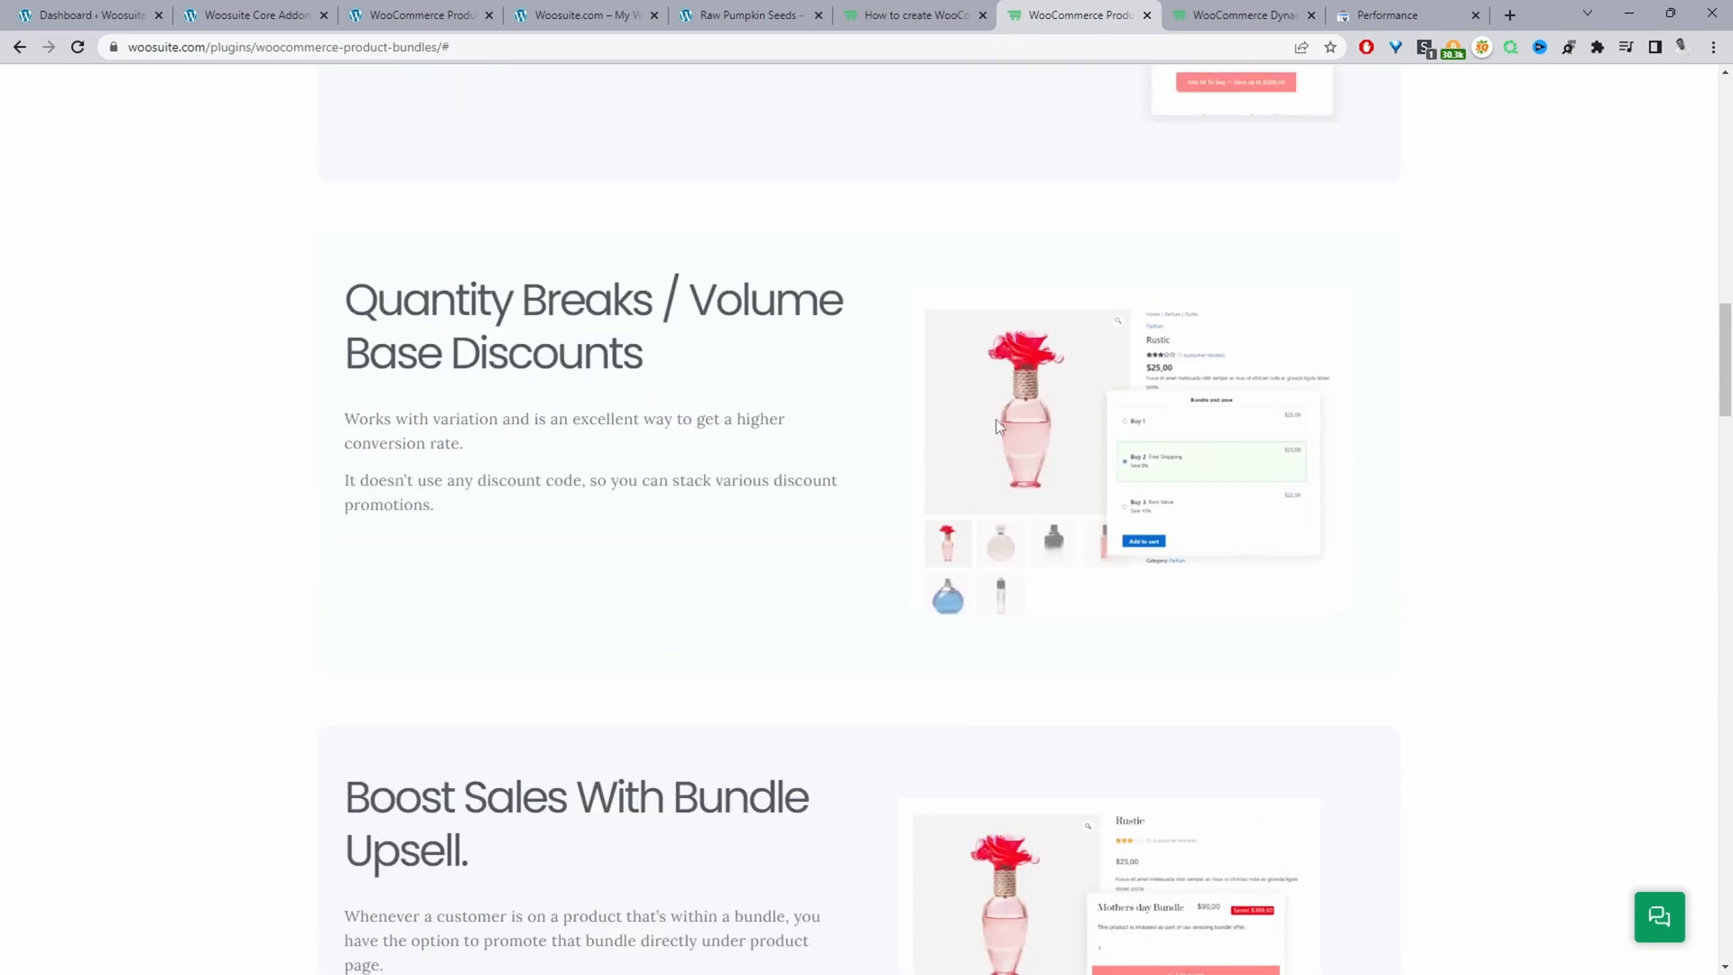
click(1240, 14)
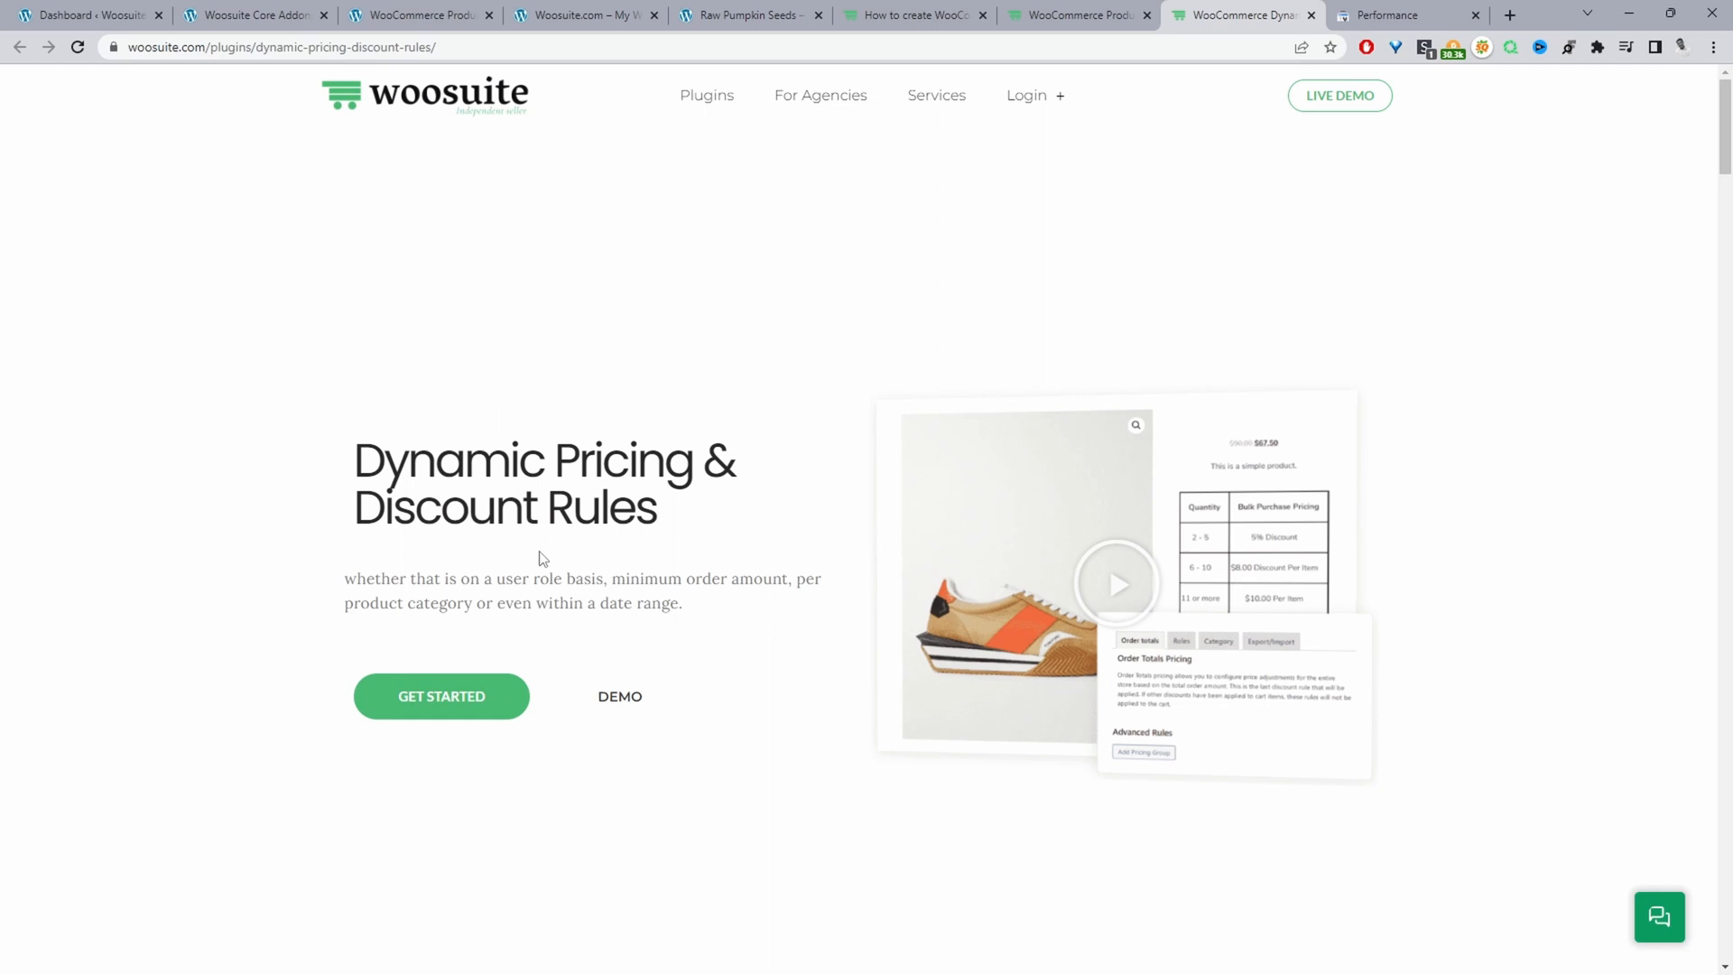
scroll(down, 3)
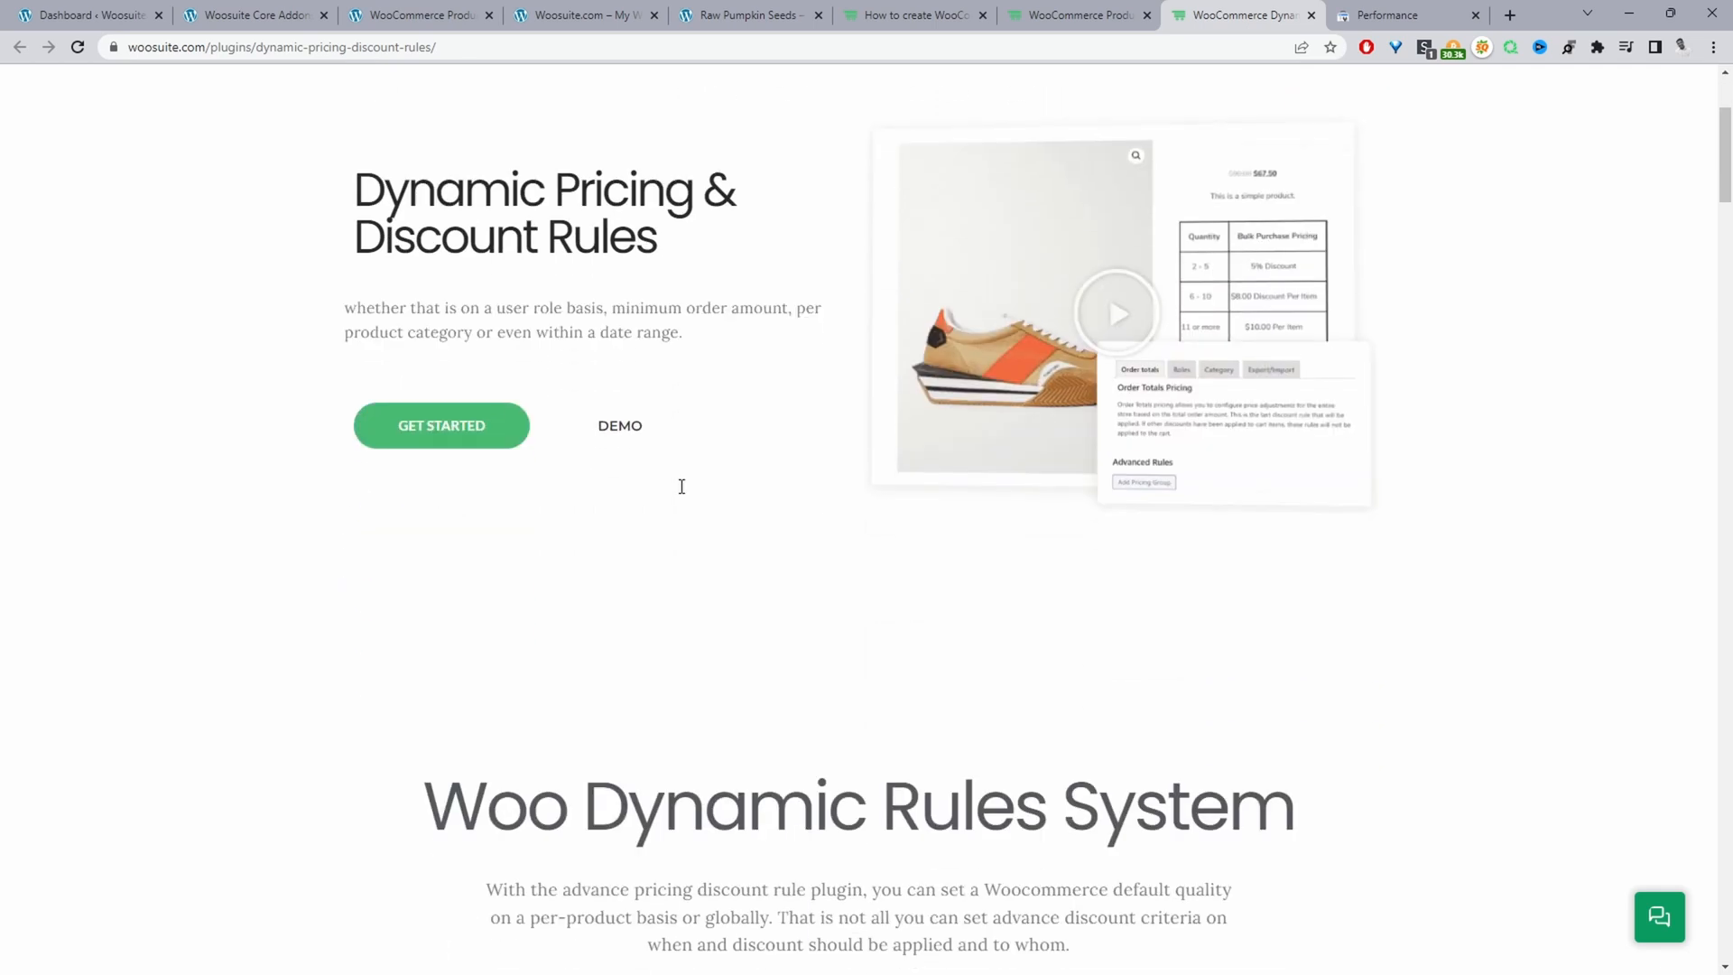
scroll(down, 3)
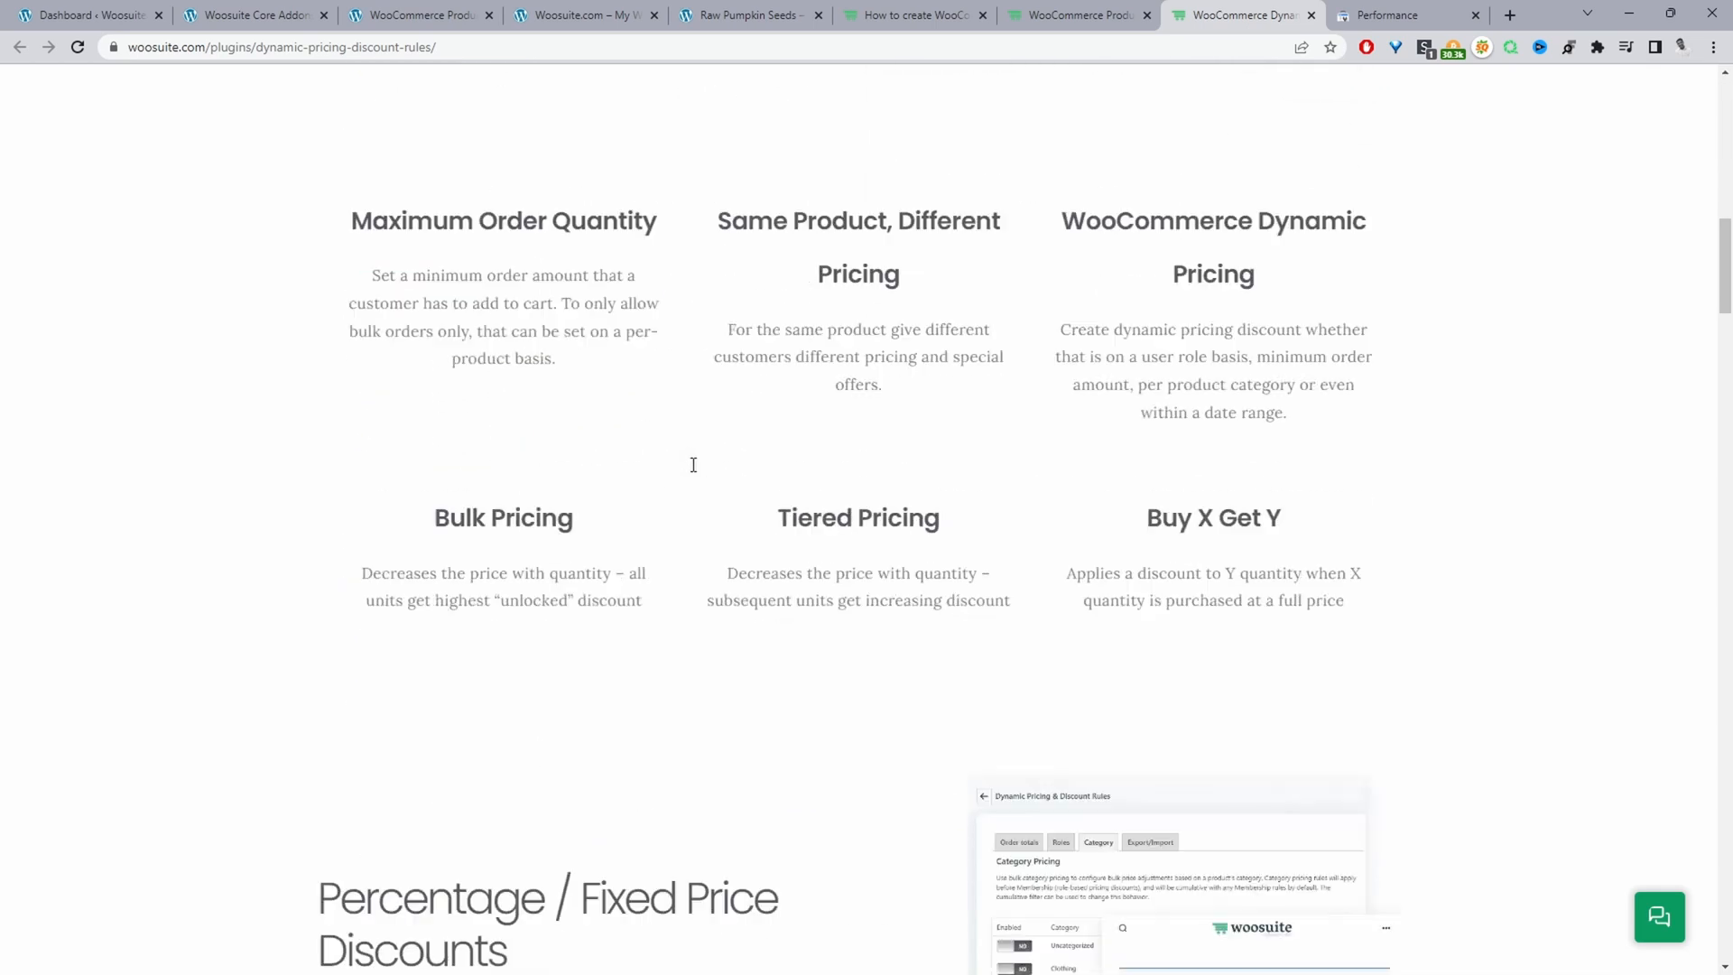
scroll(down, 3)
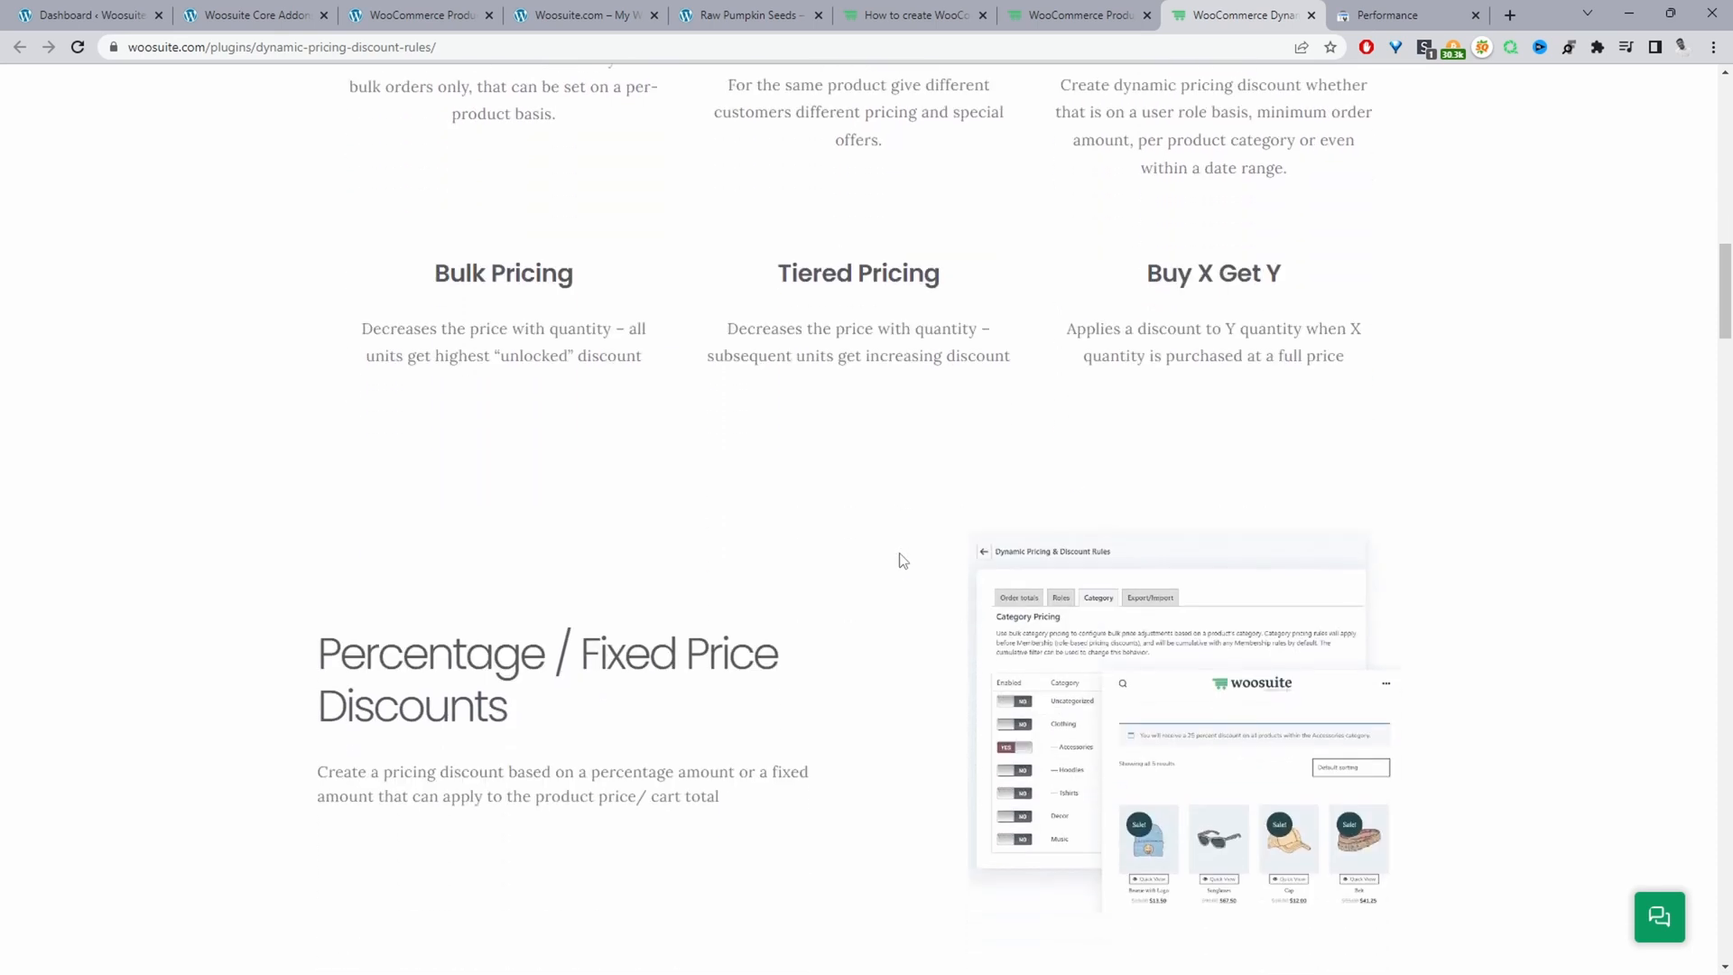
scroll(down, 3)
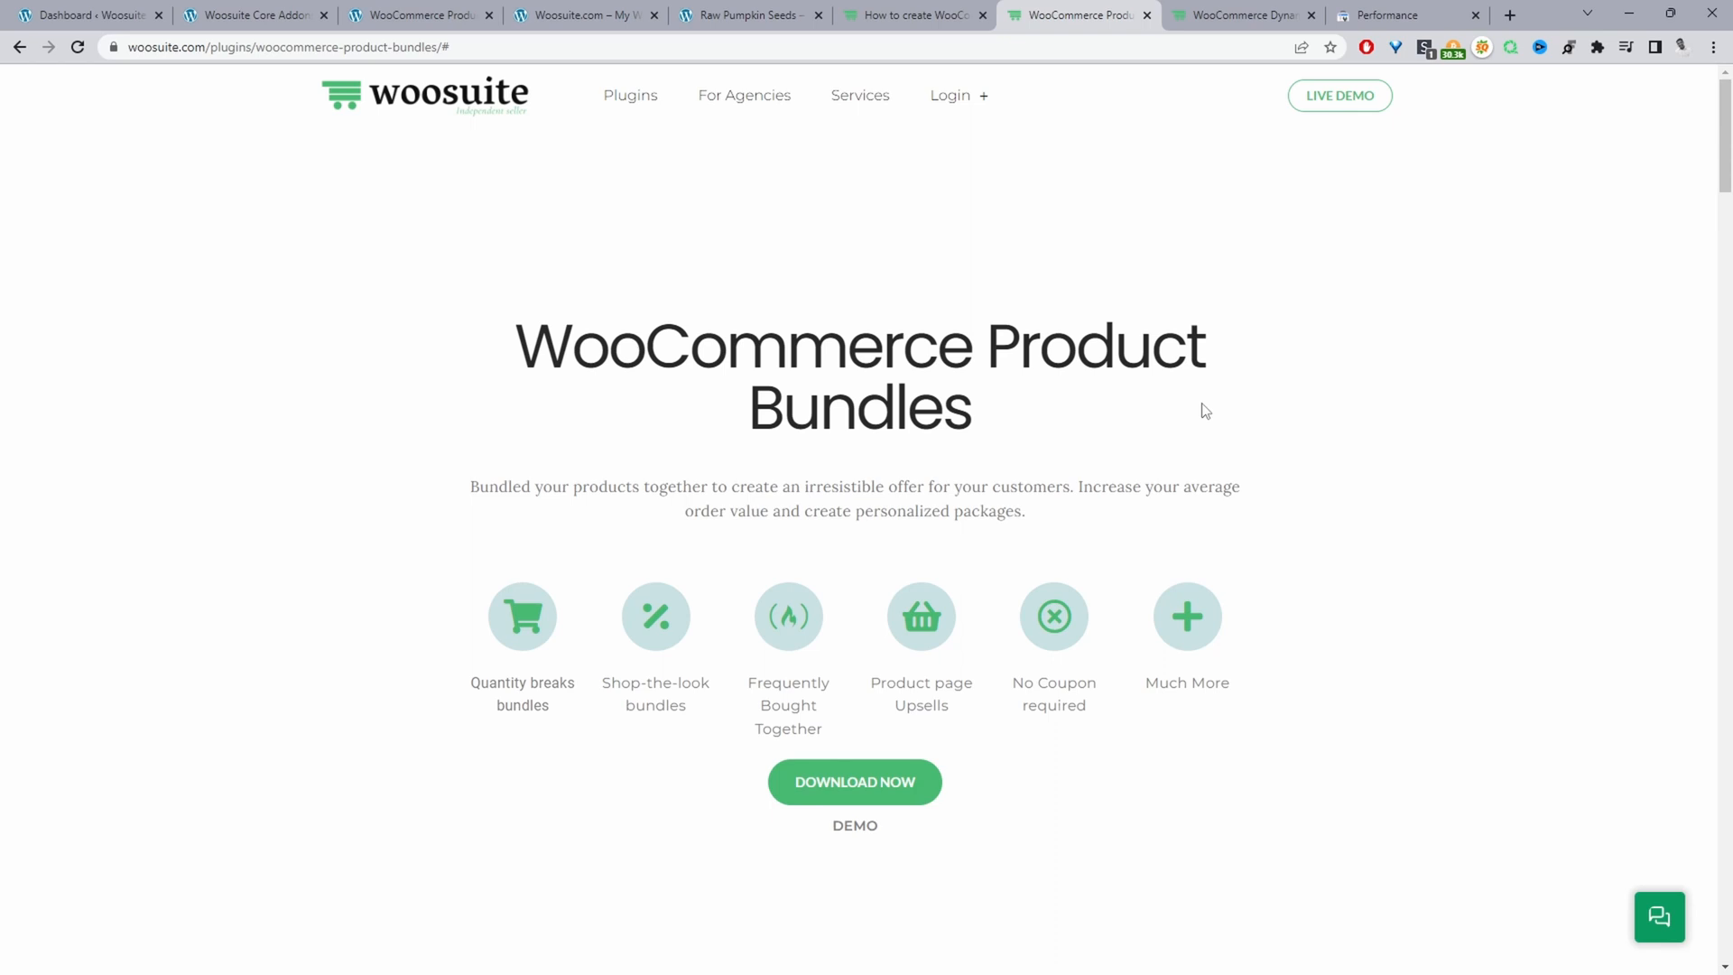
Switch to the Woosuite.com WordPress admin Dashboard.
click(83, 15)
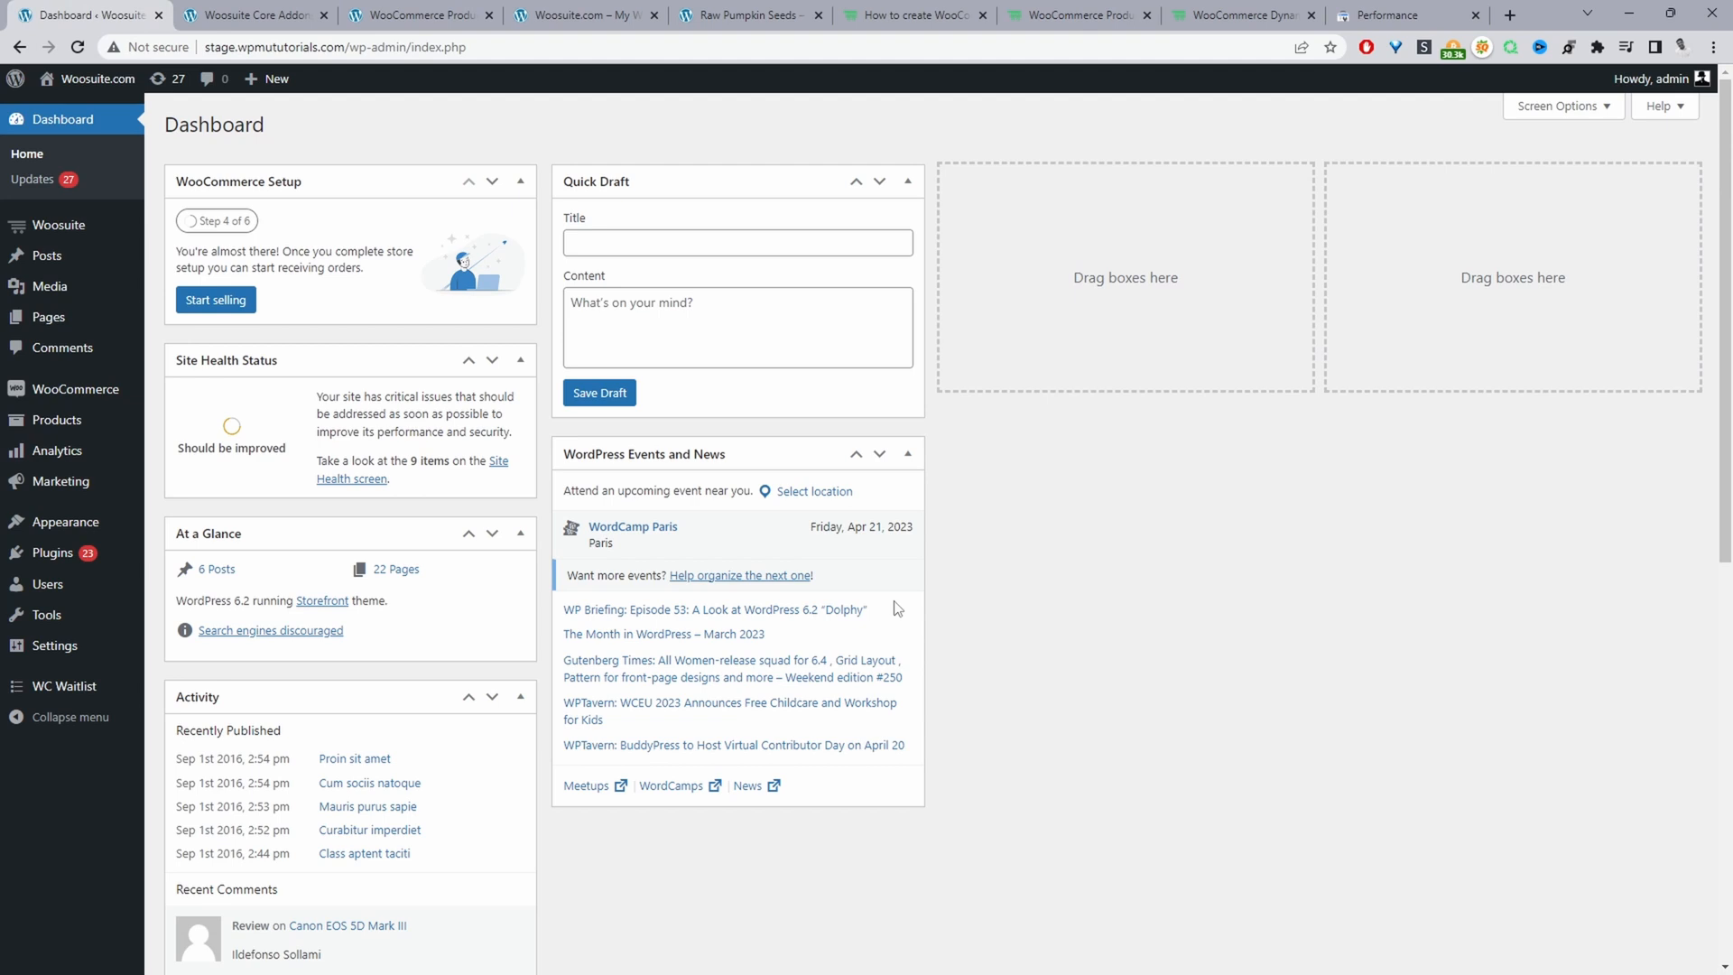
mouse_move(53, 552)
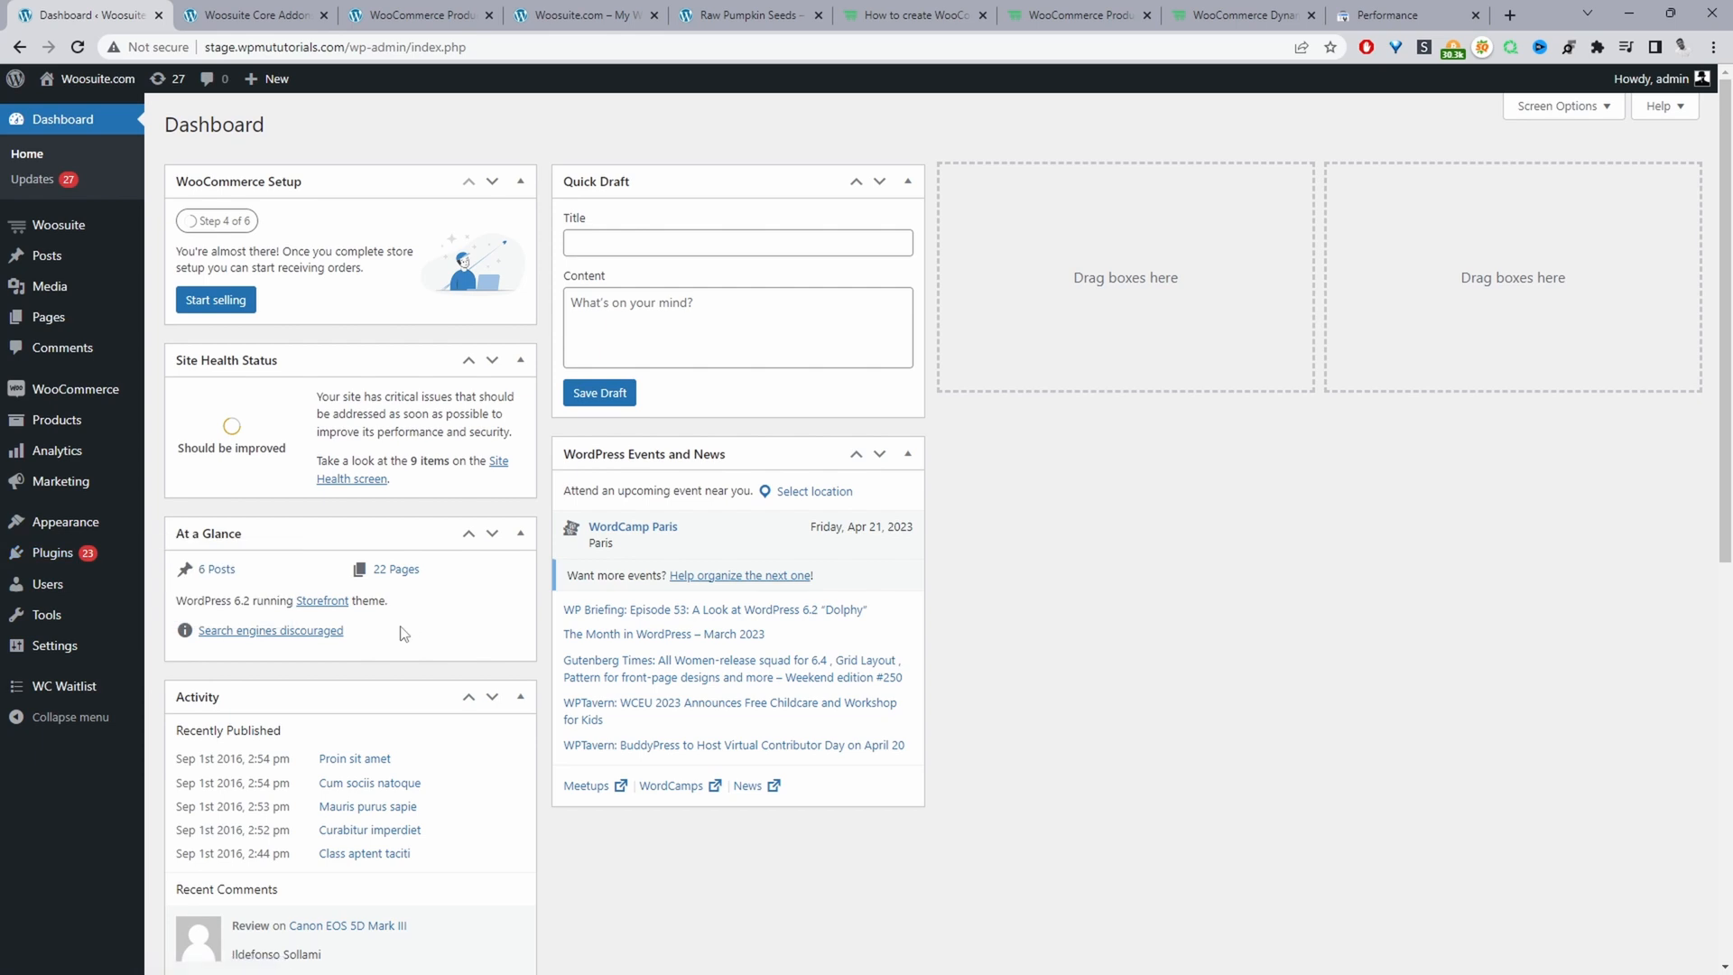
mouse_move(425, 799)
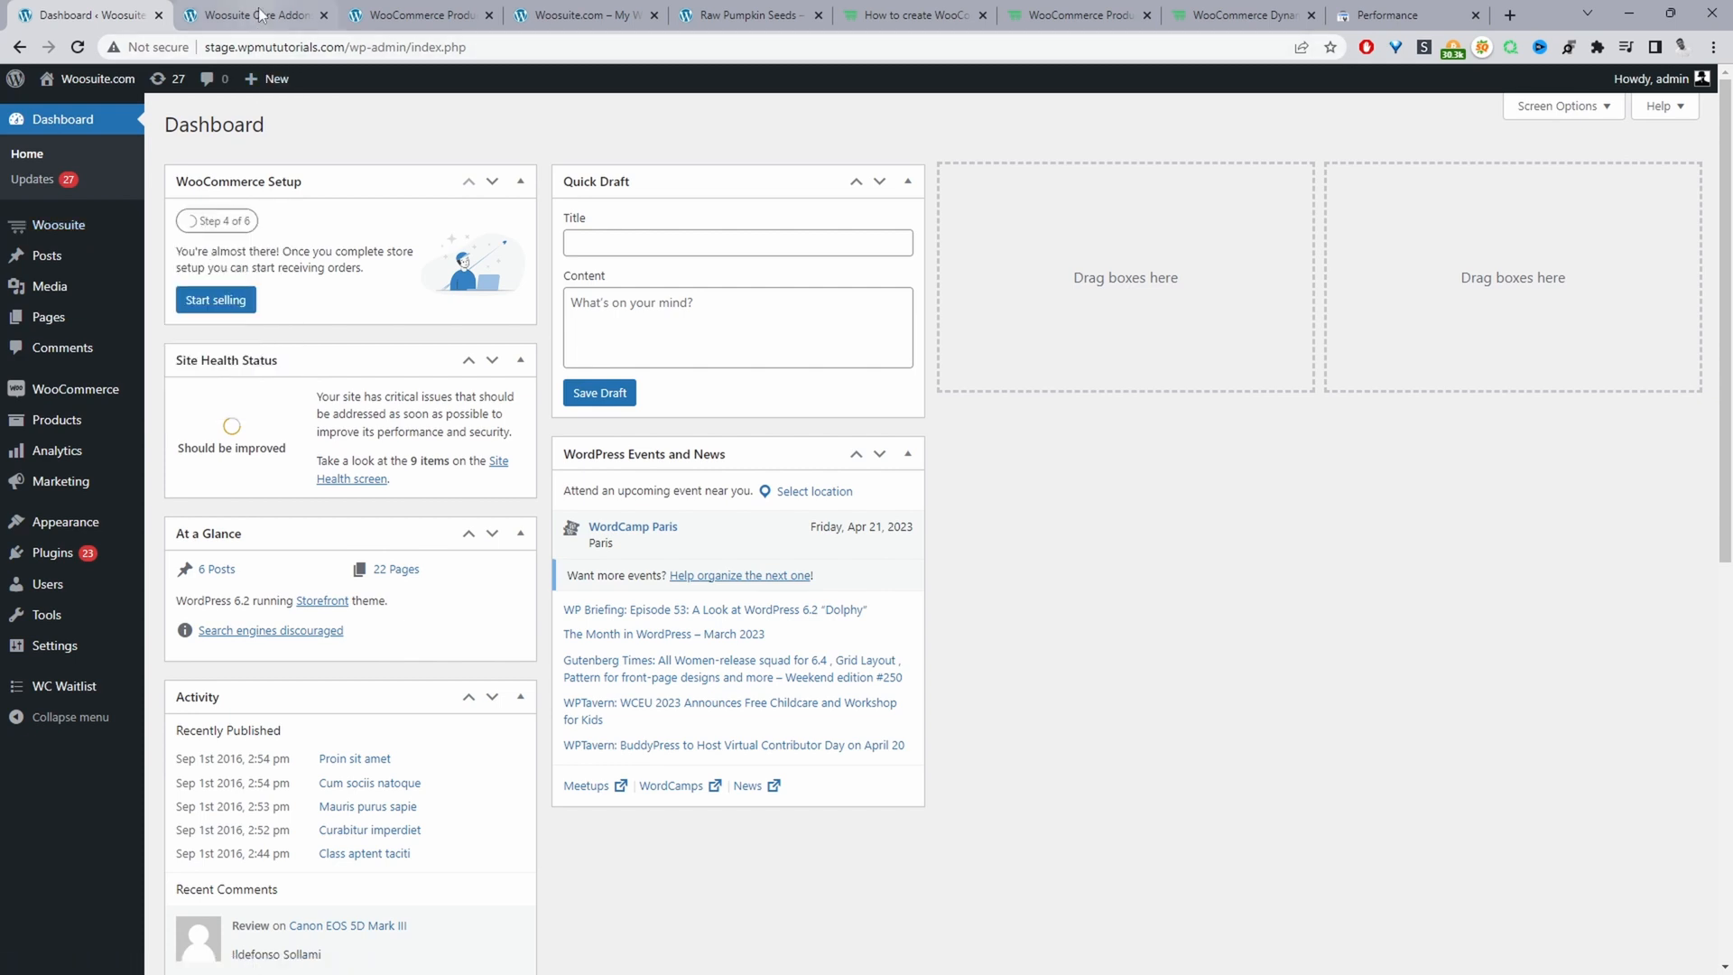
Browse the Woosuite Core Addons grid and open WooCommerce Product Bundles settings.
click(254, 15)
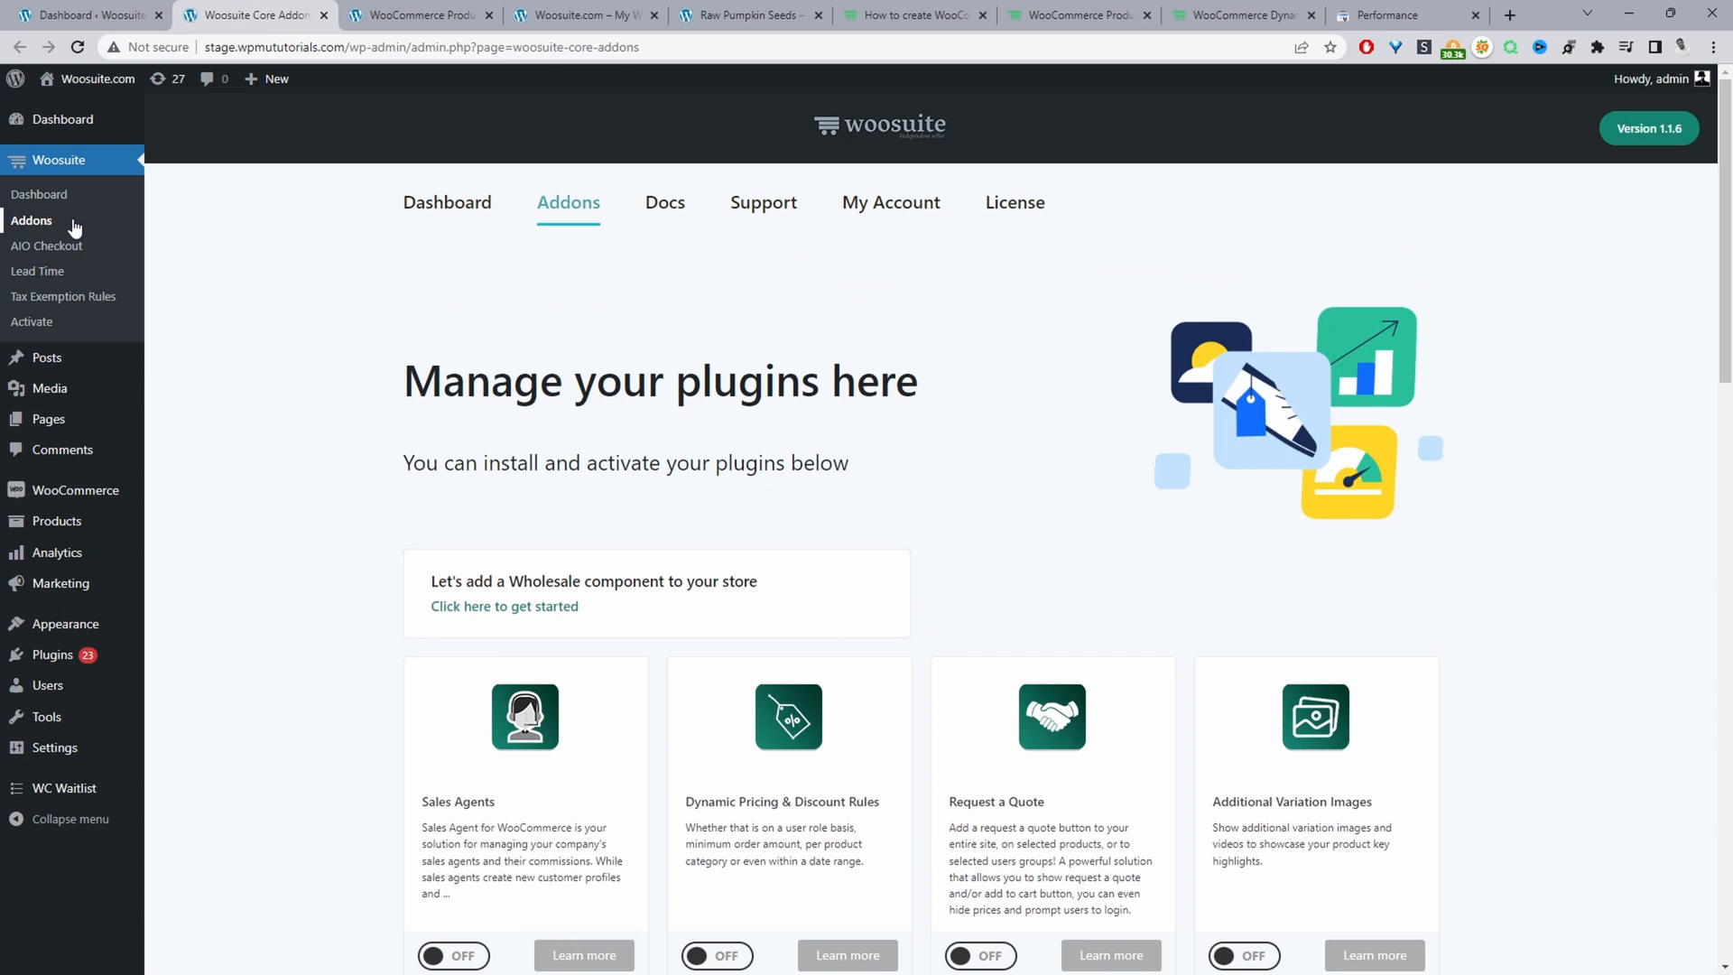
scroll(down, 3)
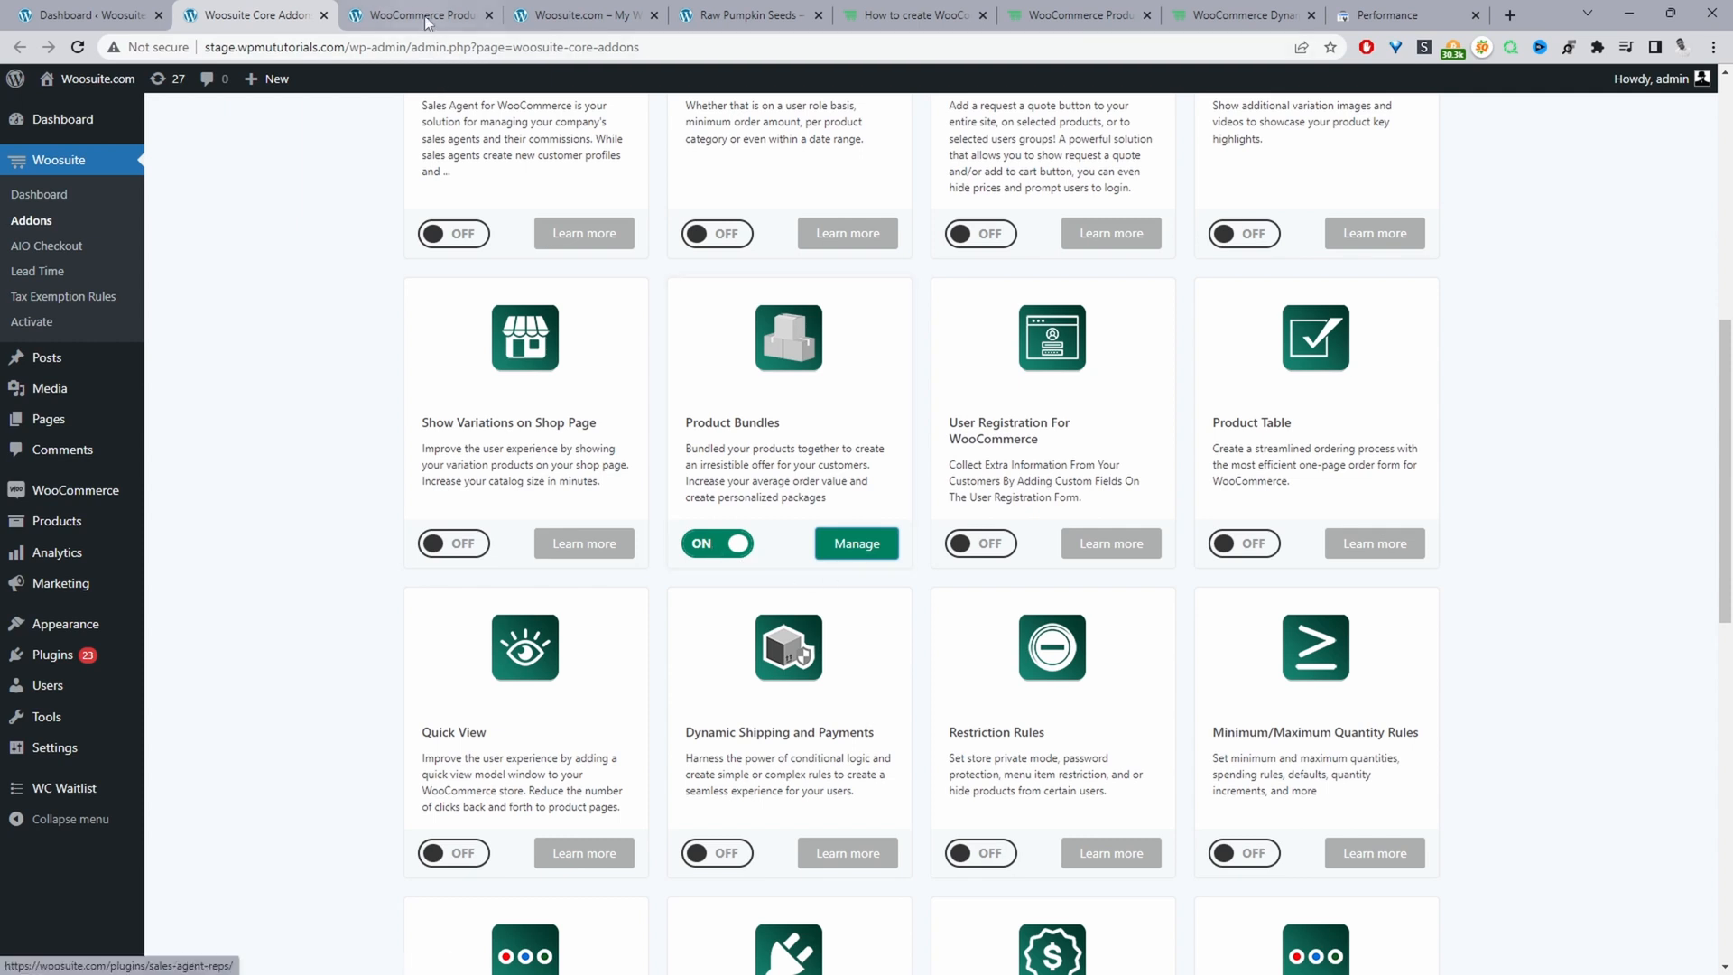
click(854, 543)
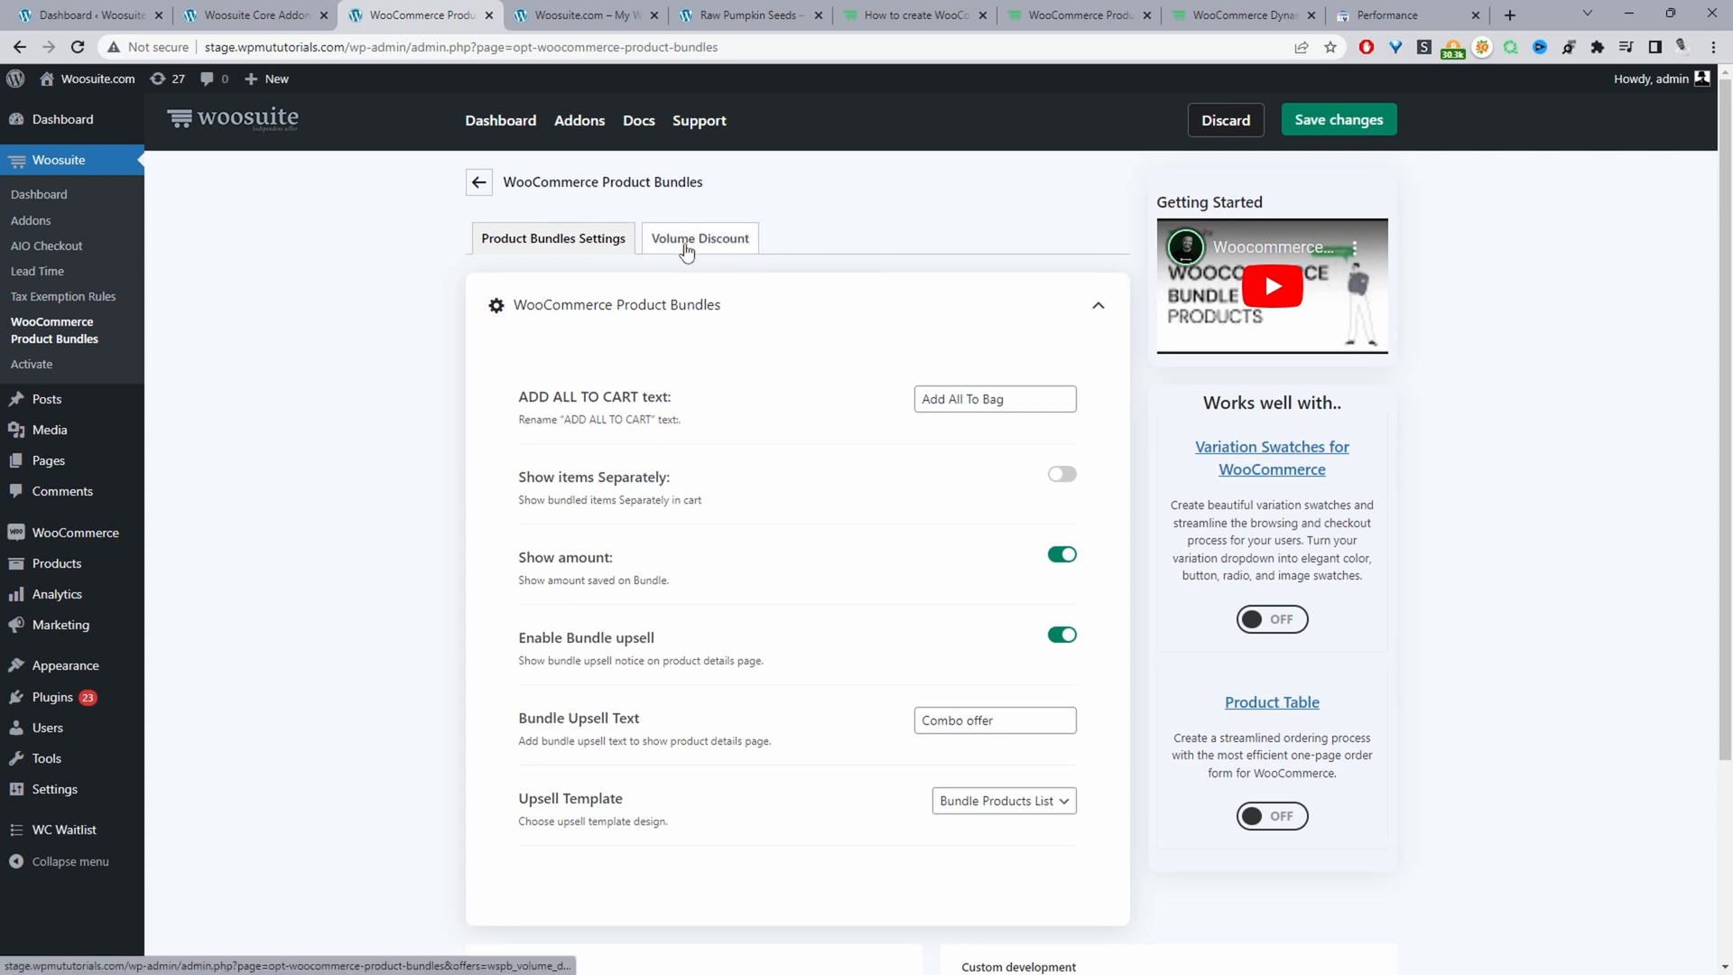
Open the 'test nw' bundle from the Volume Discount bundles list.
click(698, 237)
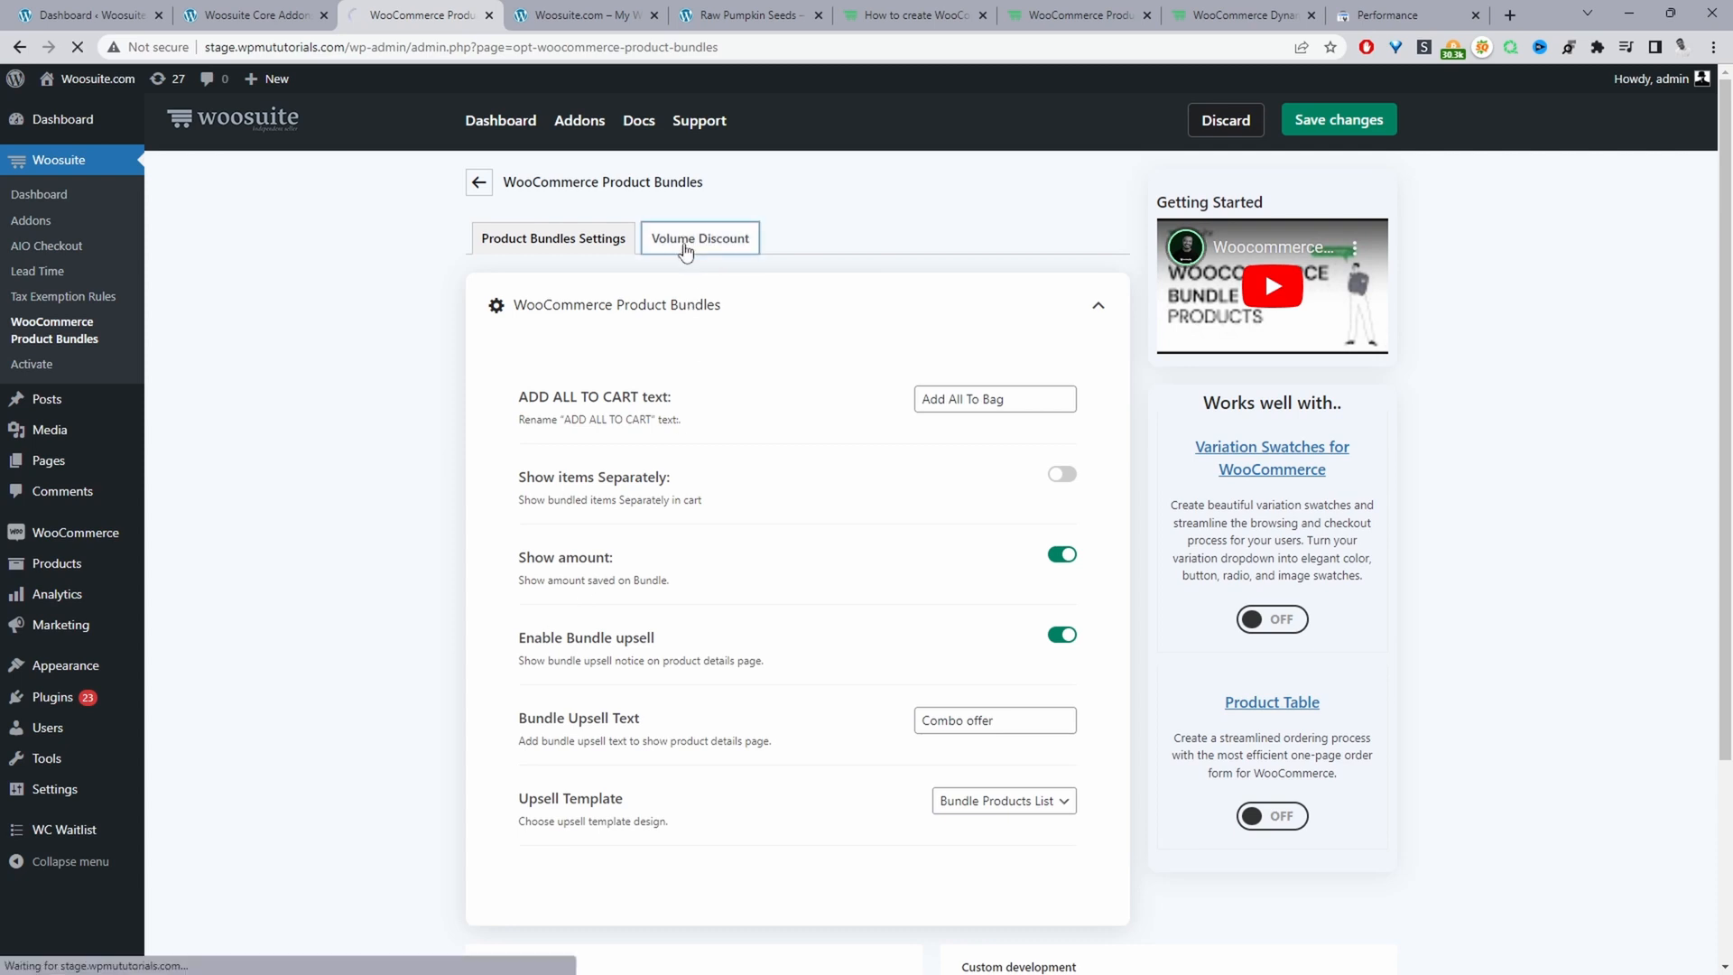
click(699, 237)
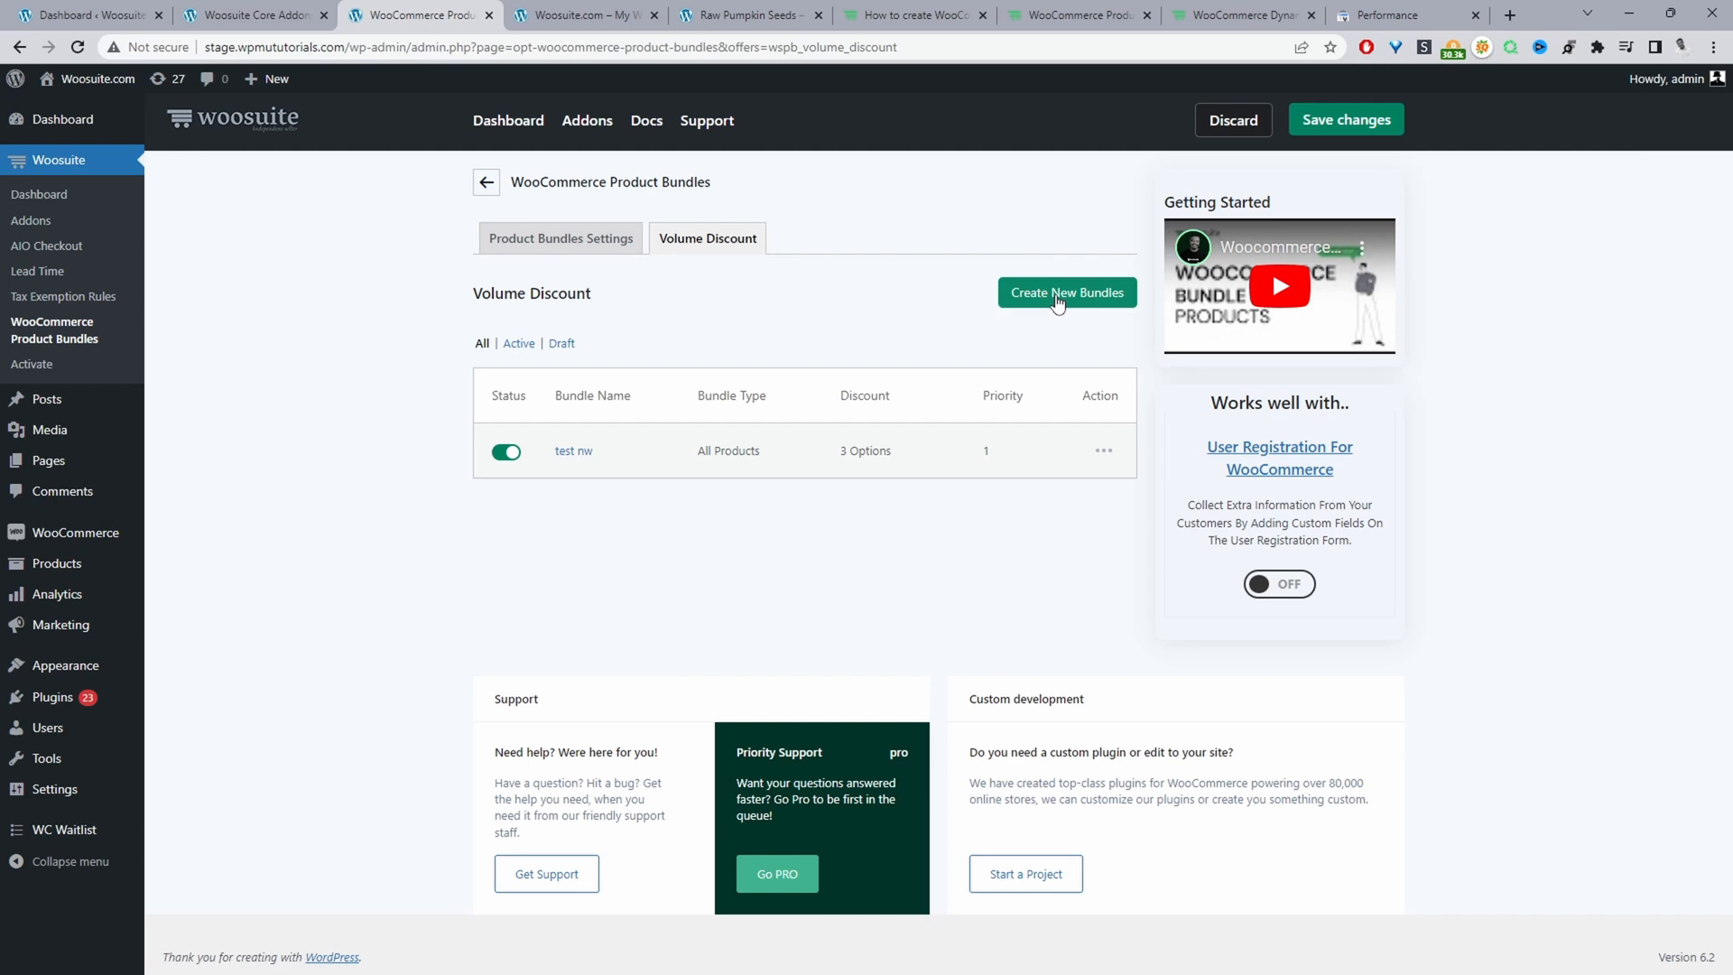
click(1064, 292)
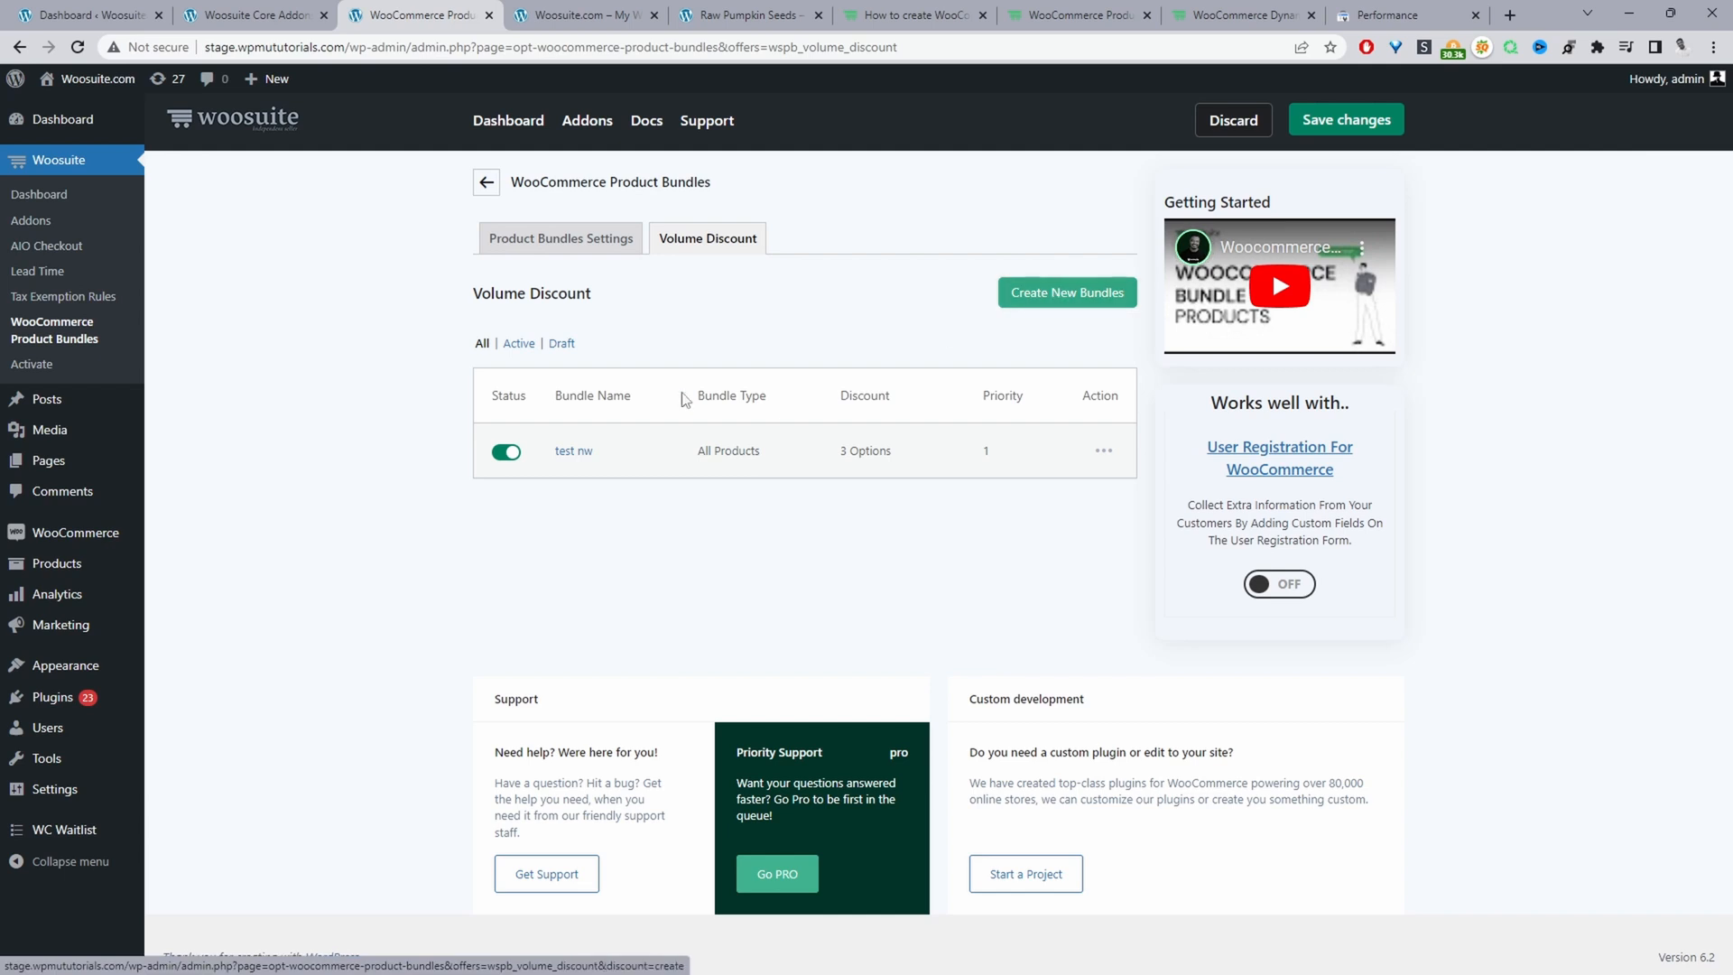
mouse_move(574, 453)
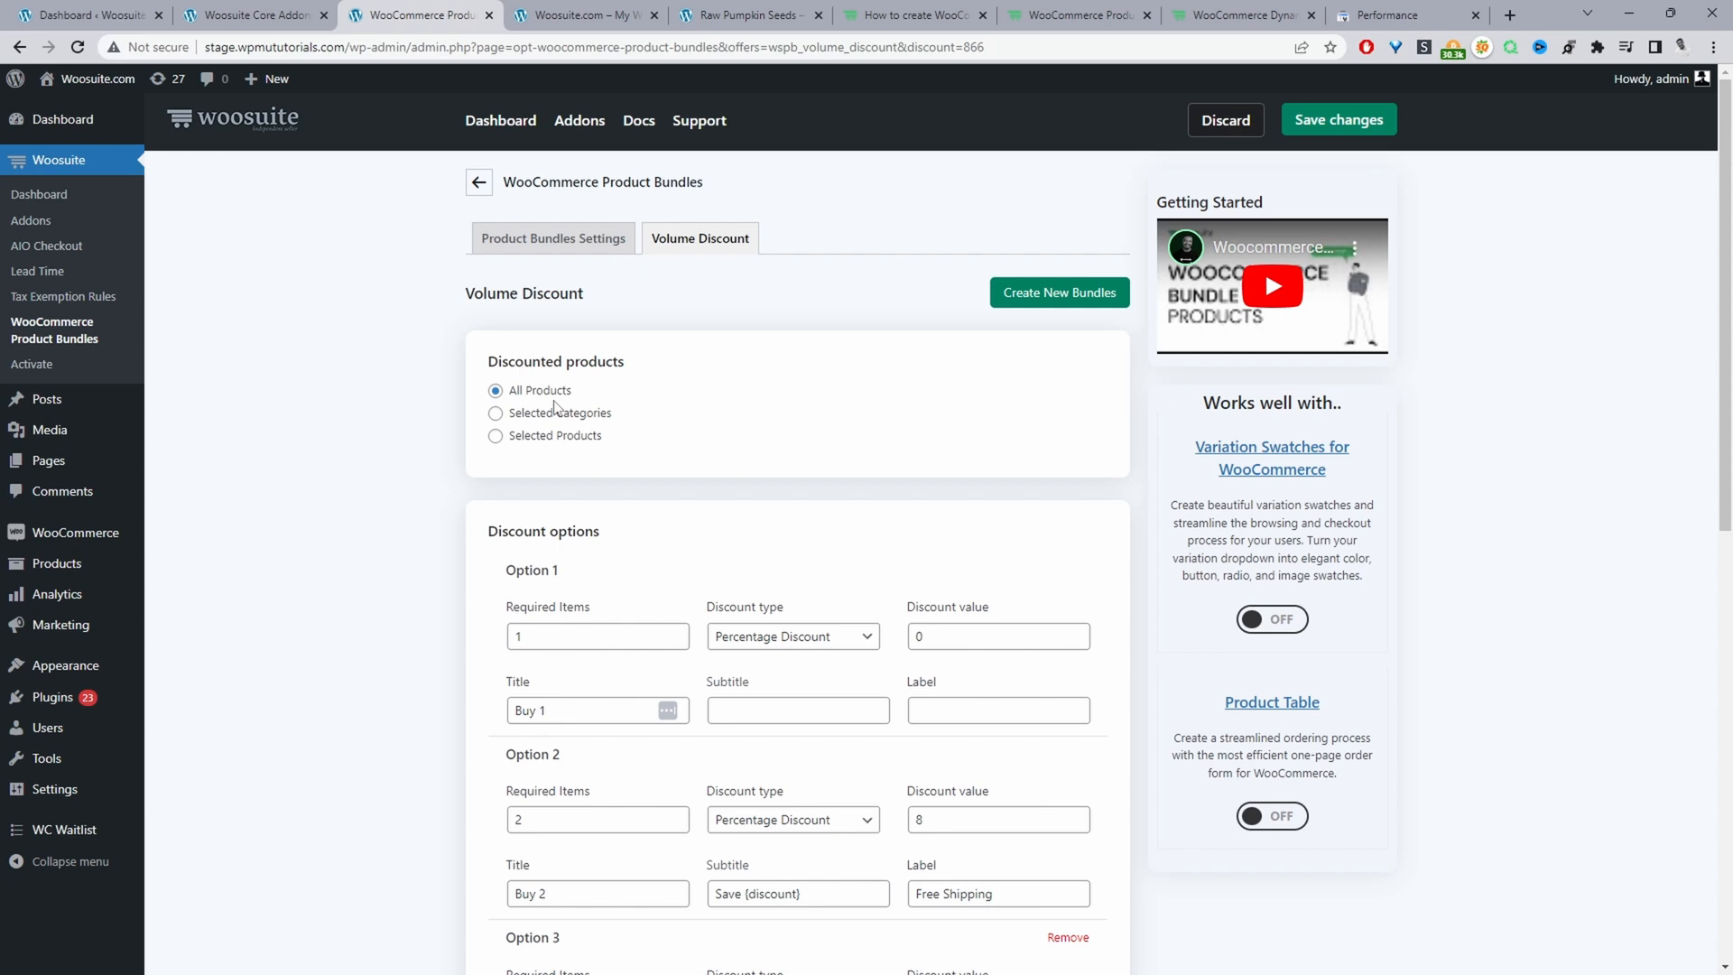
mouse_move(553, 409)
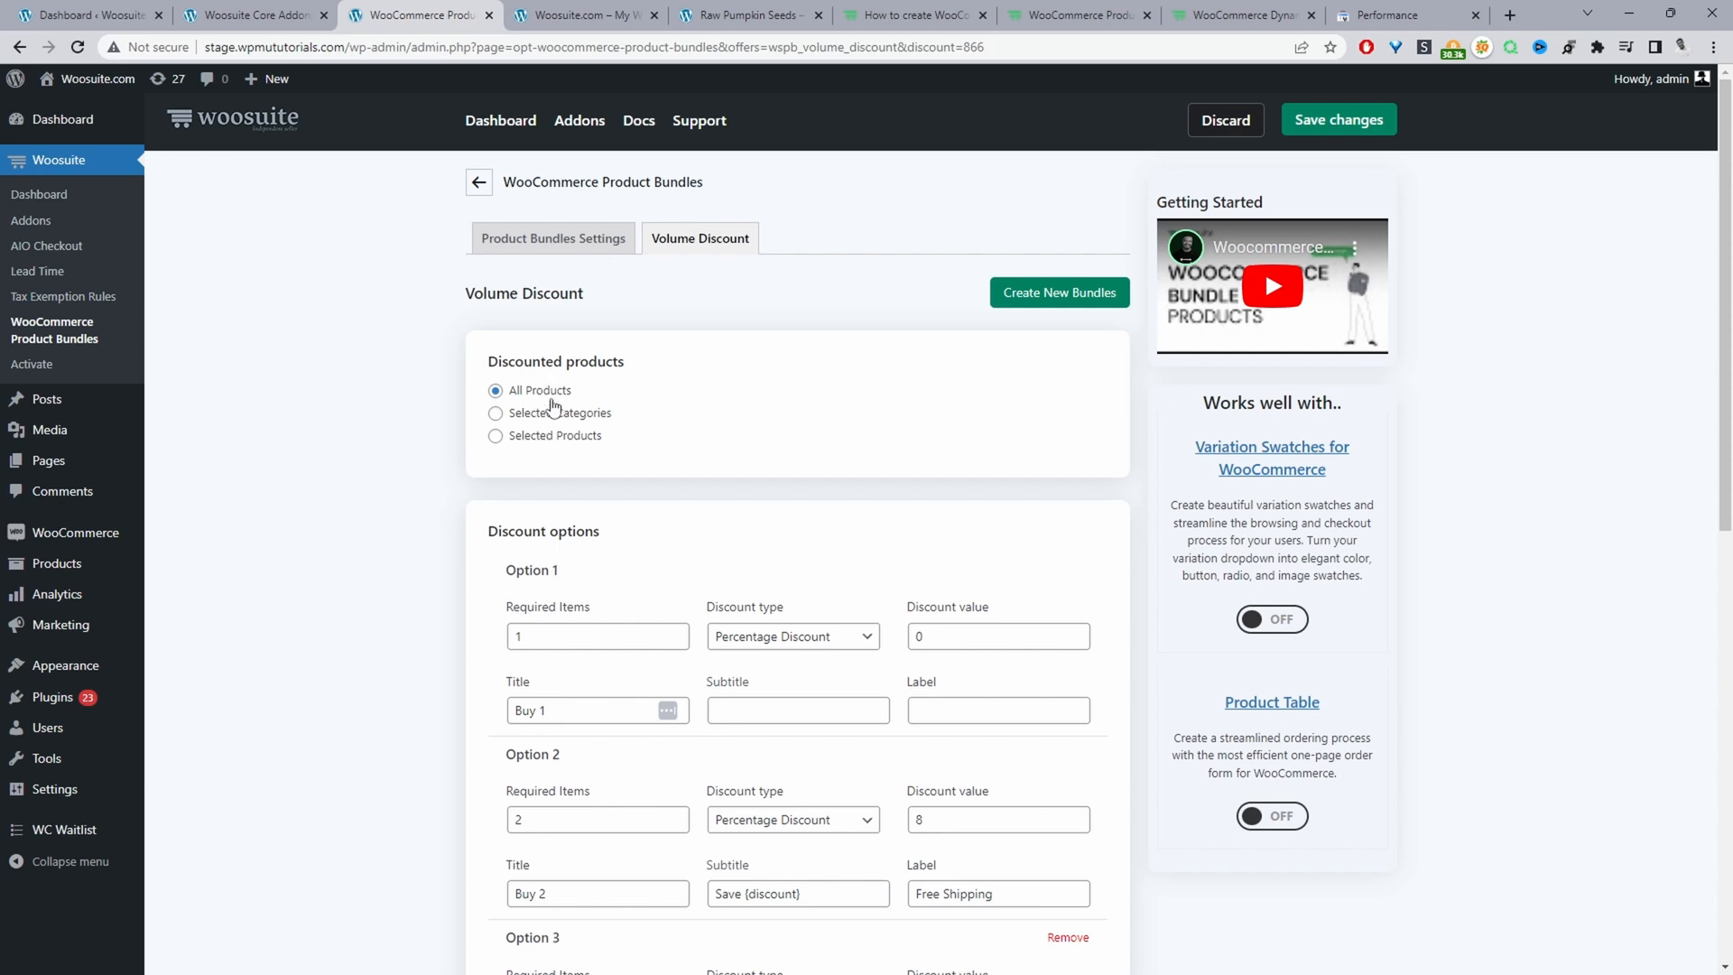
Try Selected Categories and Selected Products scopes for the test nw bundle, then scroll down.
click(496, 412)
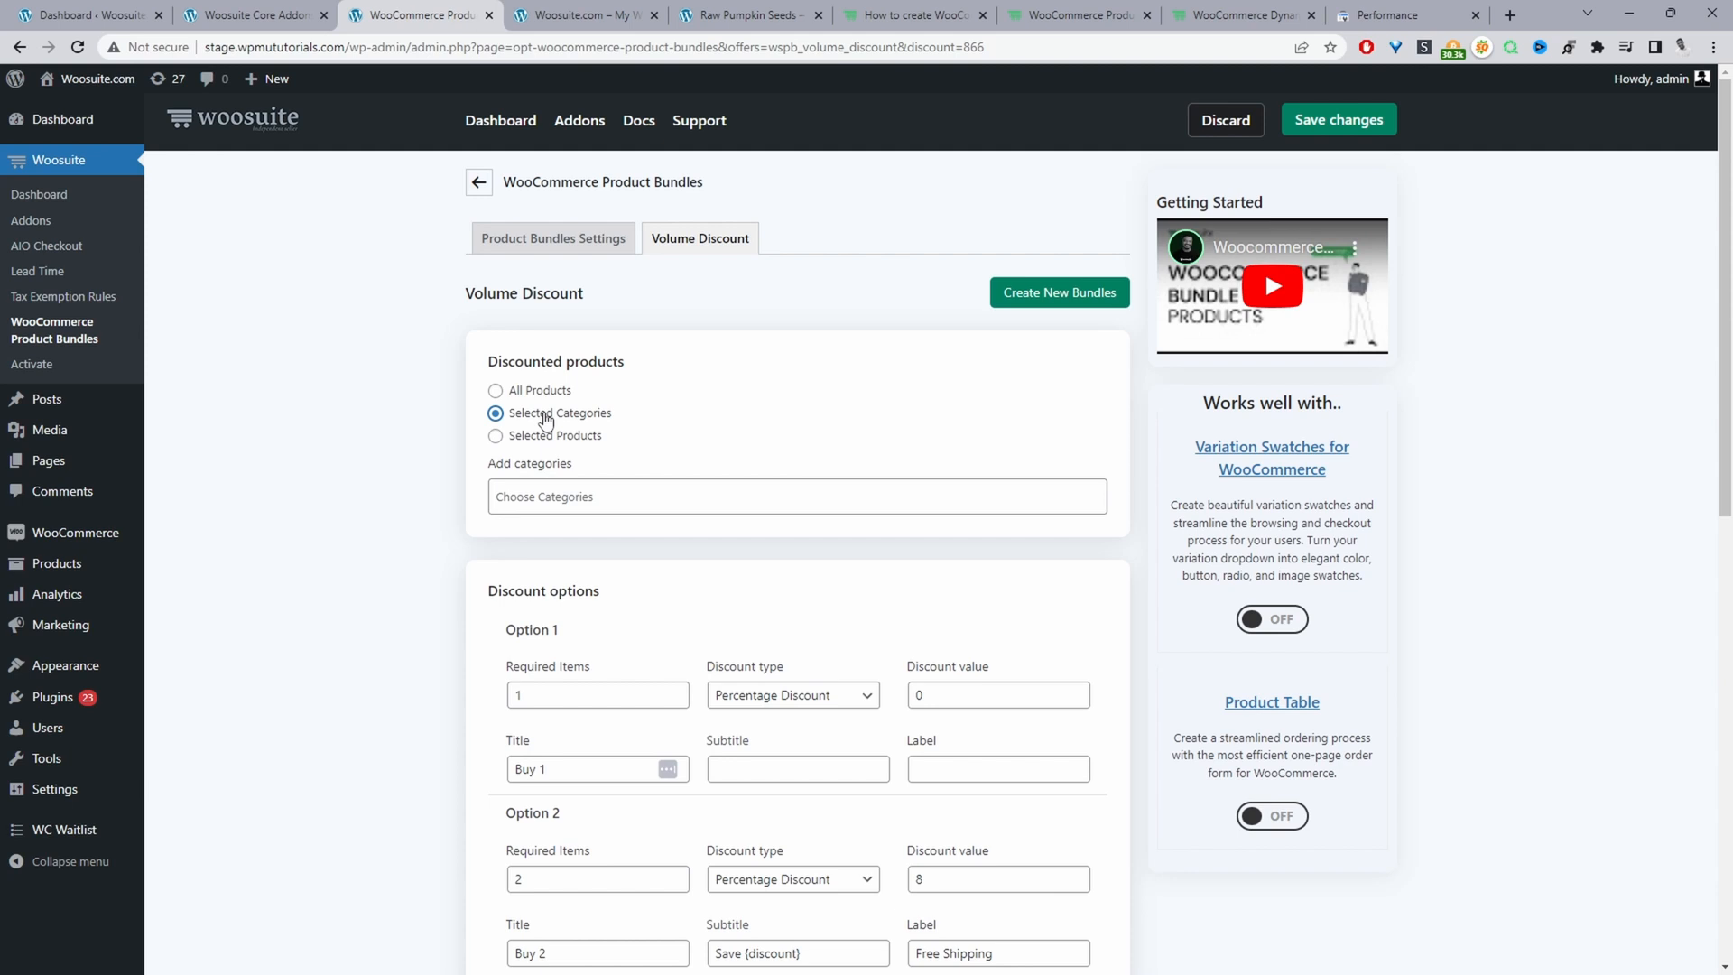
click(495, 434)
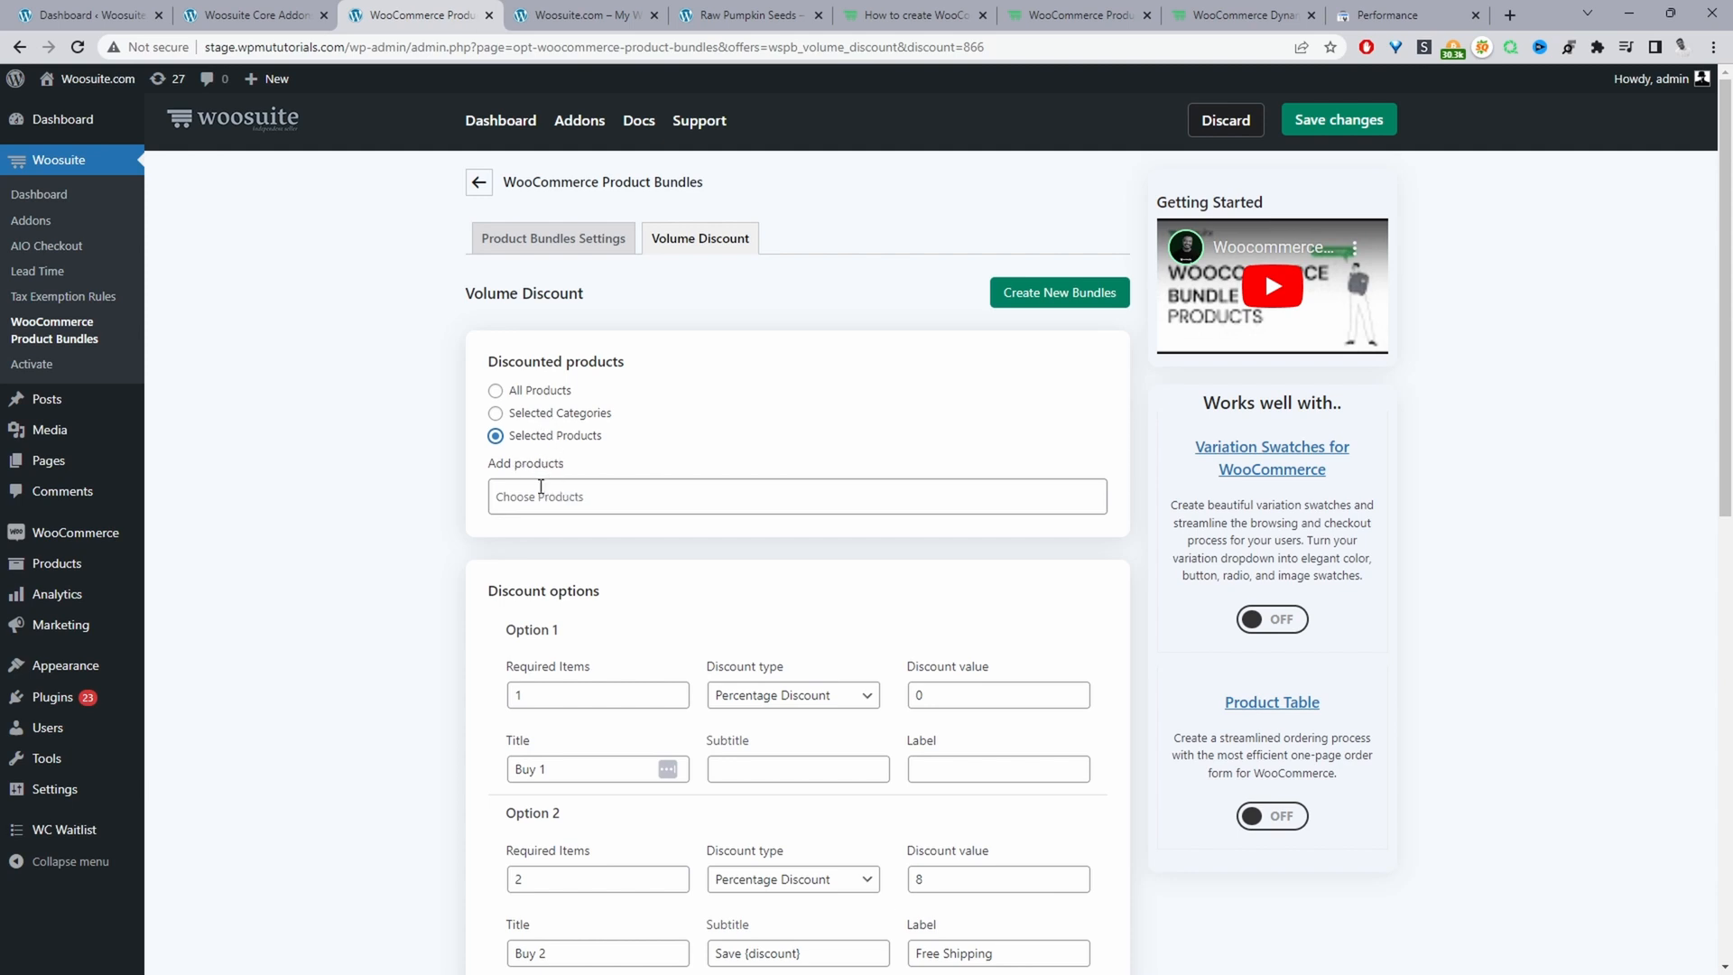
text(s)
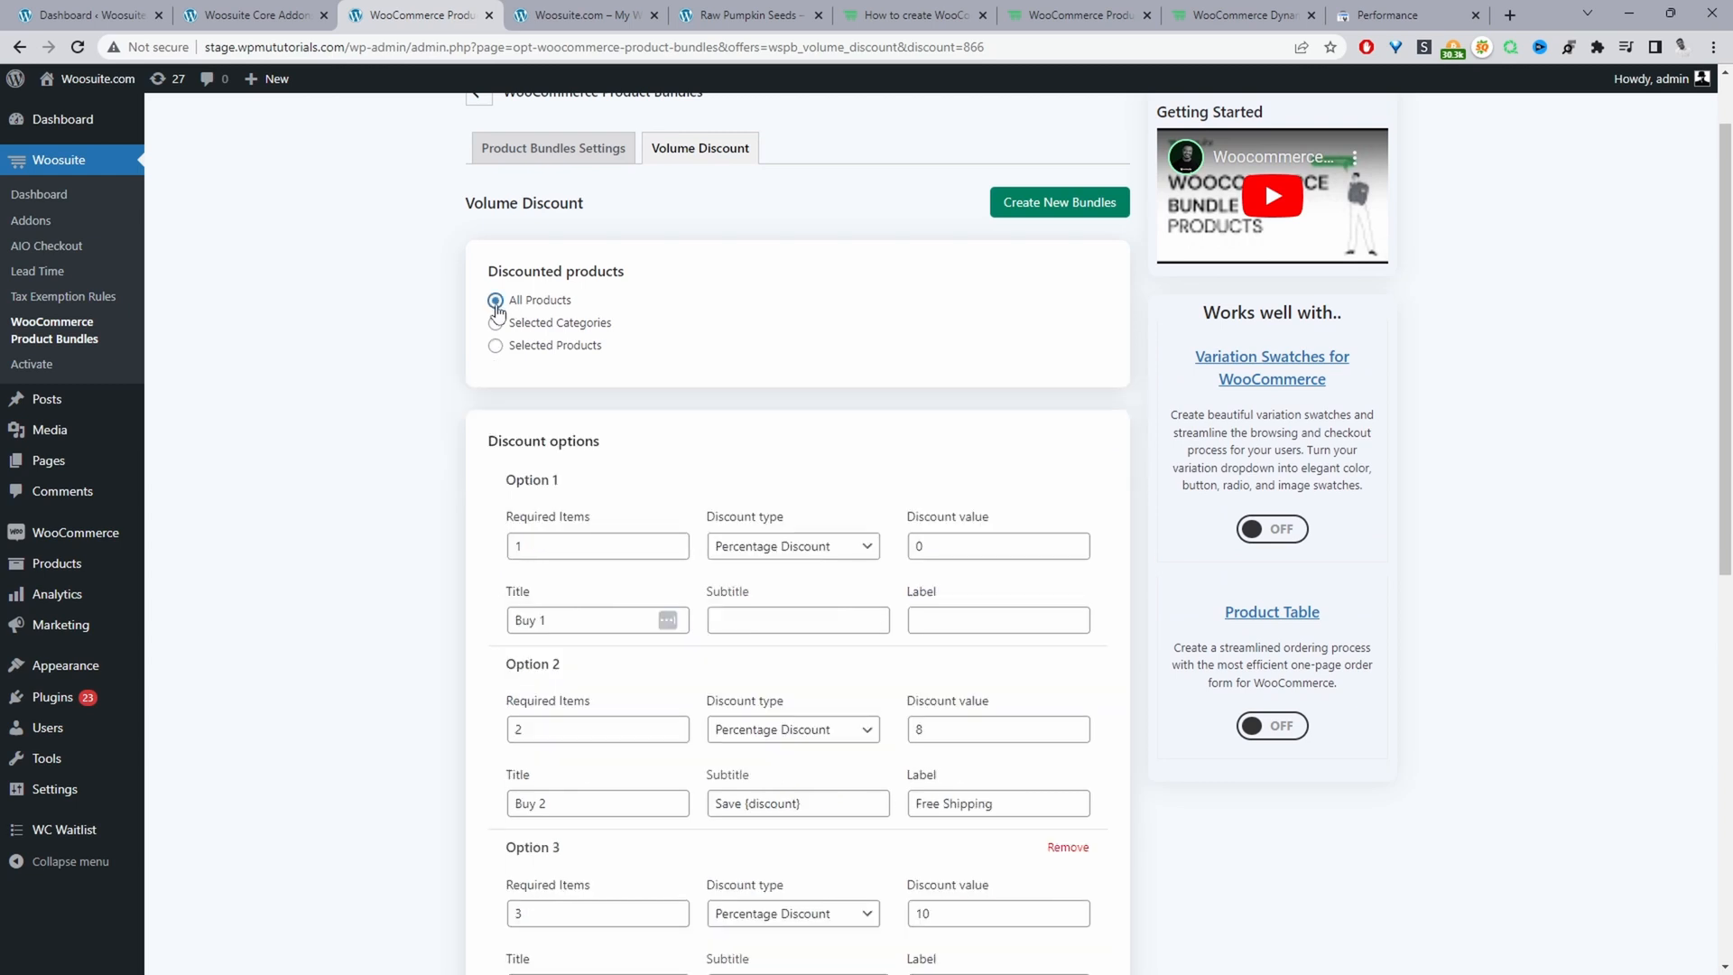
scroll(down, 3)
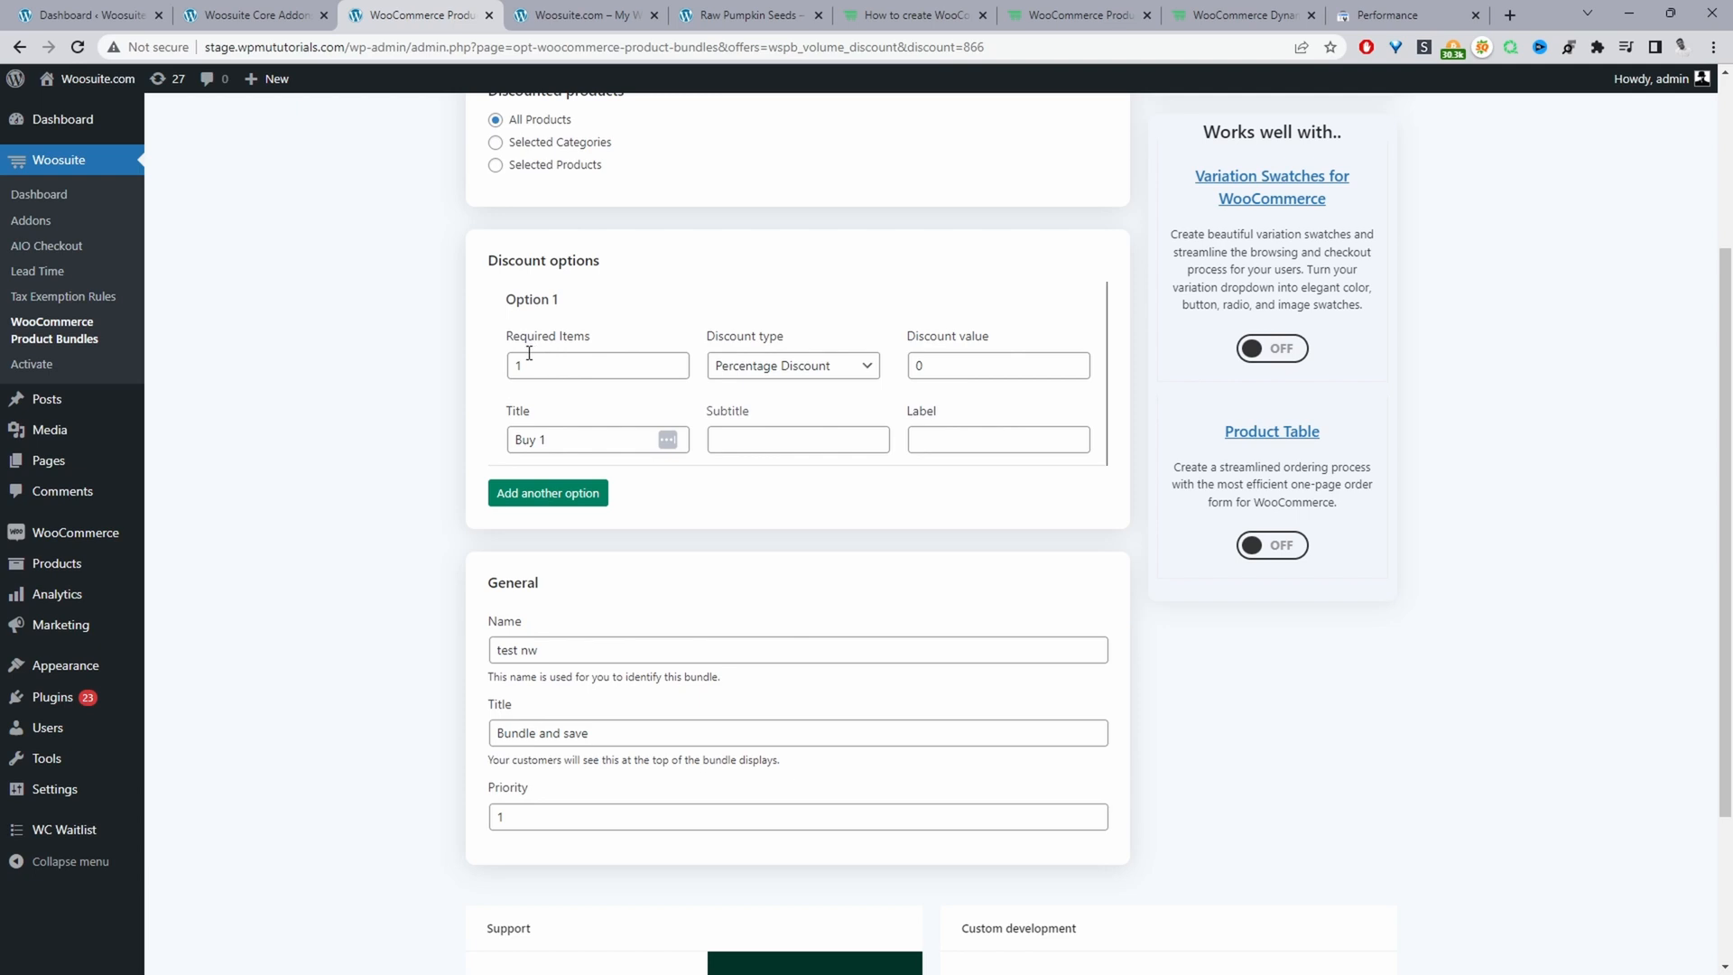
click(597, 364)
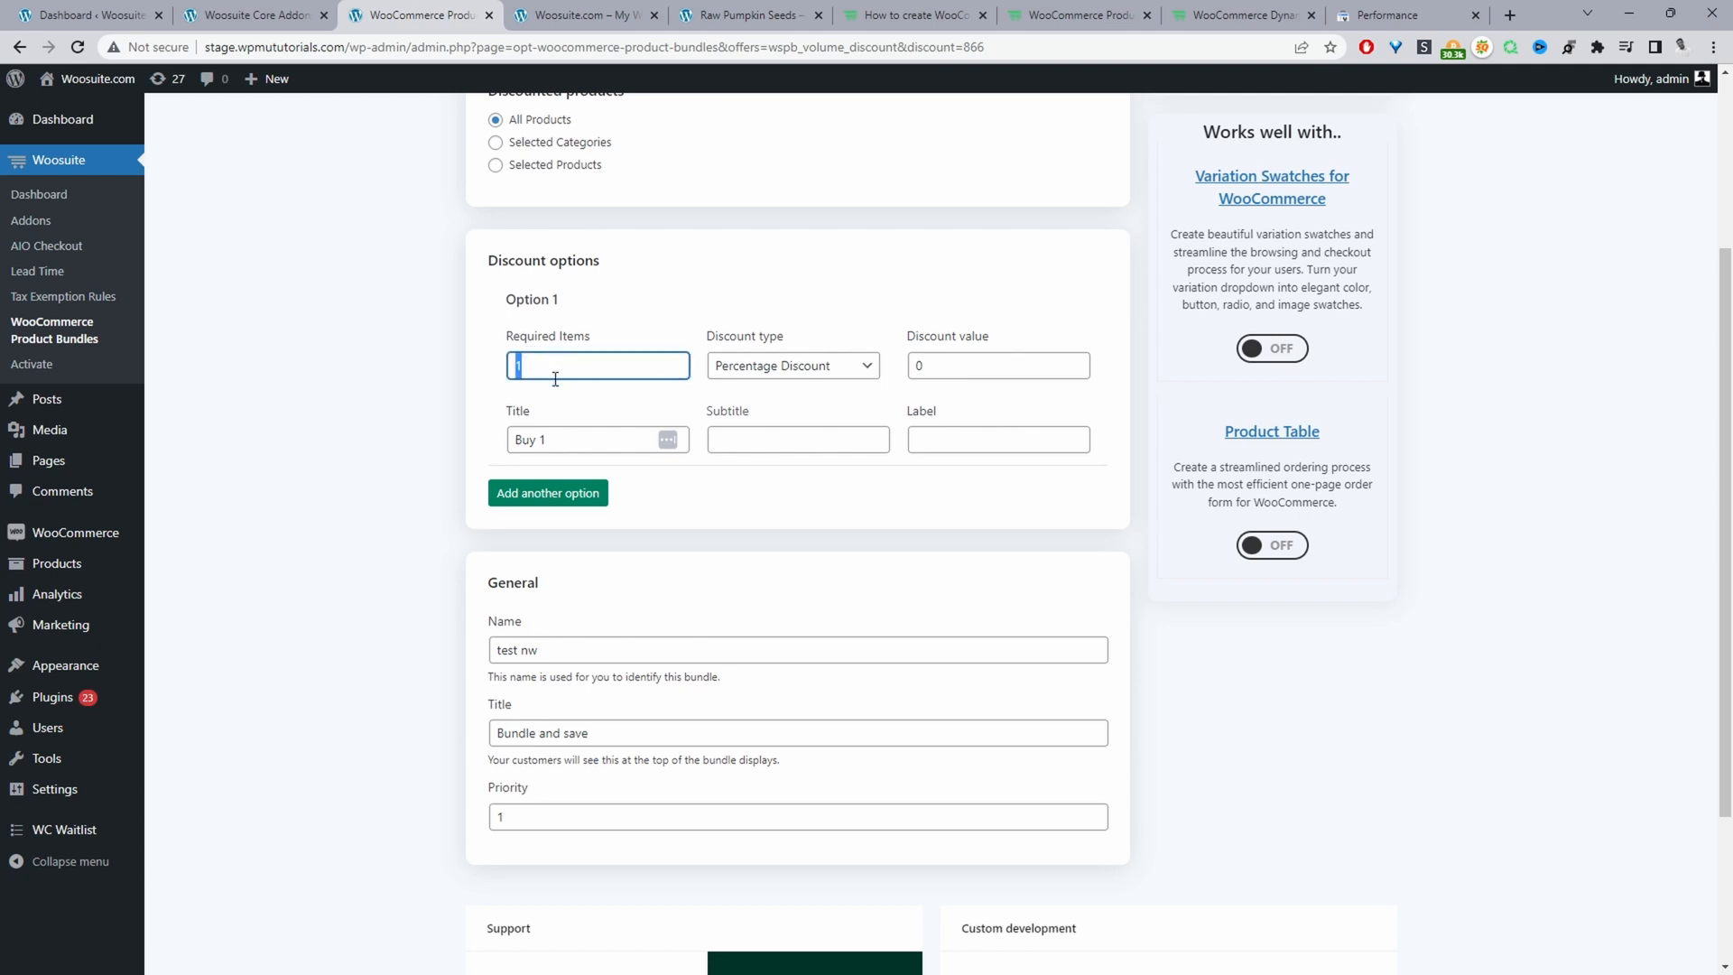
click(989, 365)
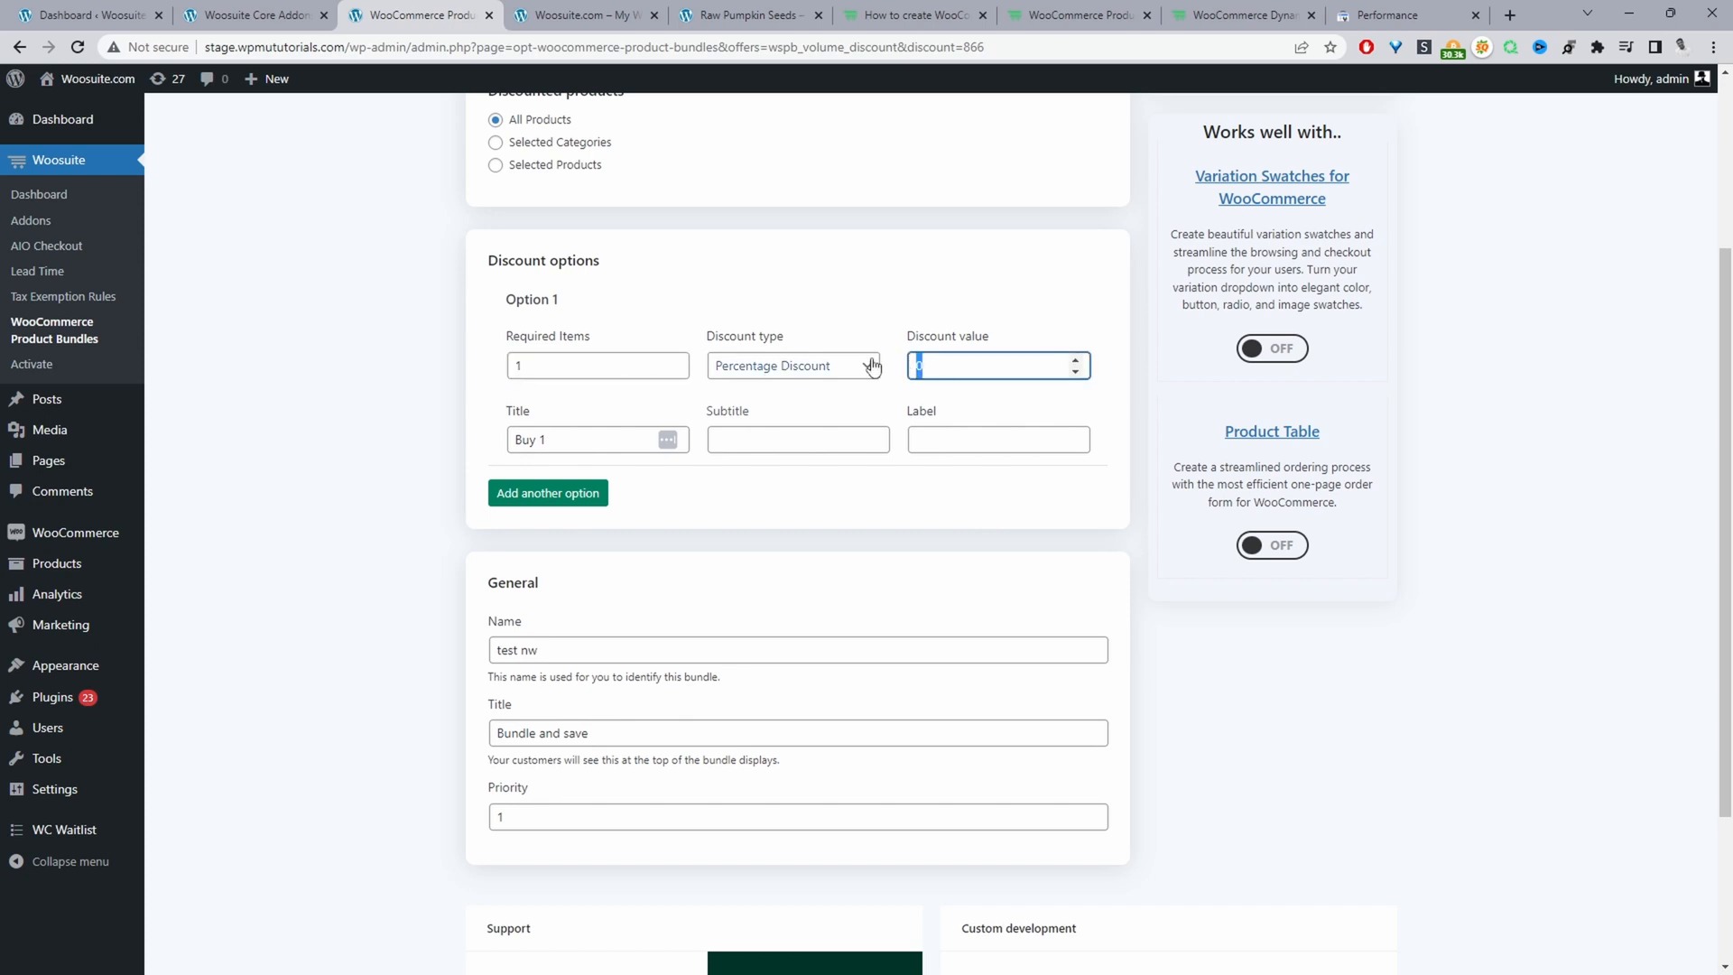
click(597, 439)
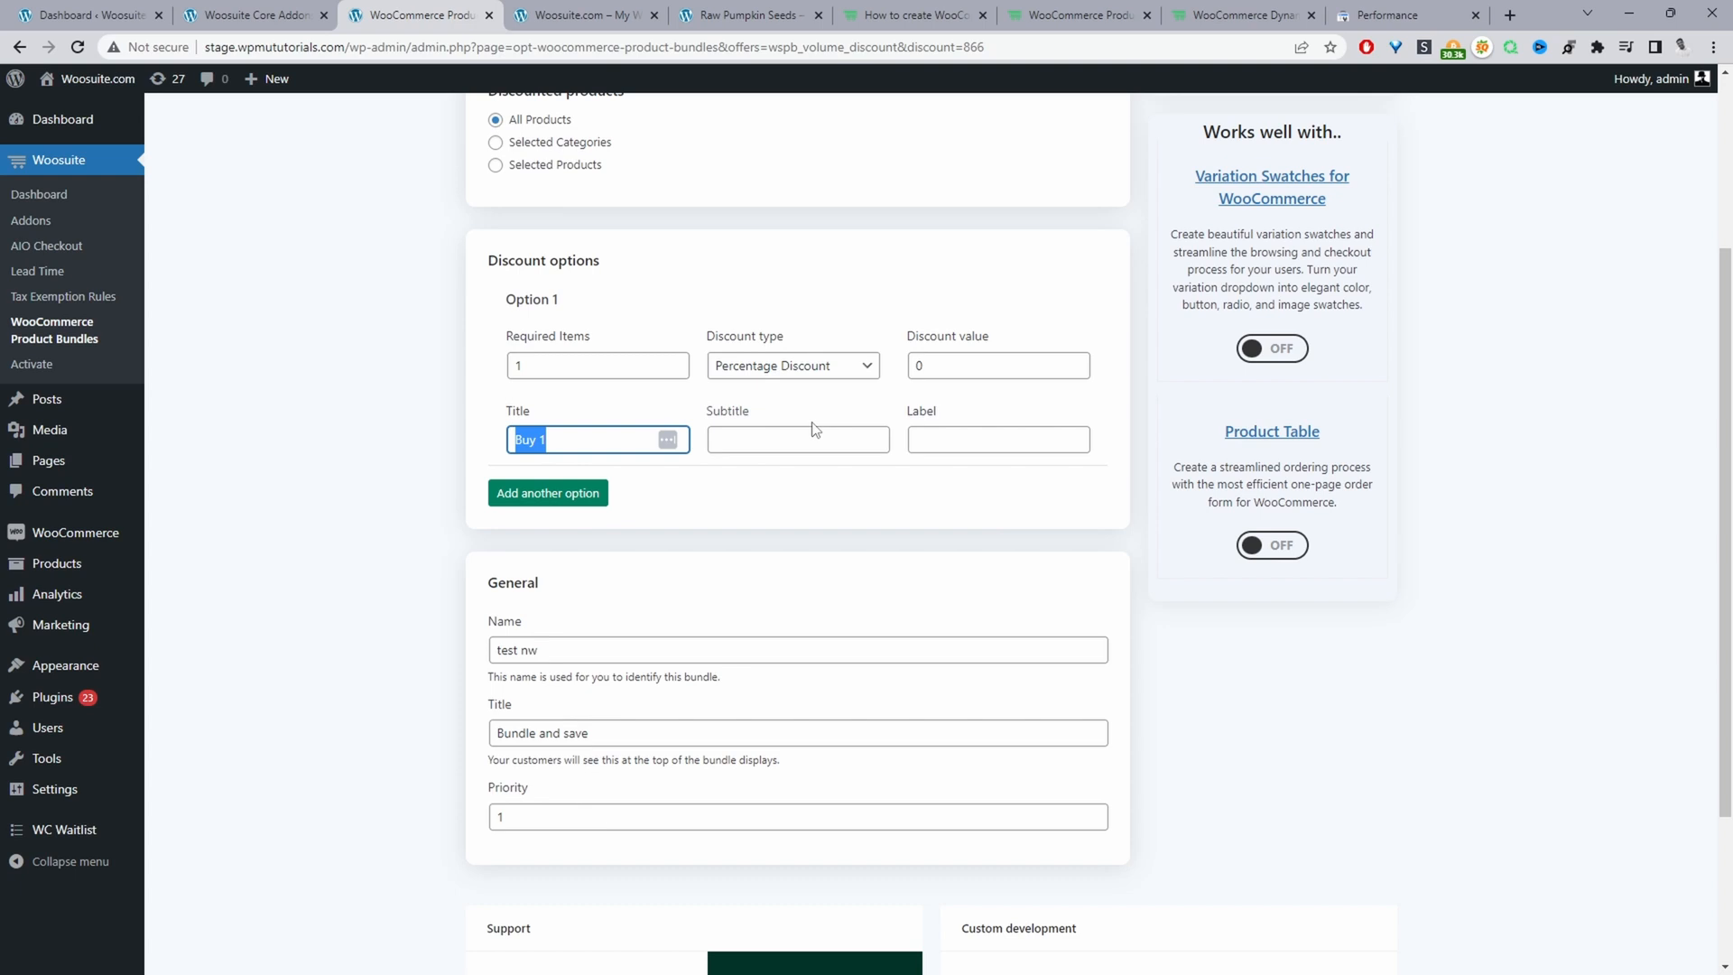
click(797, 439)
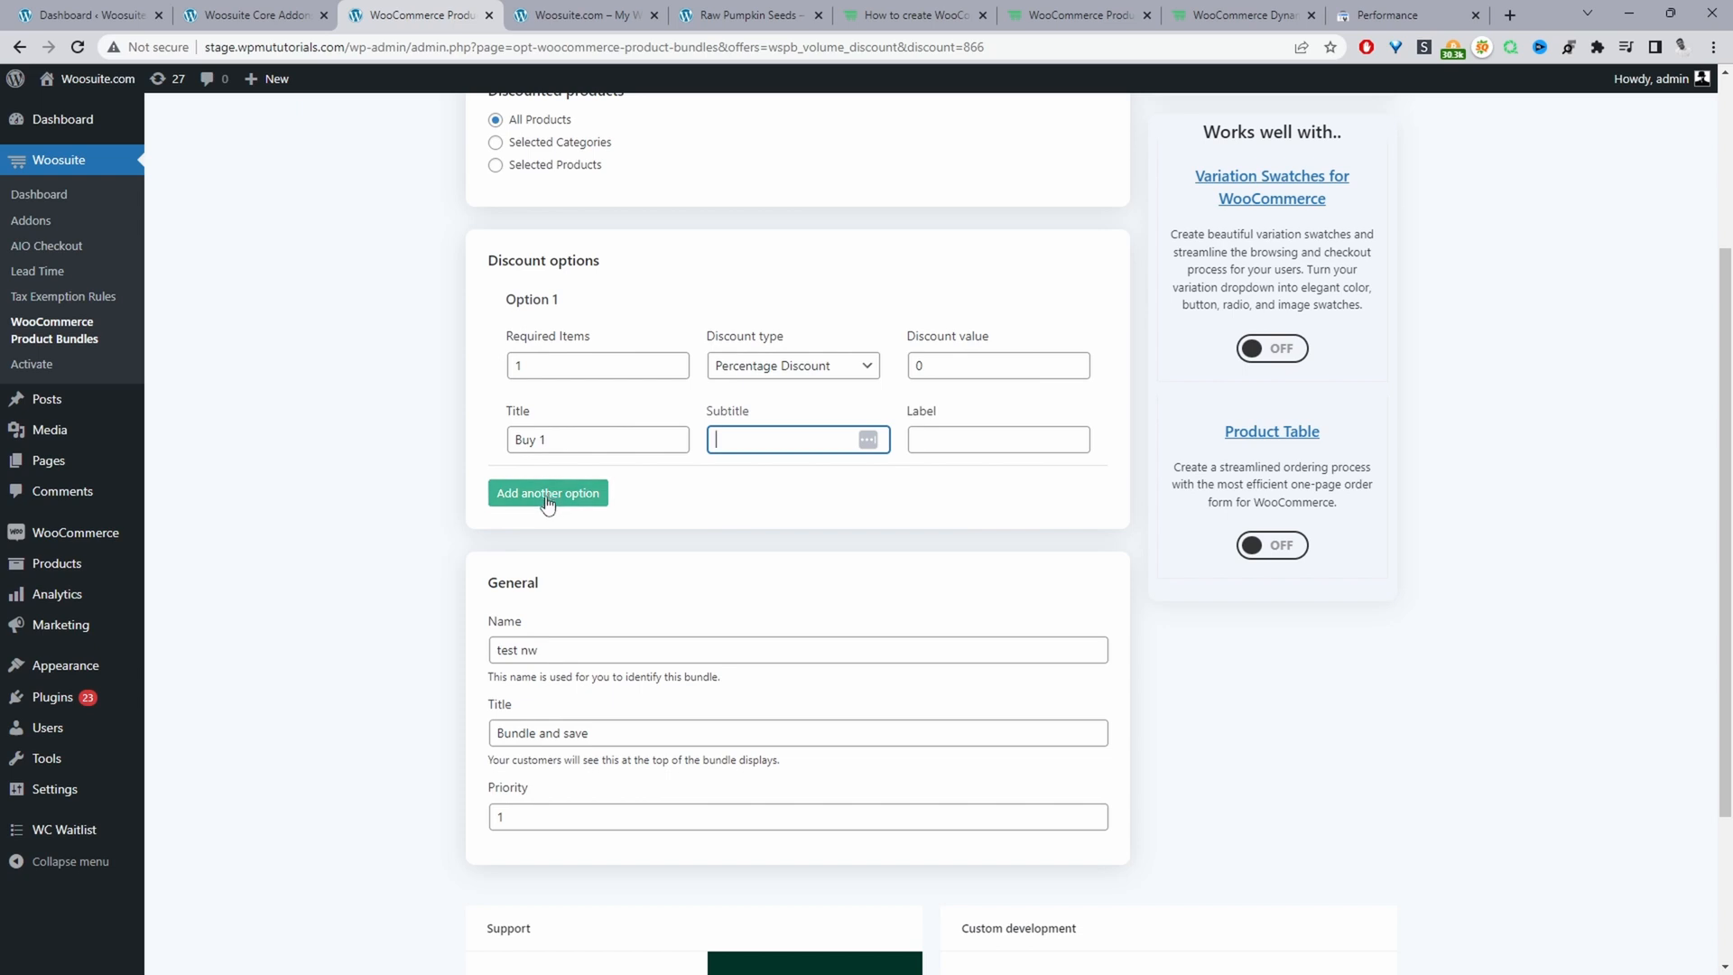
Add a second discount option with a 5% discount value.
click(547, 493)
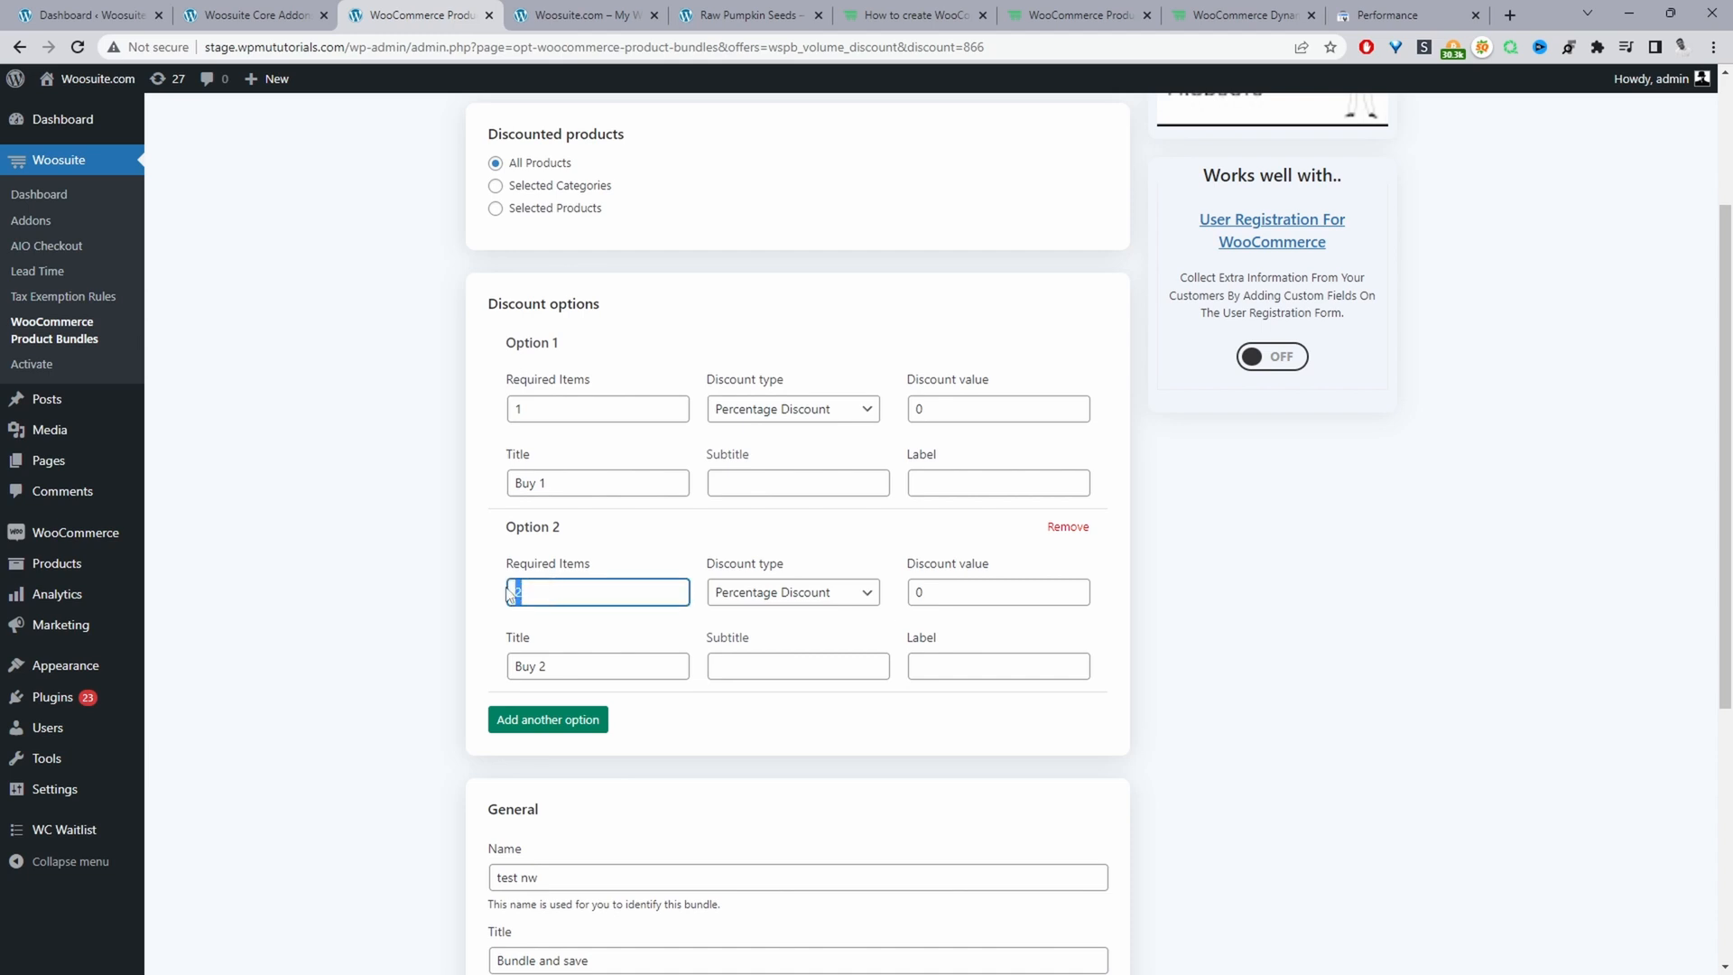
click(792, 591)
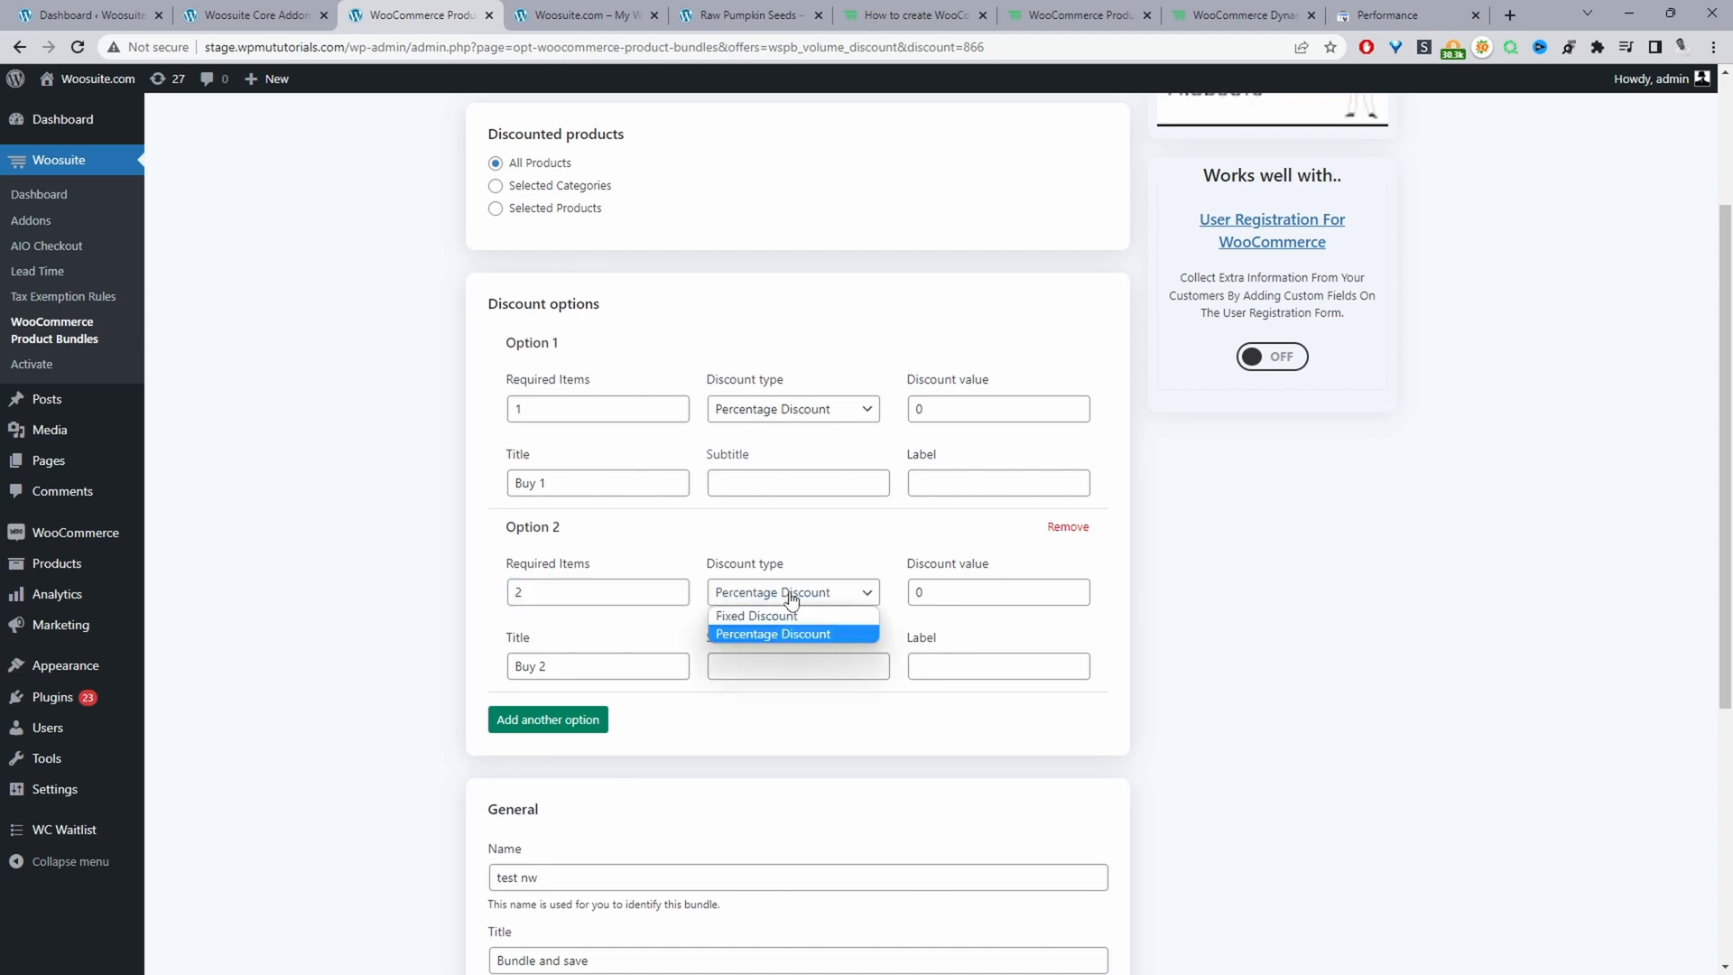
mouse_move(756, 616)
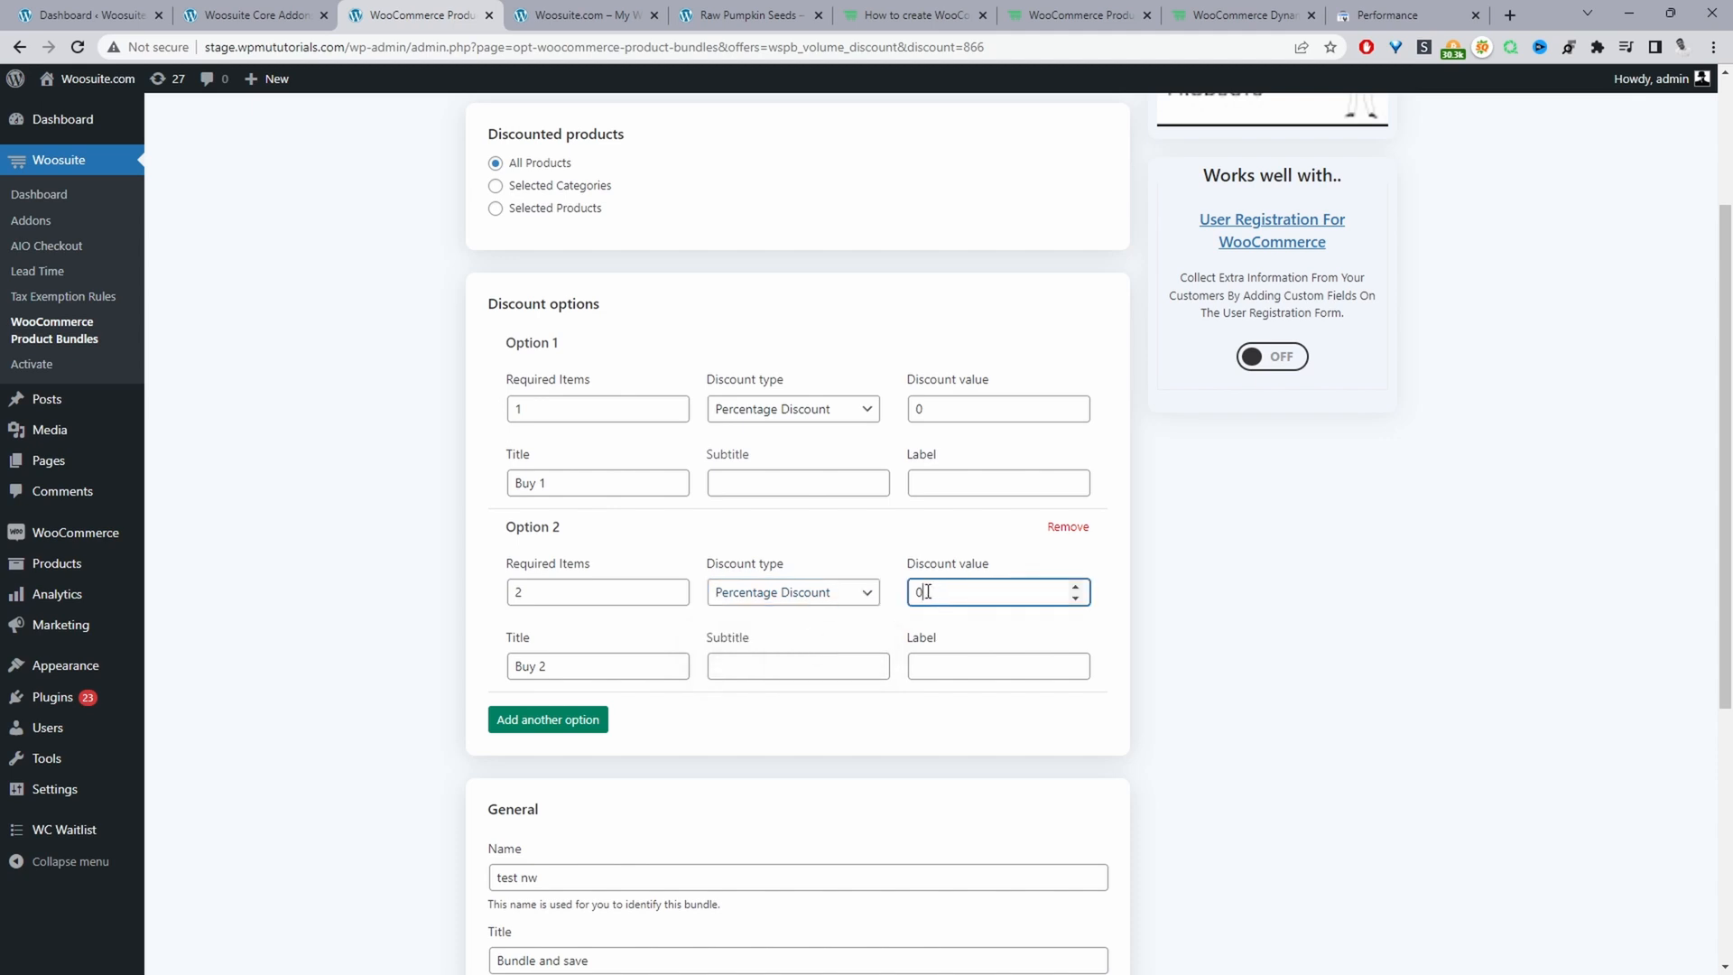
text(5)
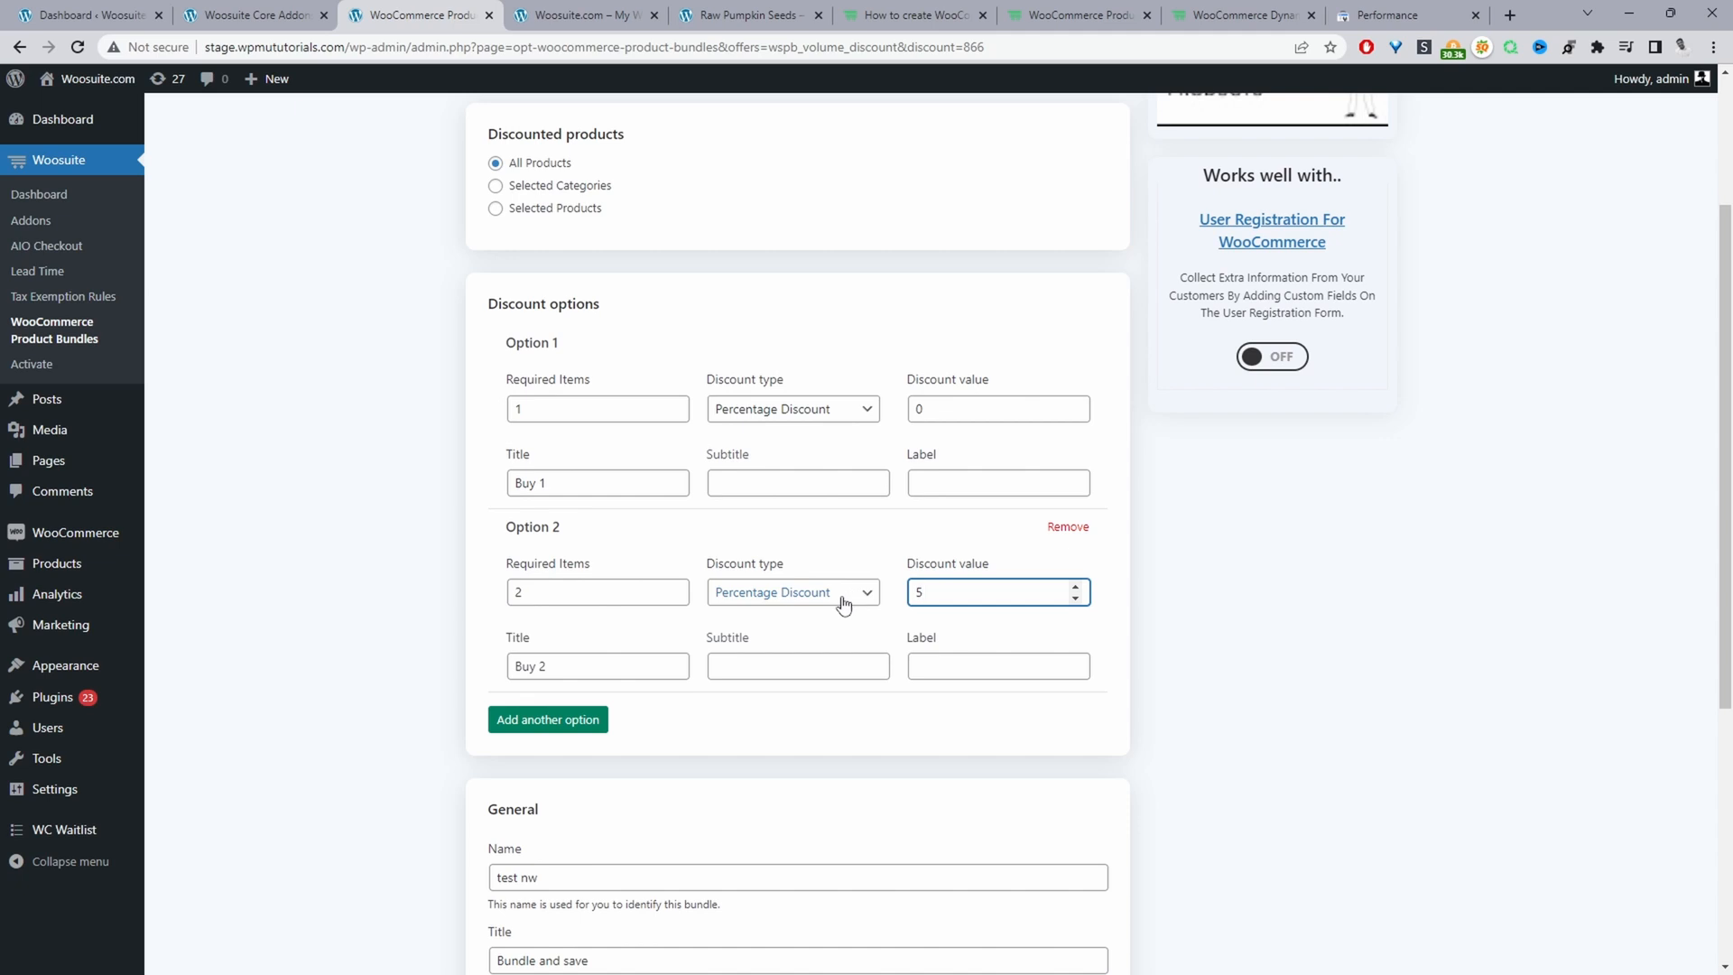
Give Option 2 the subtitle 'You save {discount}' and the label 'Most Popular'.
click(596, 666)
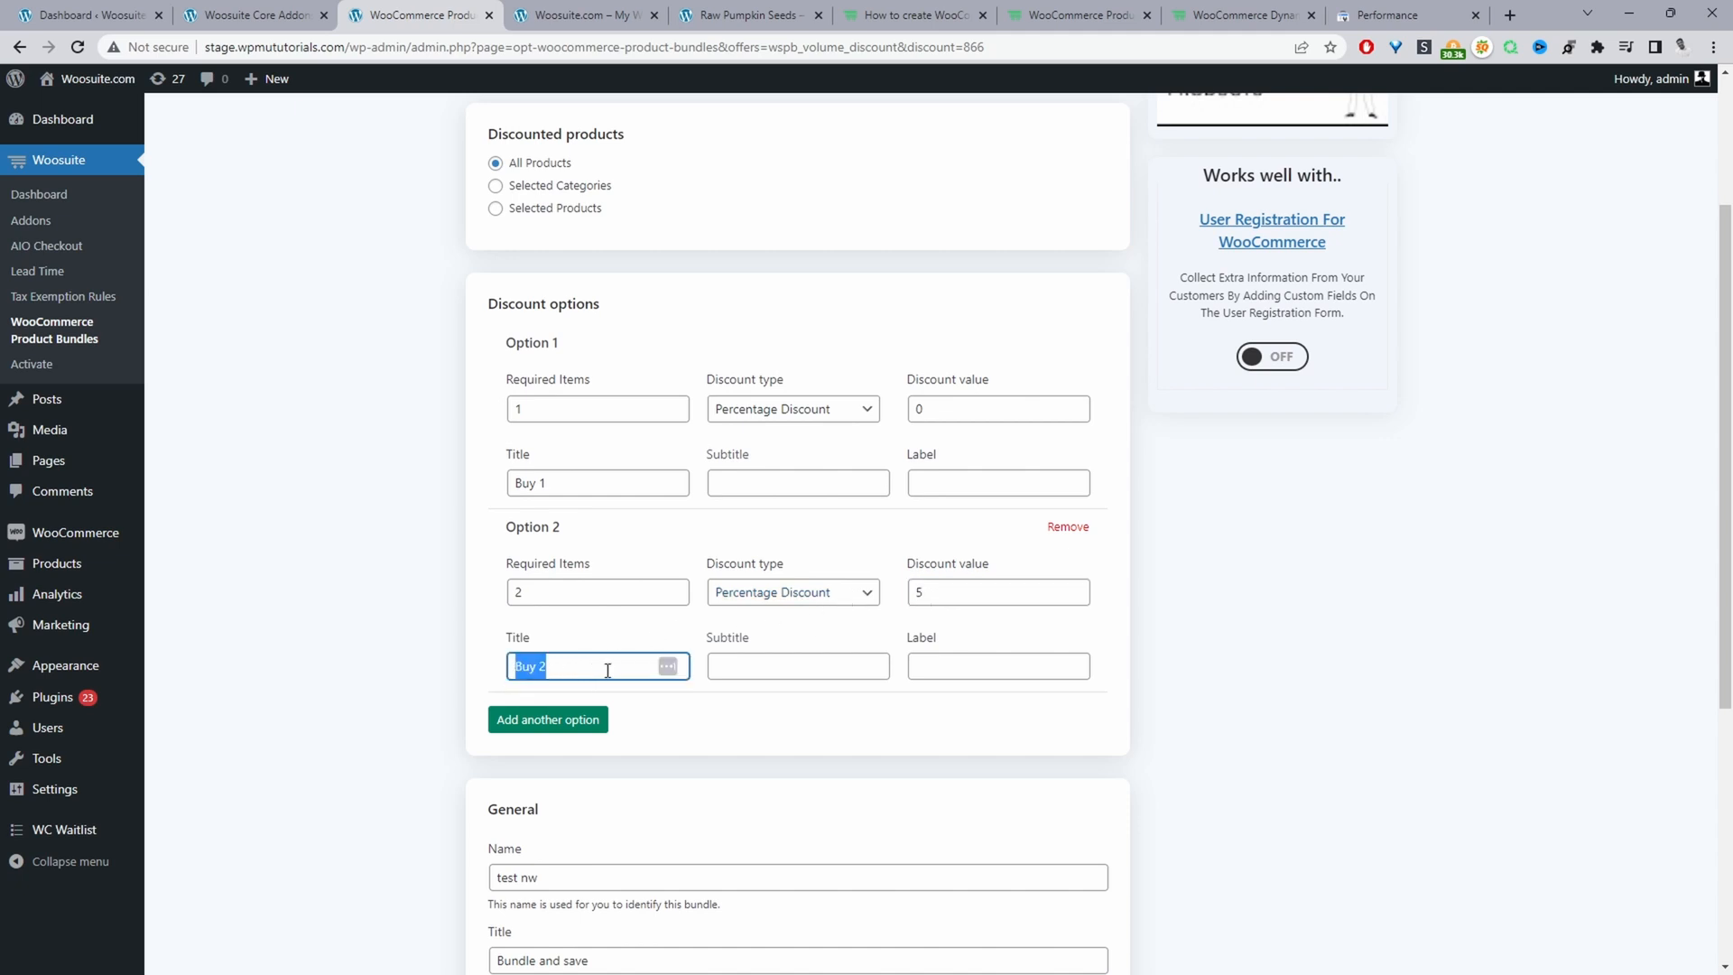
mouse_move(636, 660)
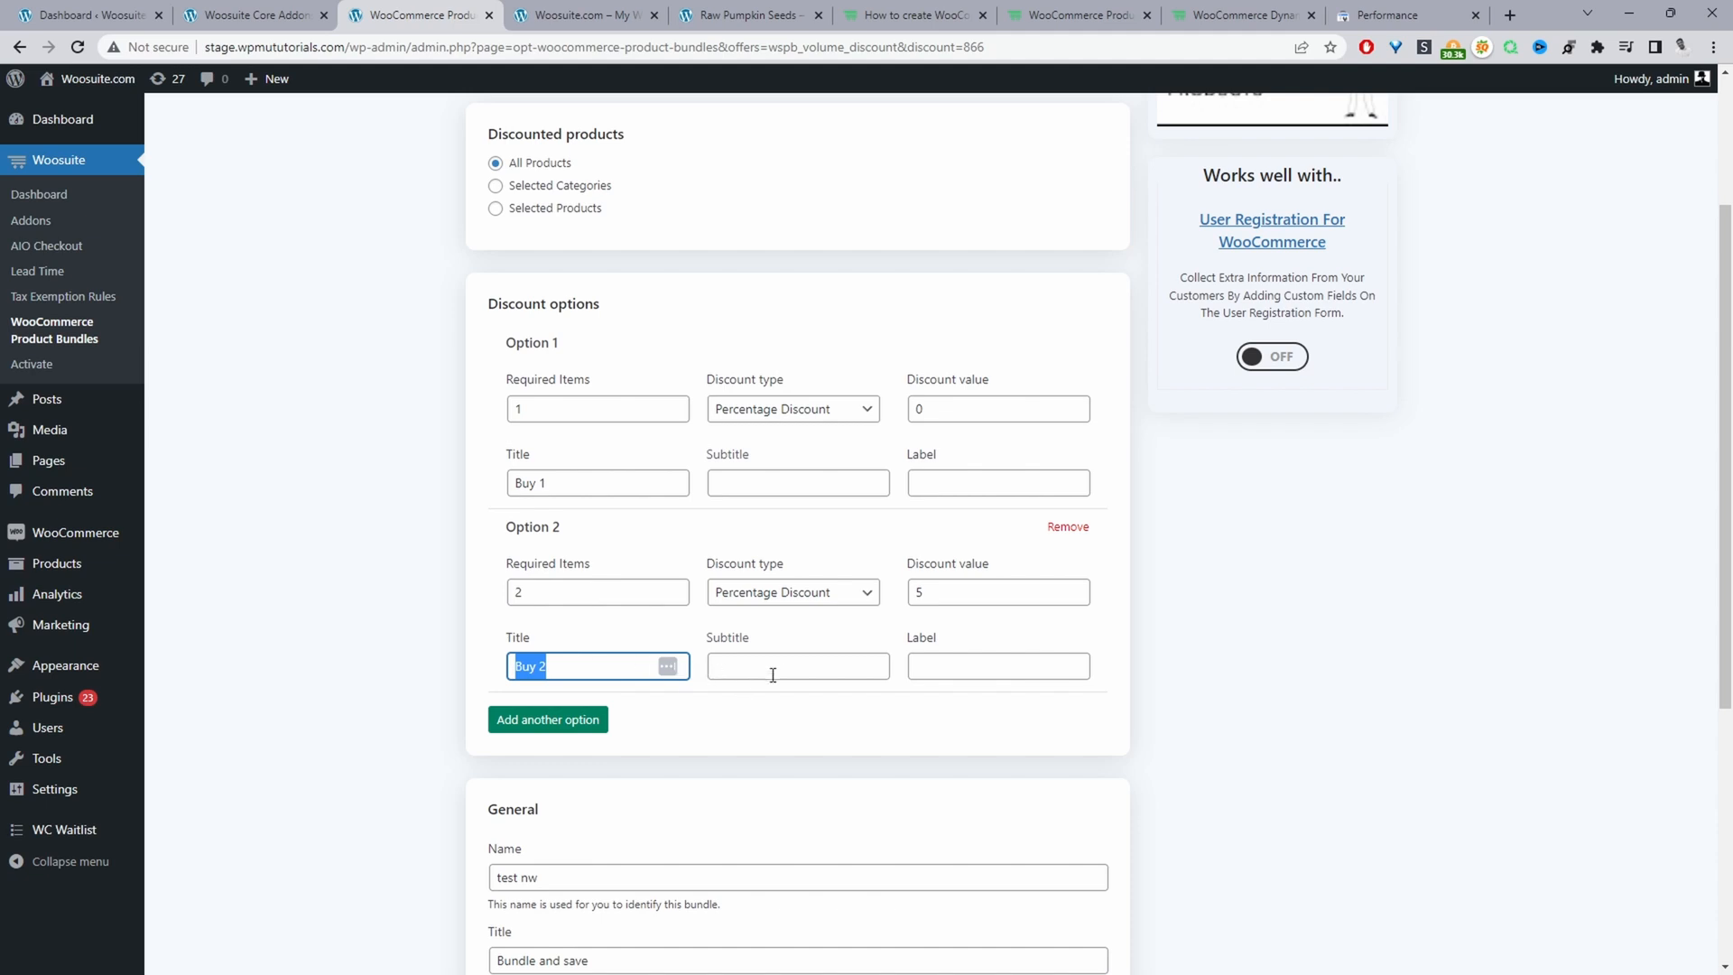
click(797, 665)
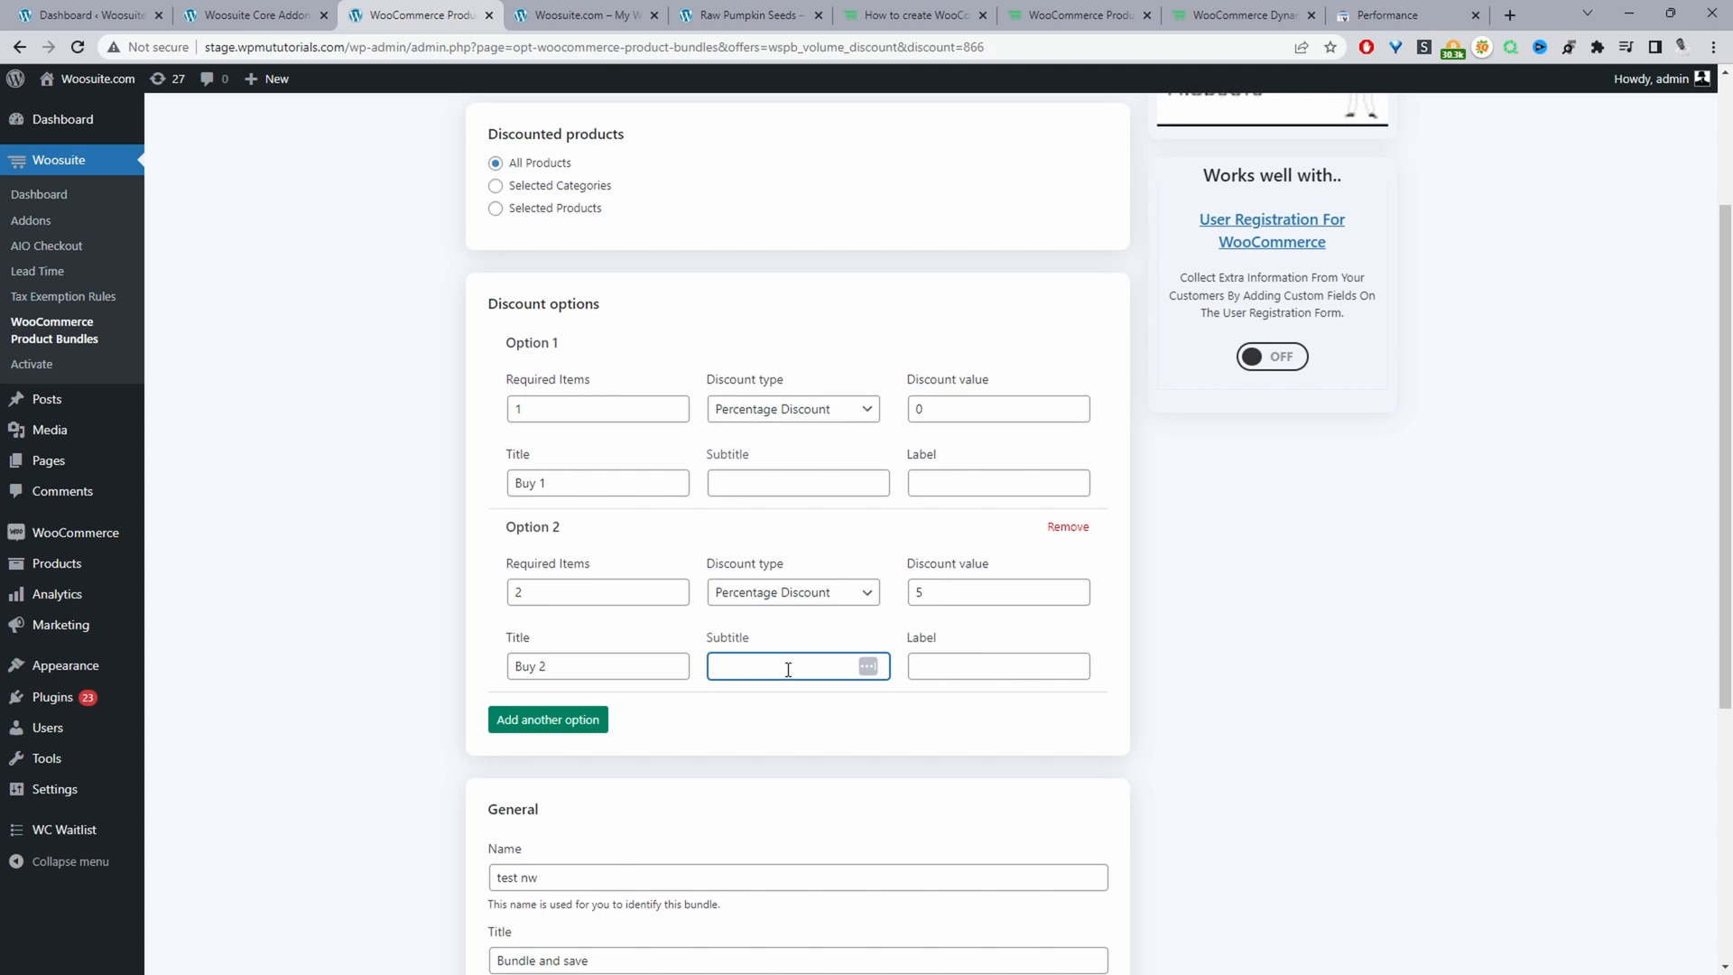
click(995, 665)
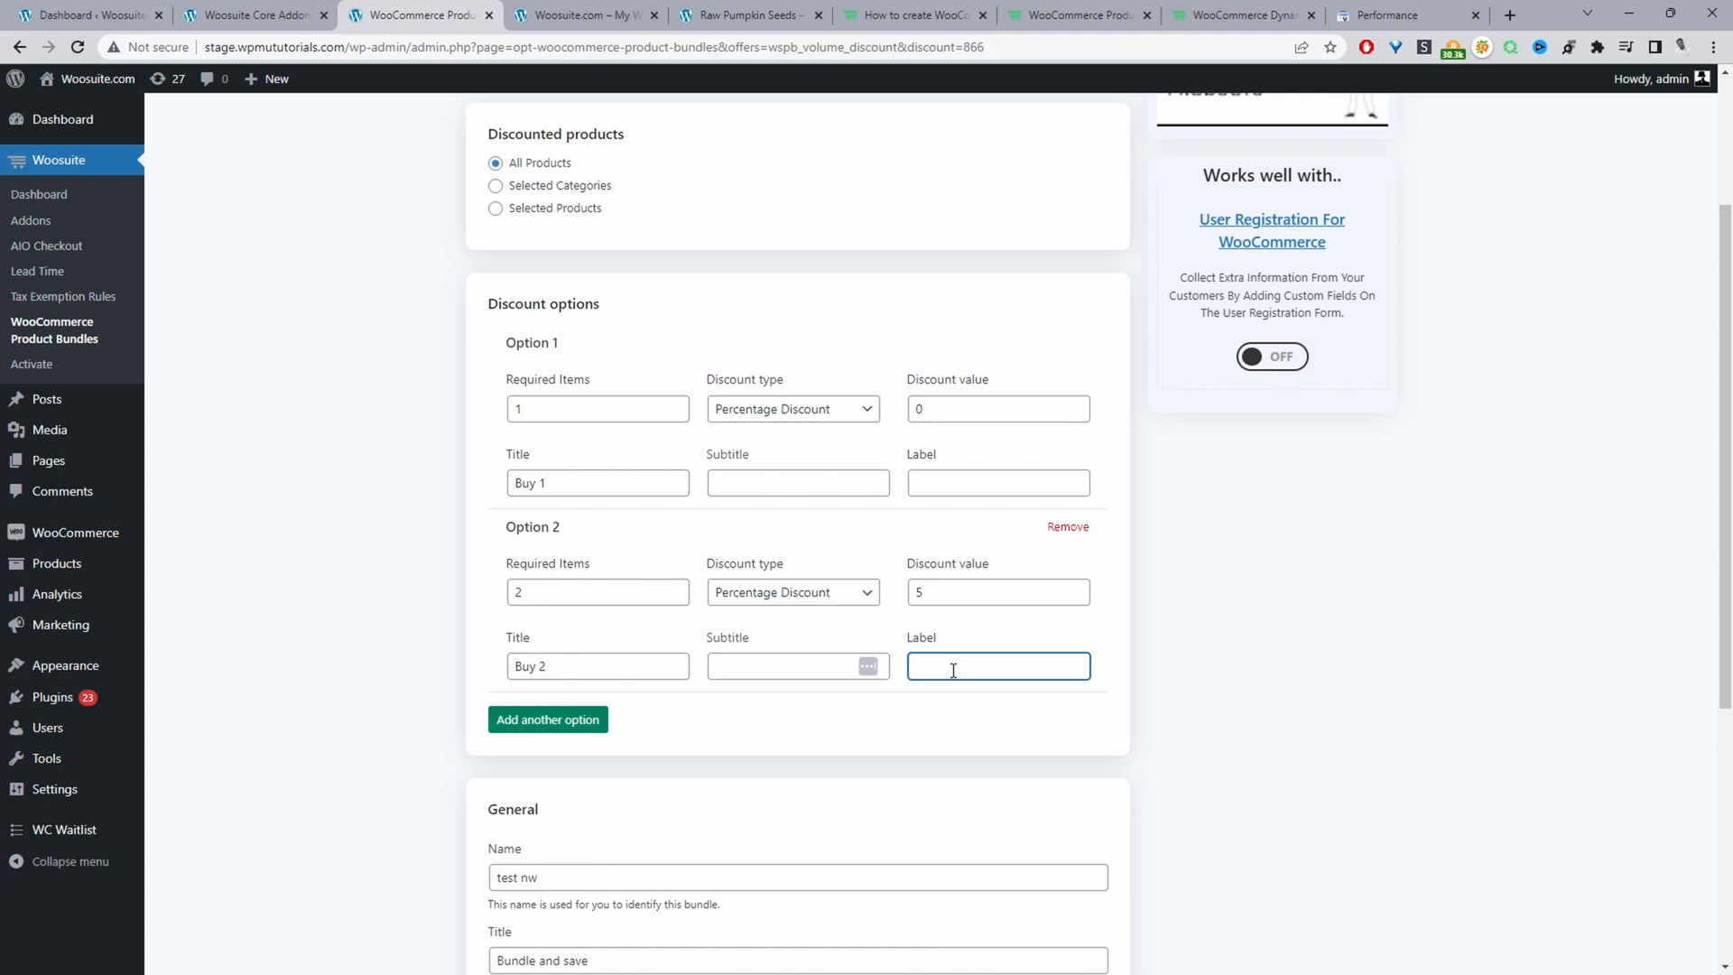
text(Most Popular)
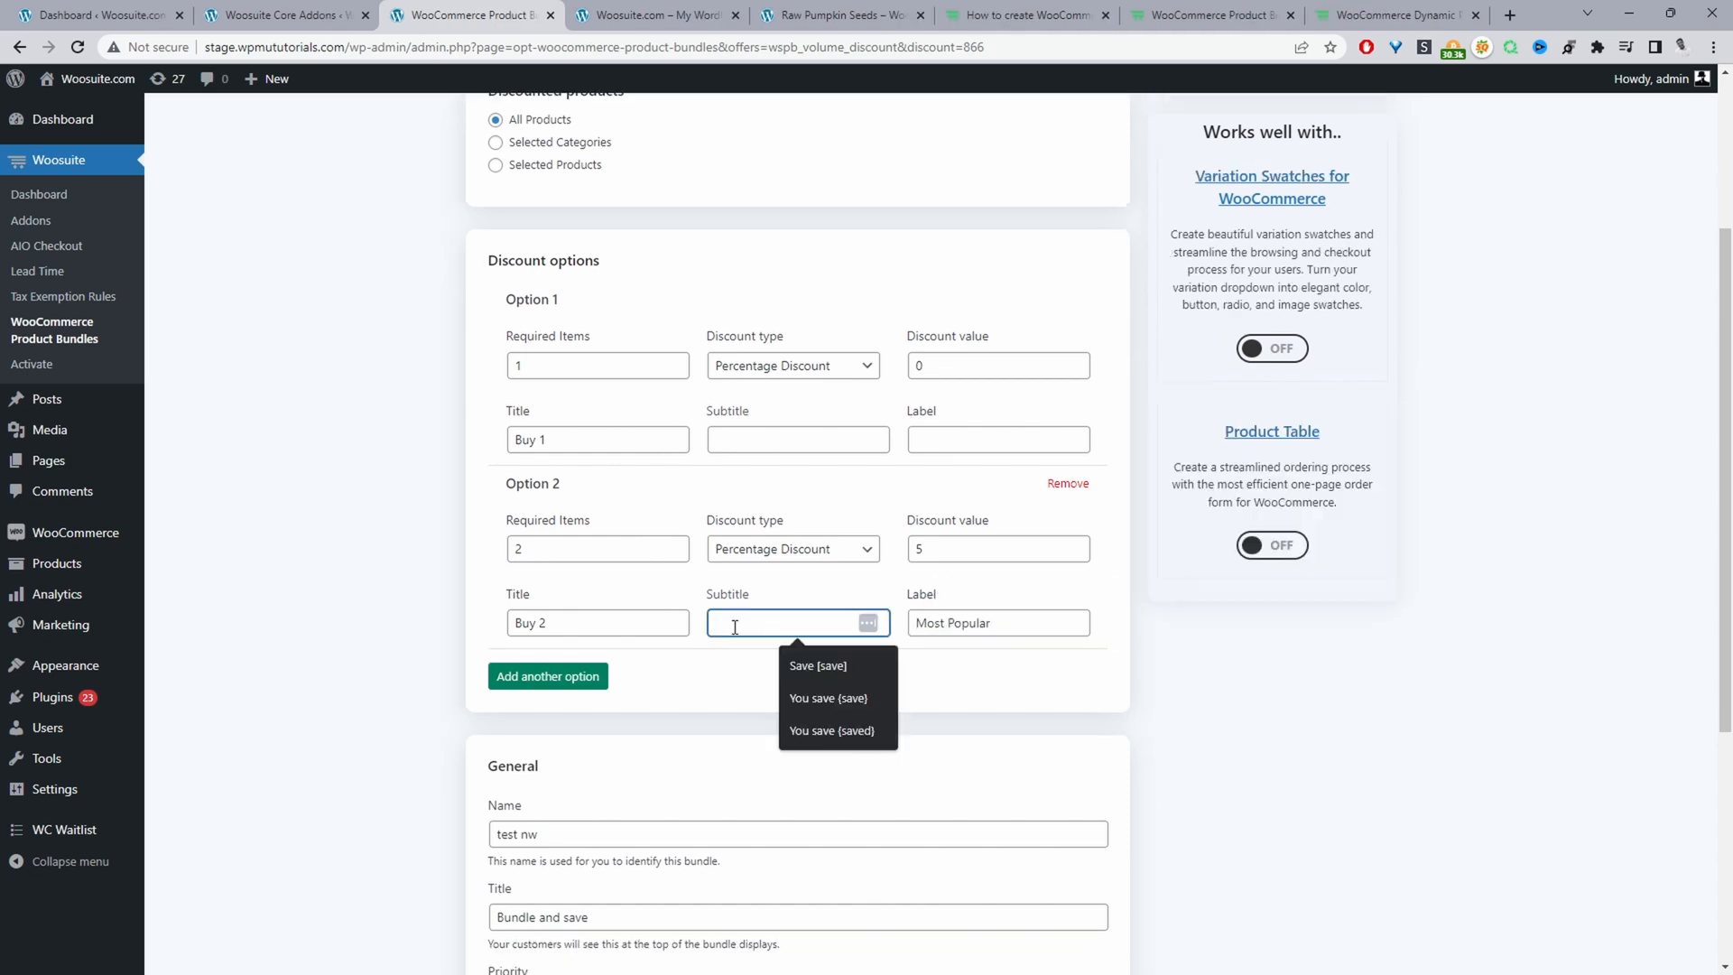
text(Y)
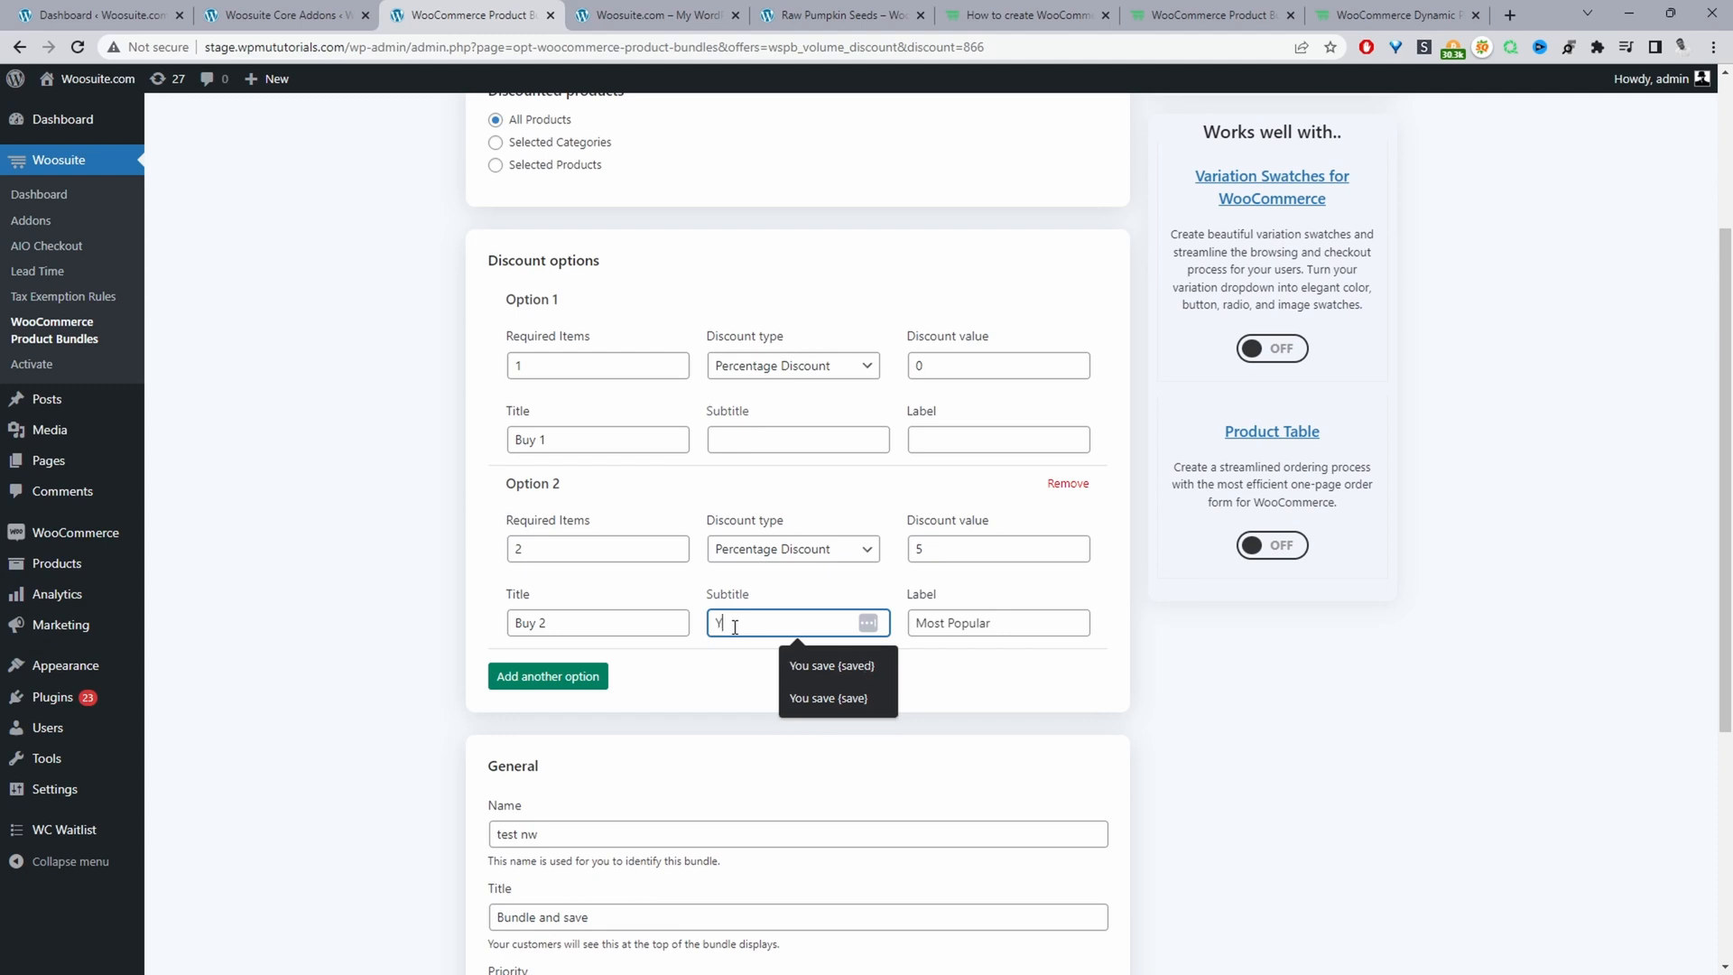
text(ou save {discount)
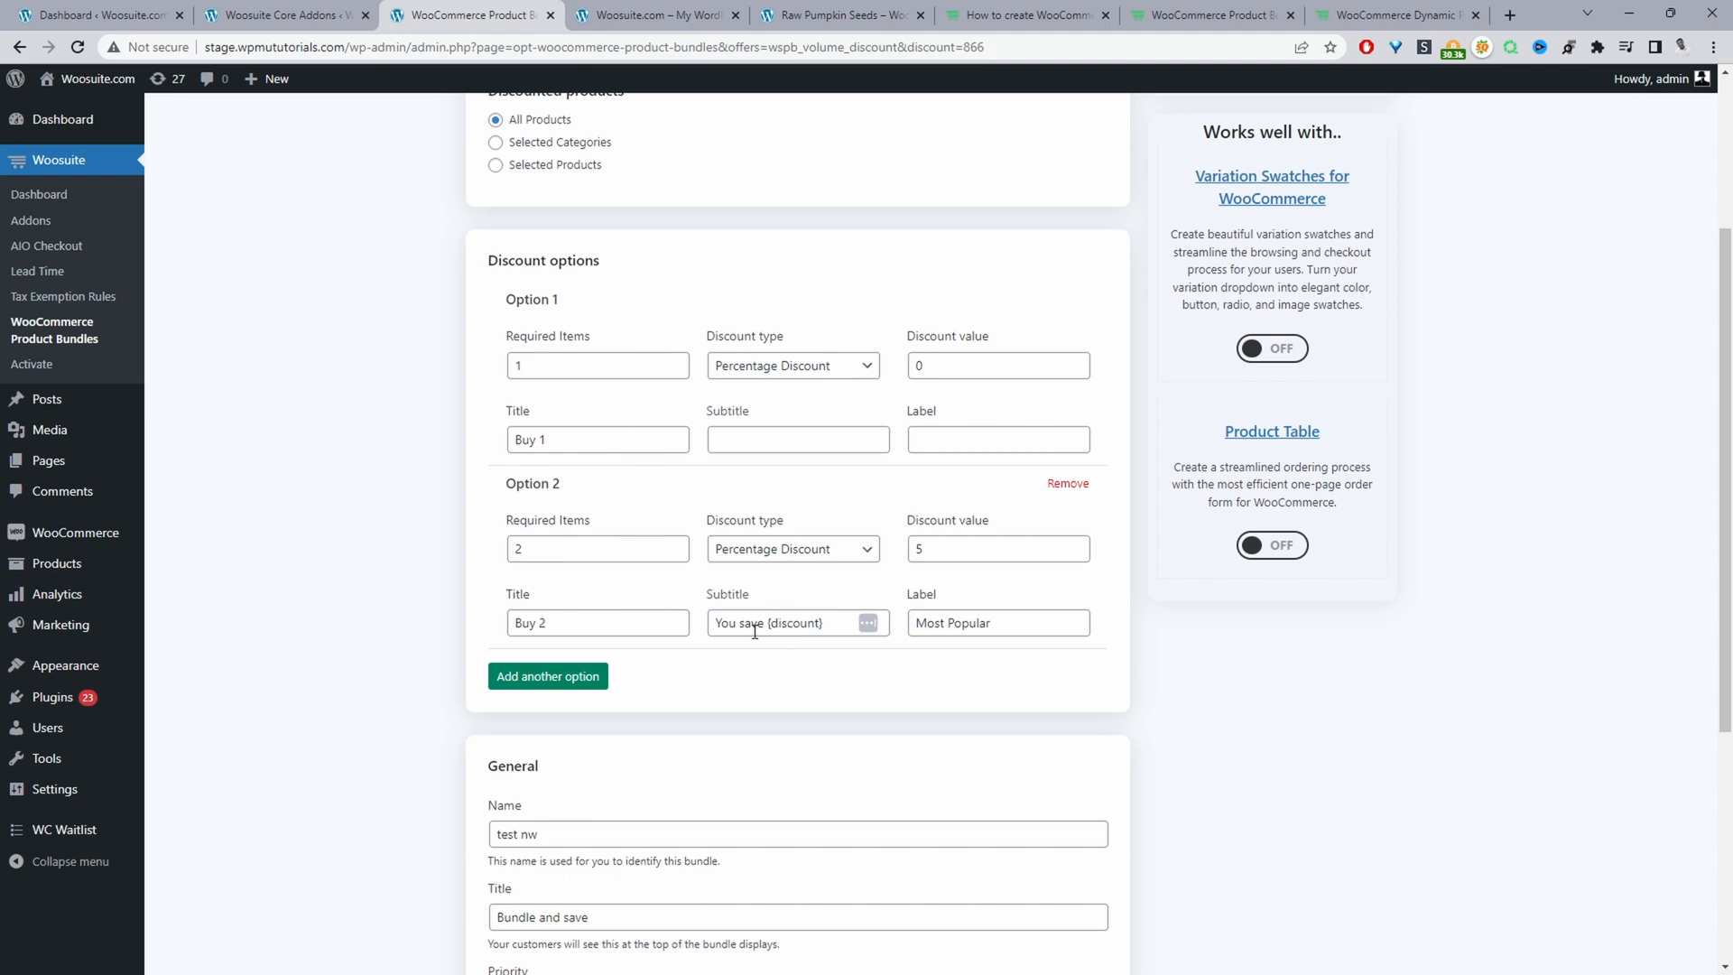
Add Option 3 for three items at 10% off, labelled 'Best Value'.
click(547, 675)
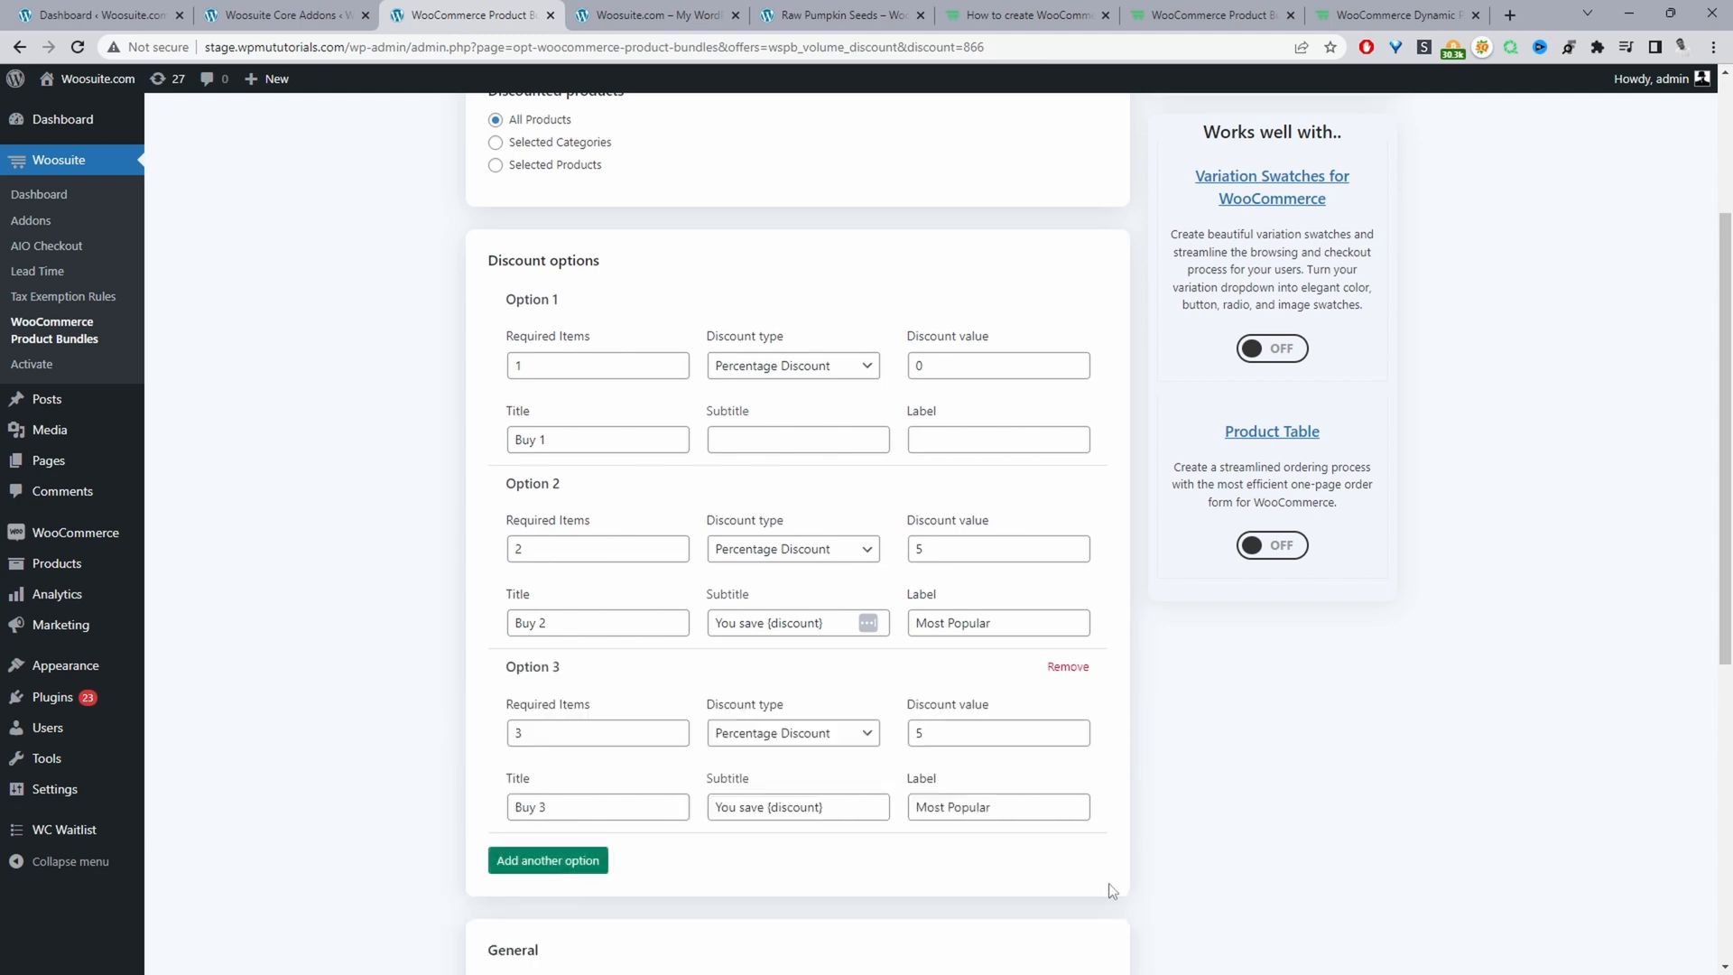
click(597, 733)
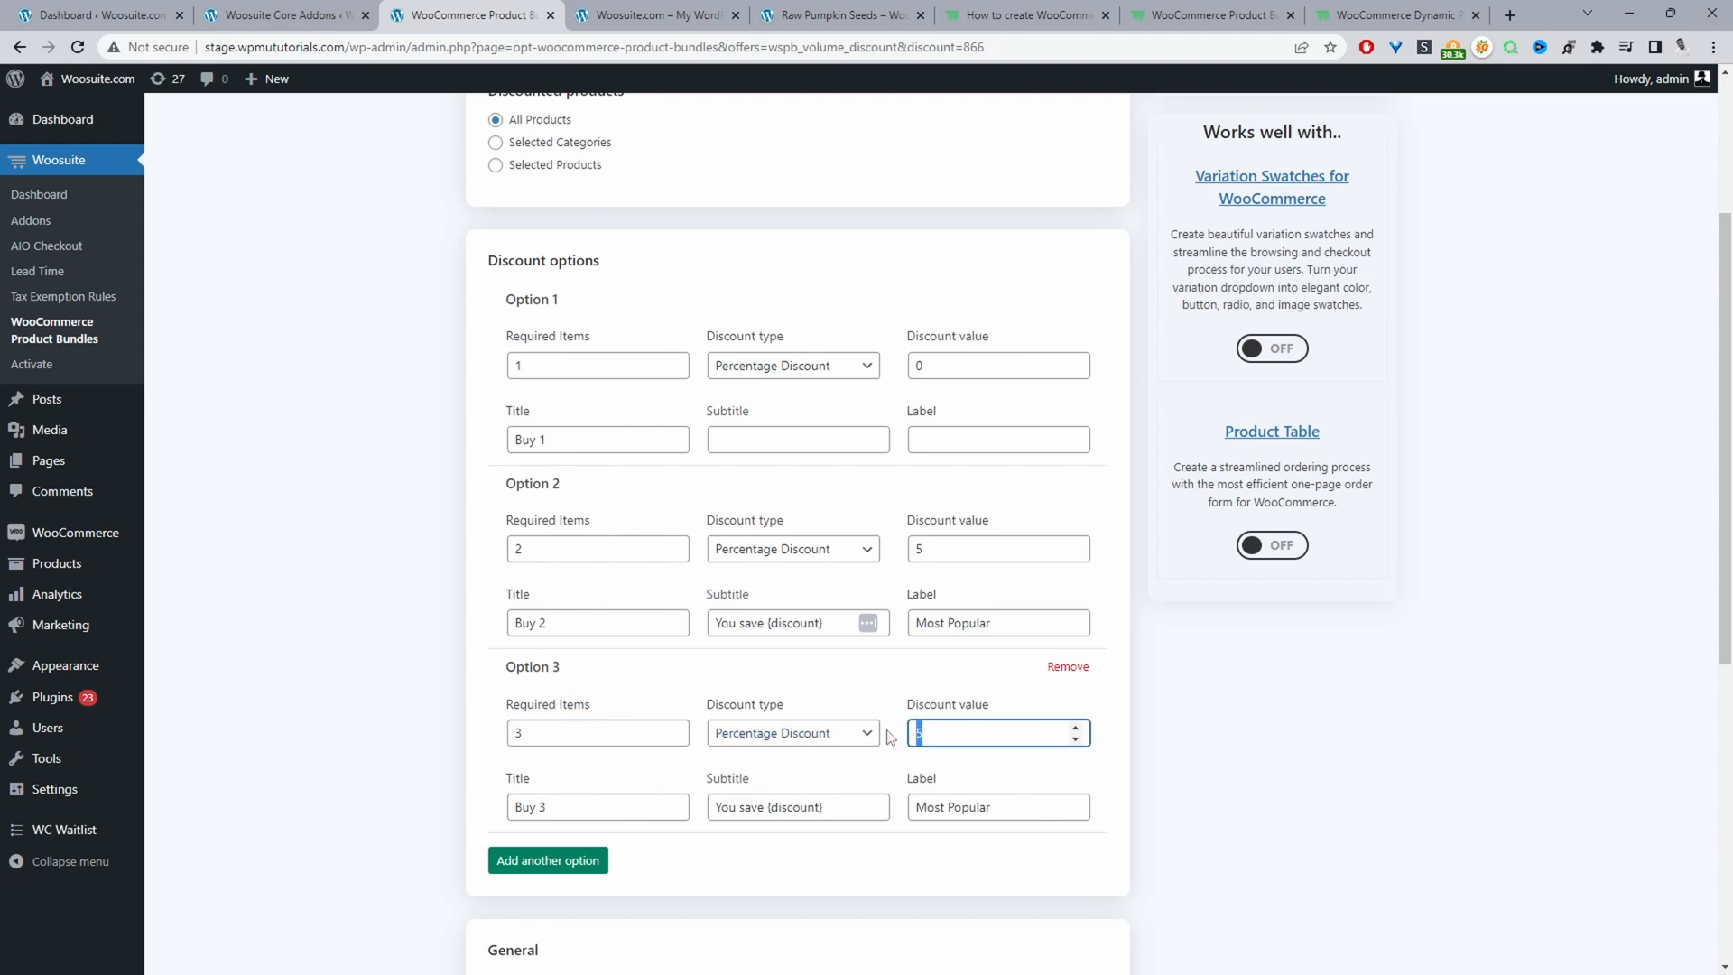
click(996, 806)
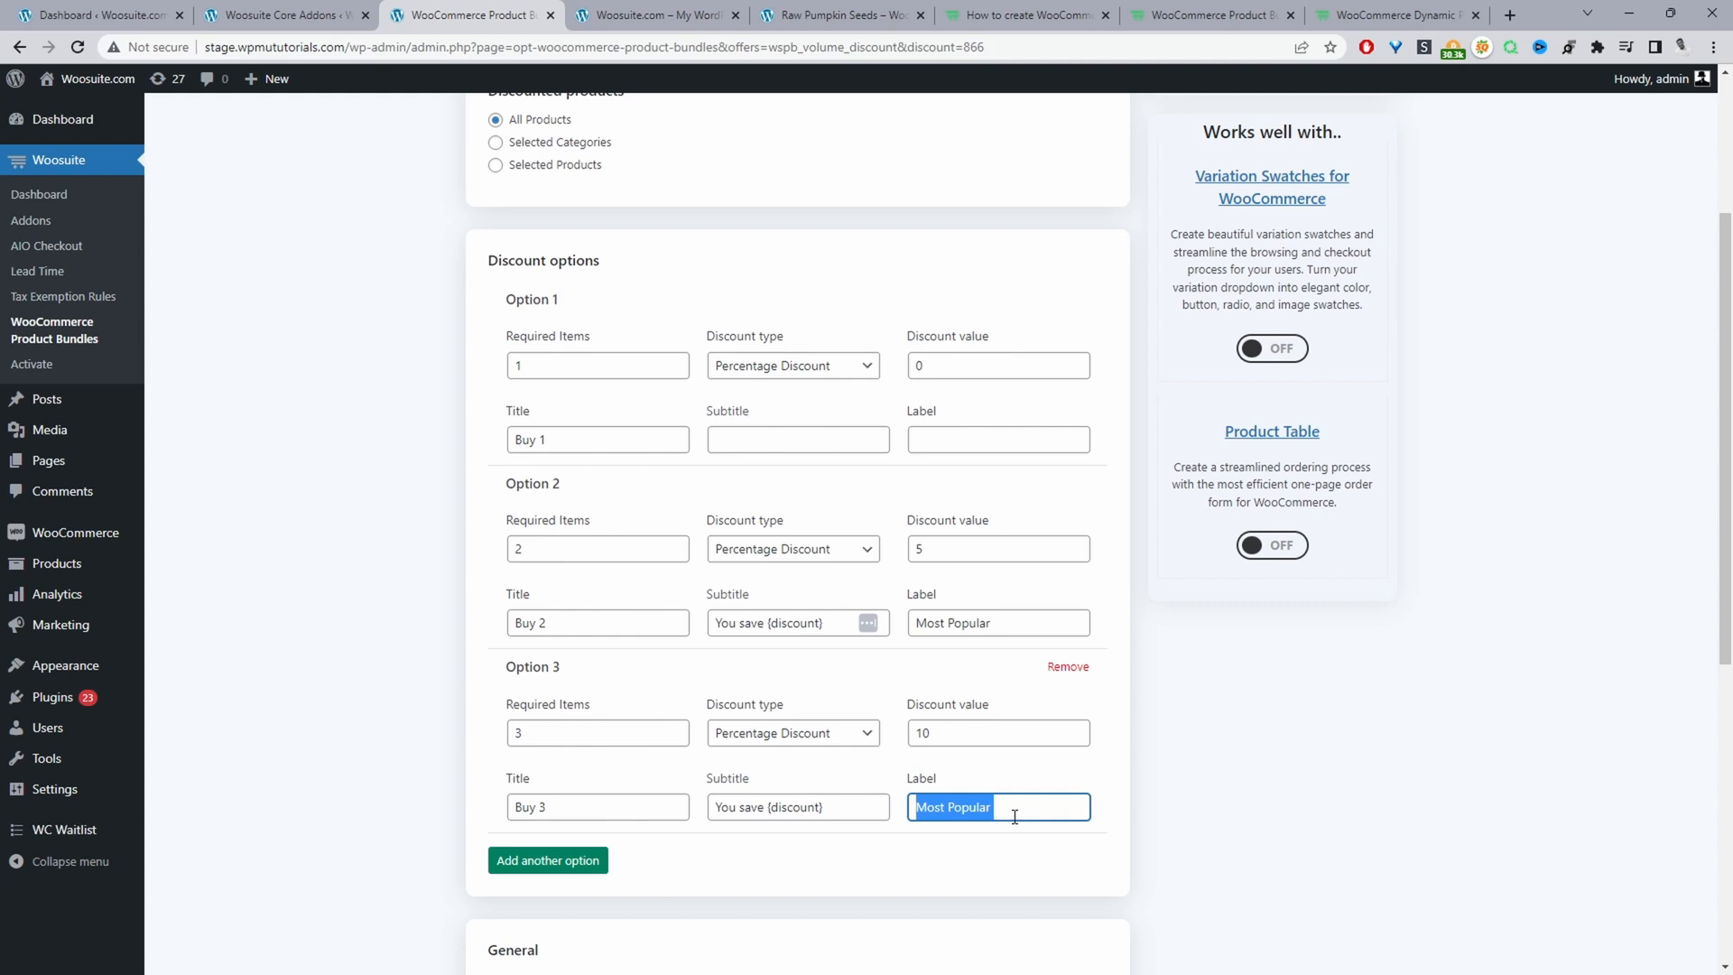
text(Best Value)
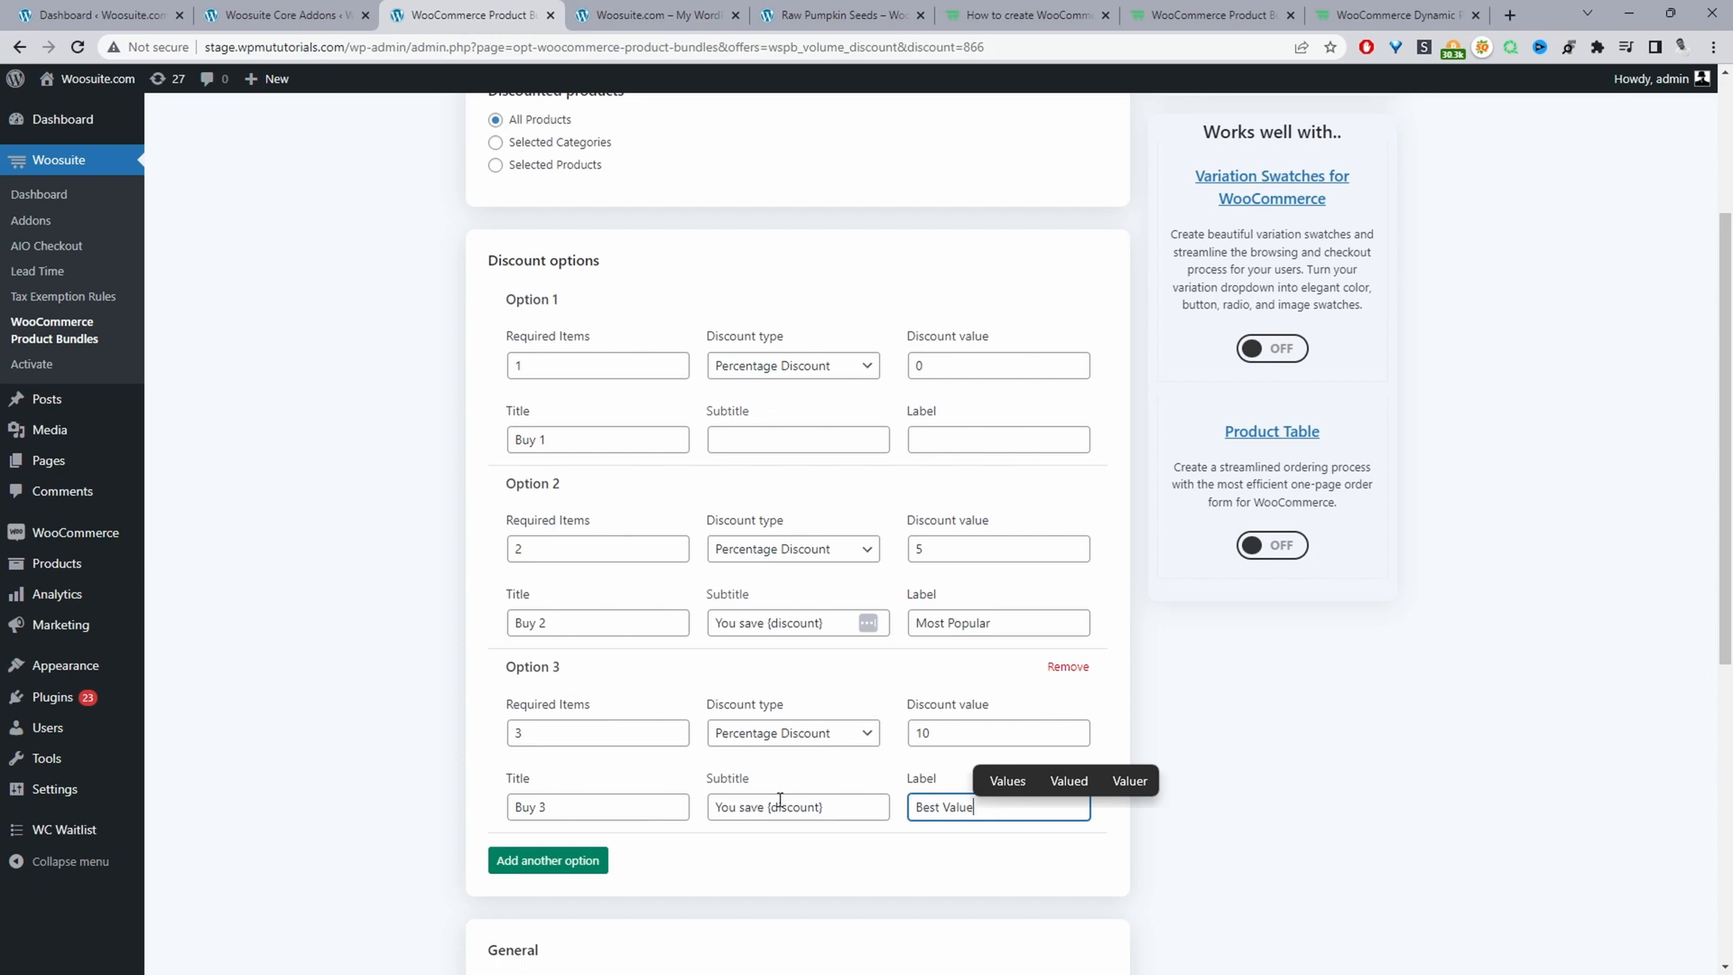
Scroll the bundle settings, then check the updated tiers on the Raw Pumpkin Seeds storefront page.
scroll(down, 3)
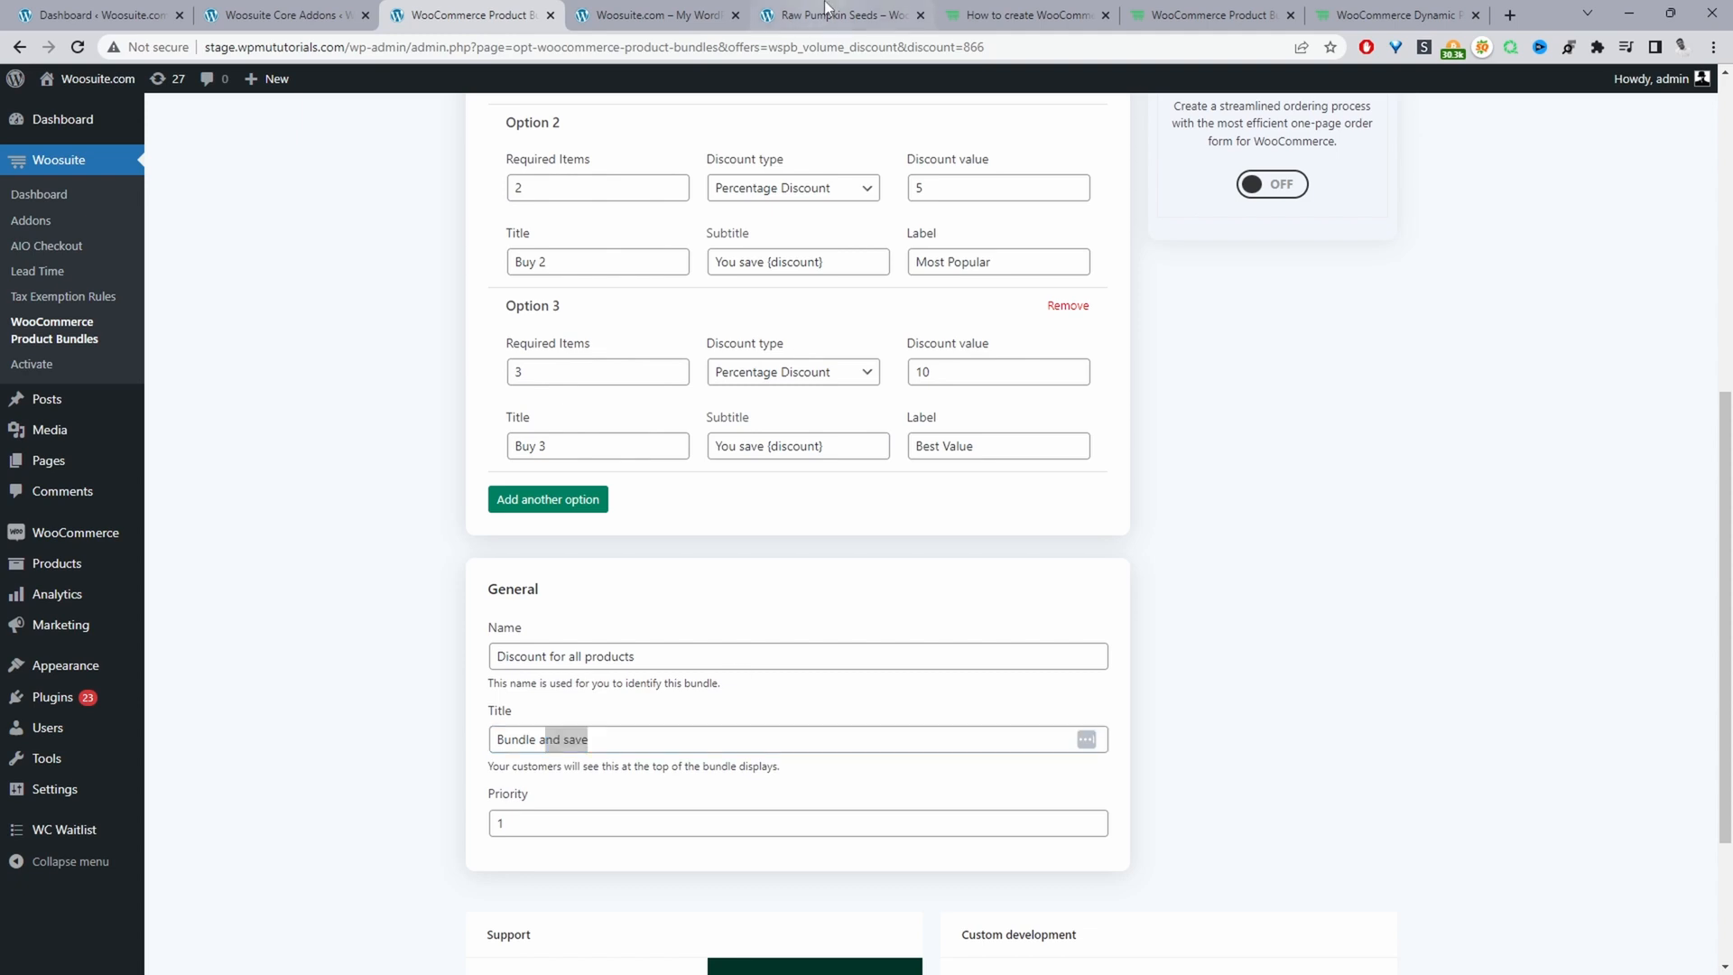
click(840, 15)
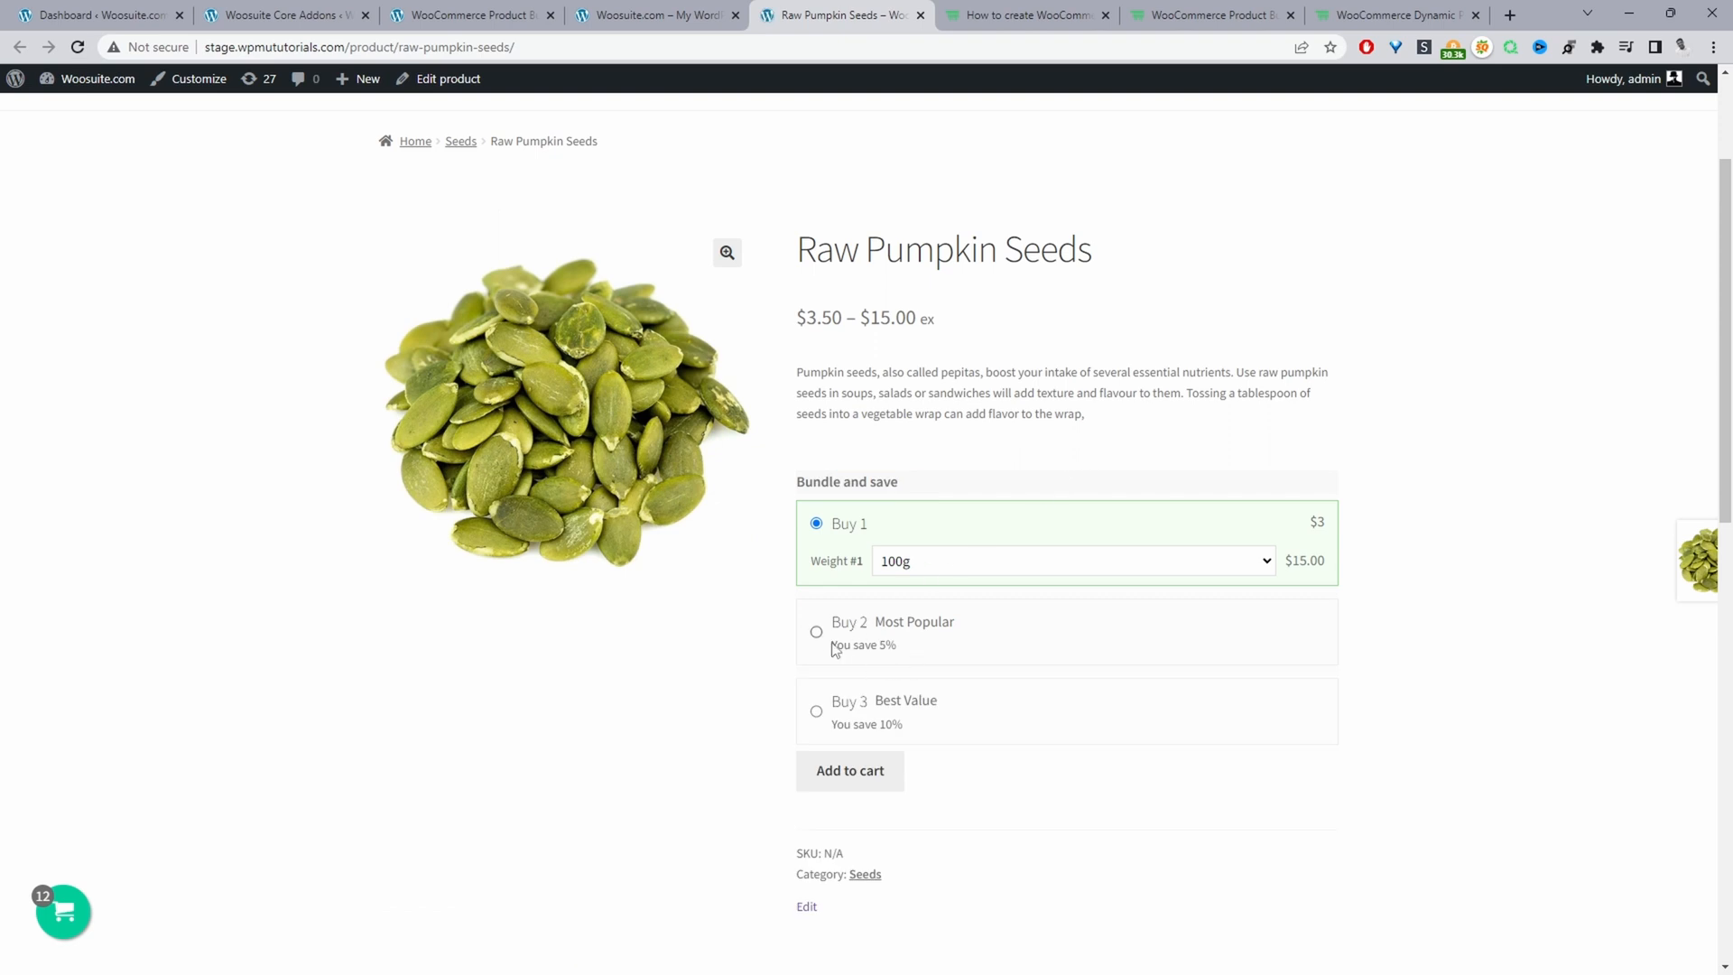
mouse_move(862, 665)
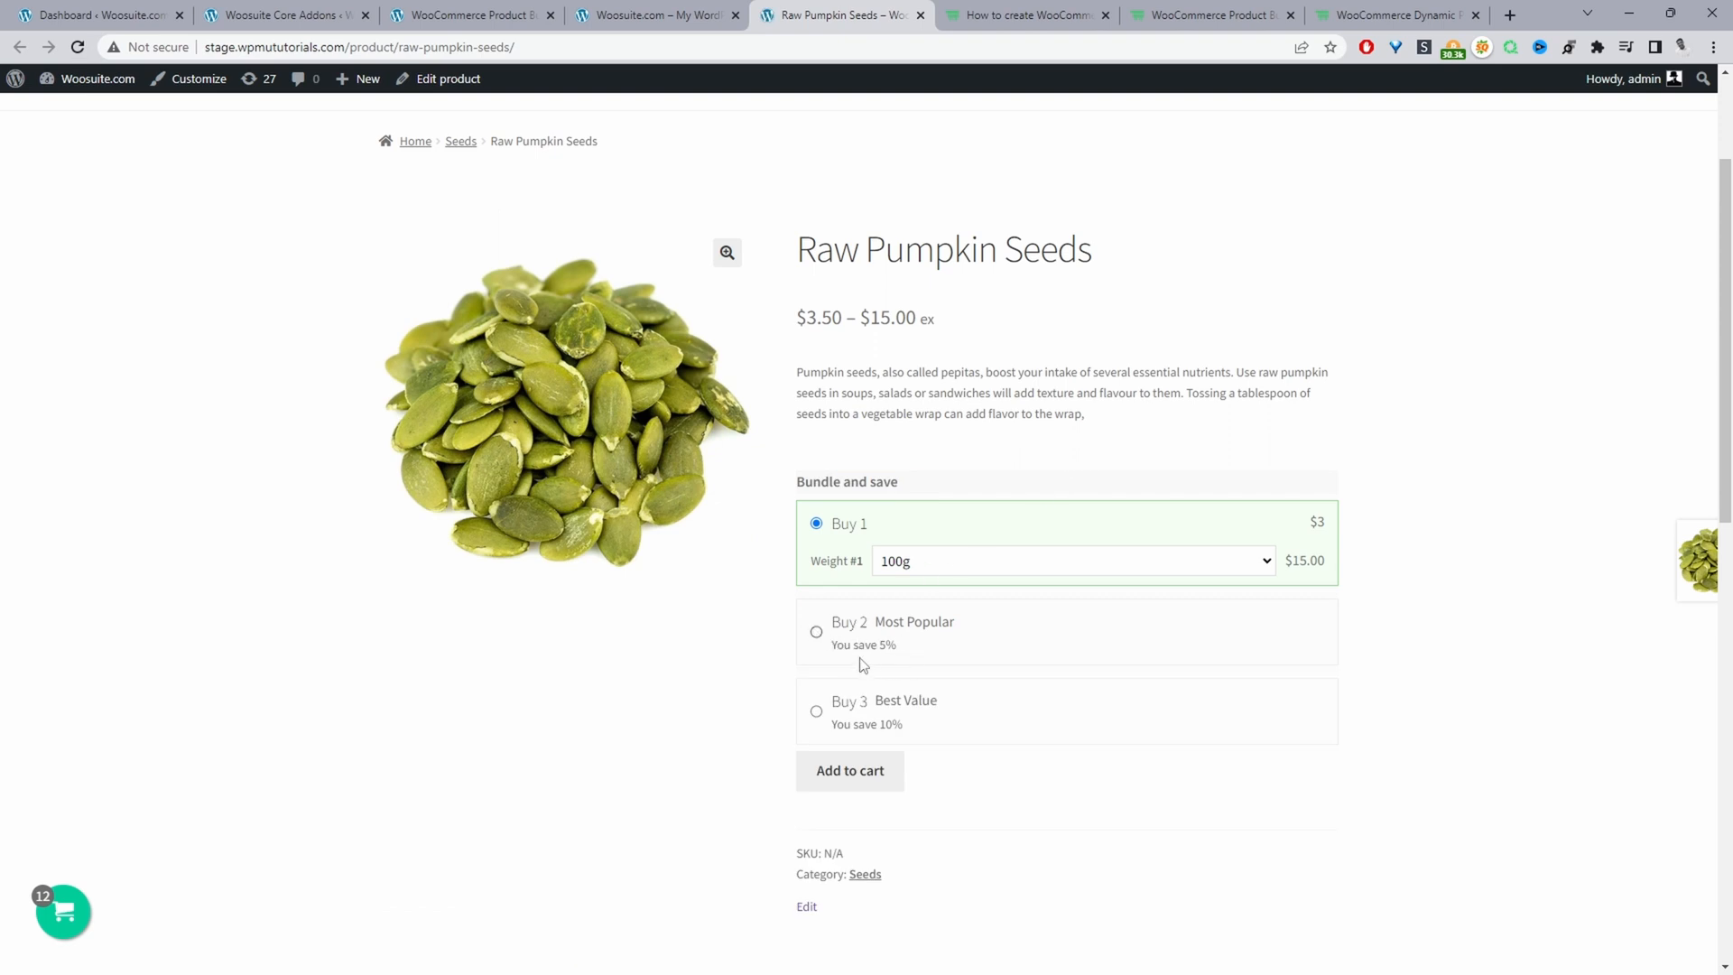
mouse_move(895, 725)
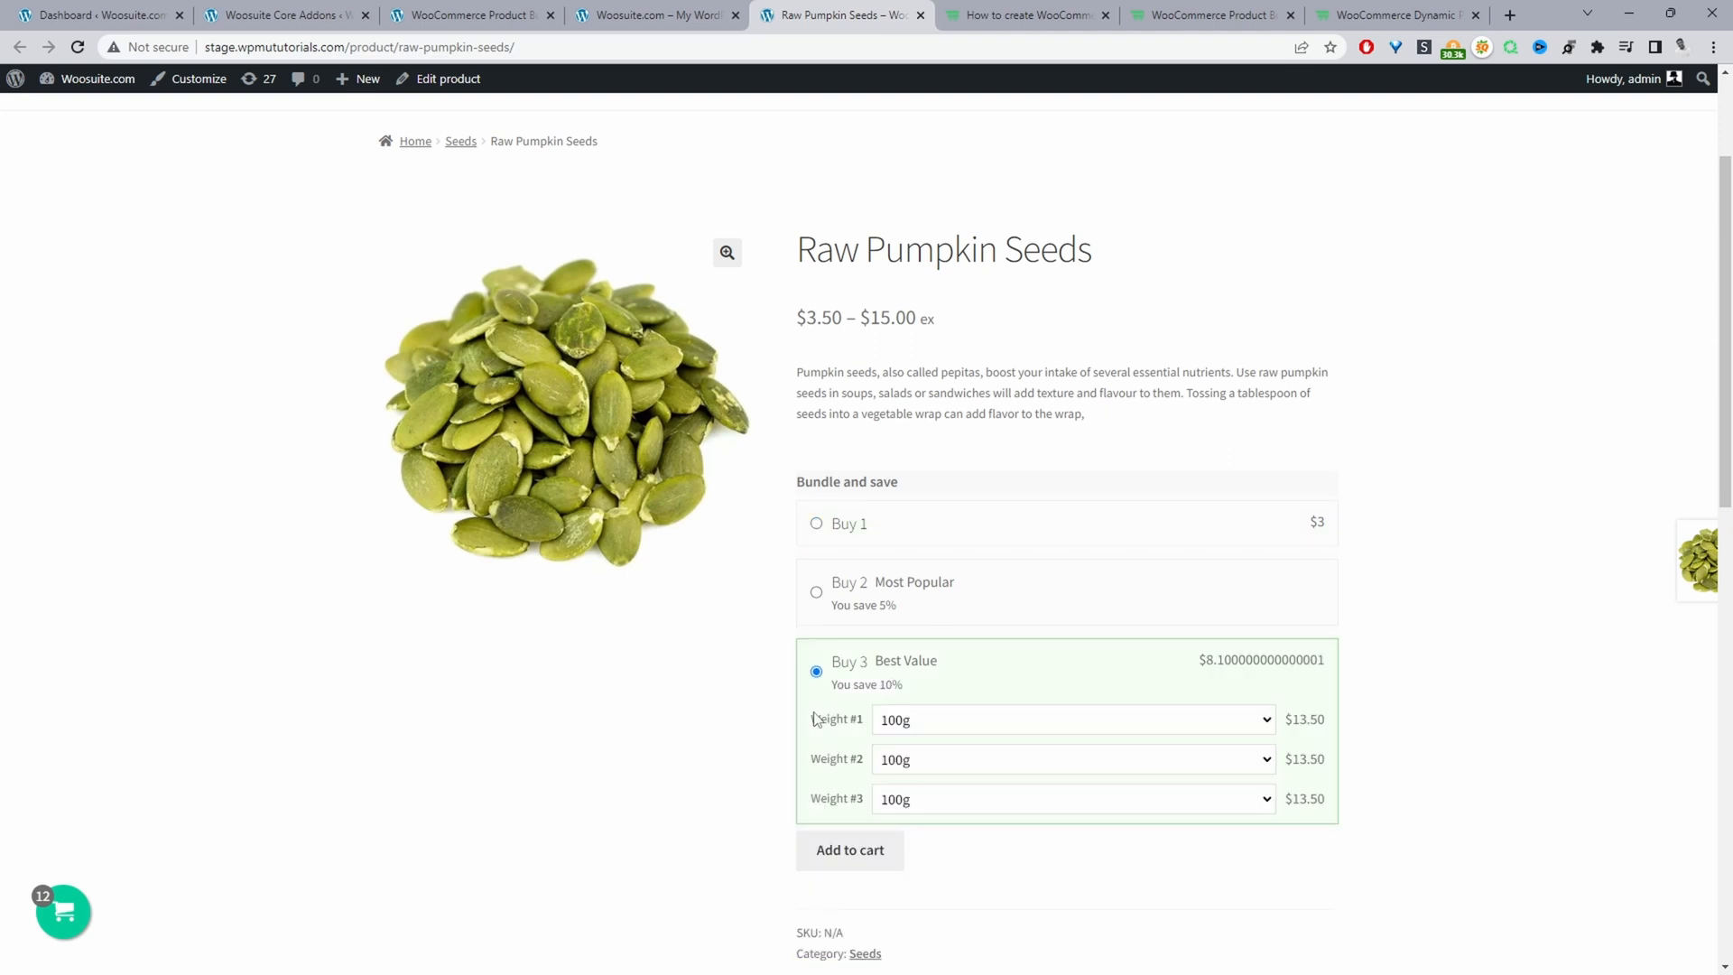
mouse_move(915, 744)
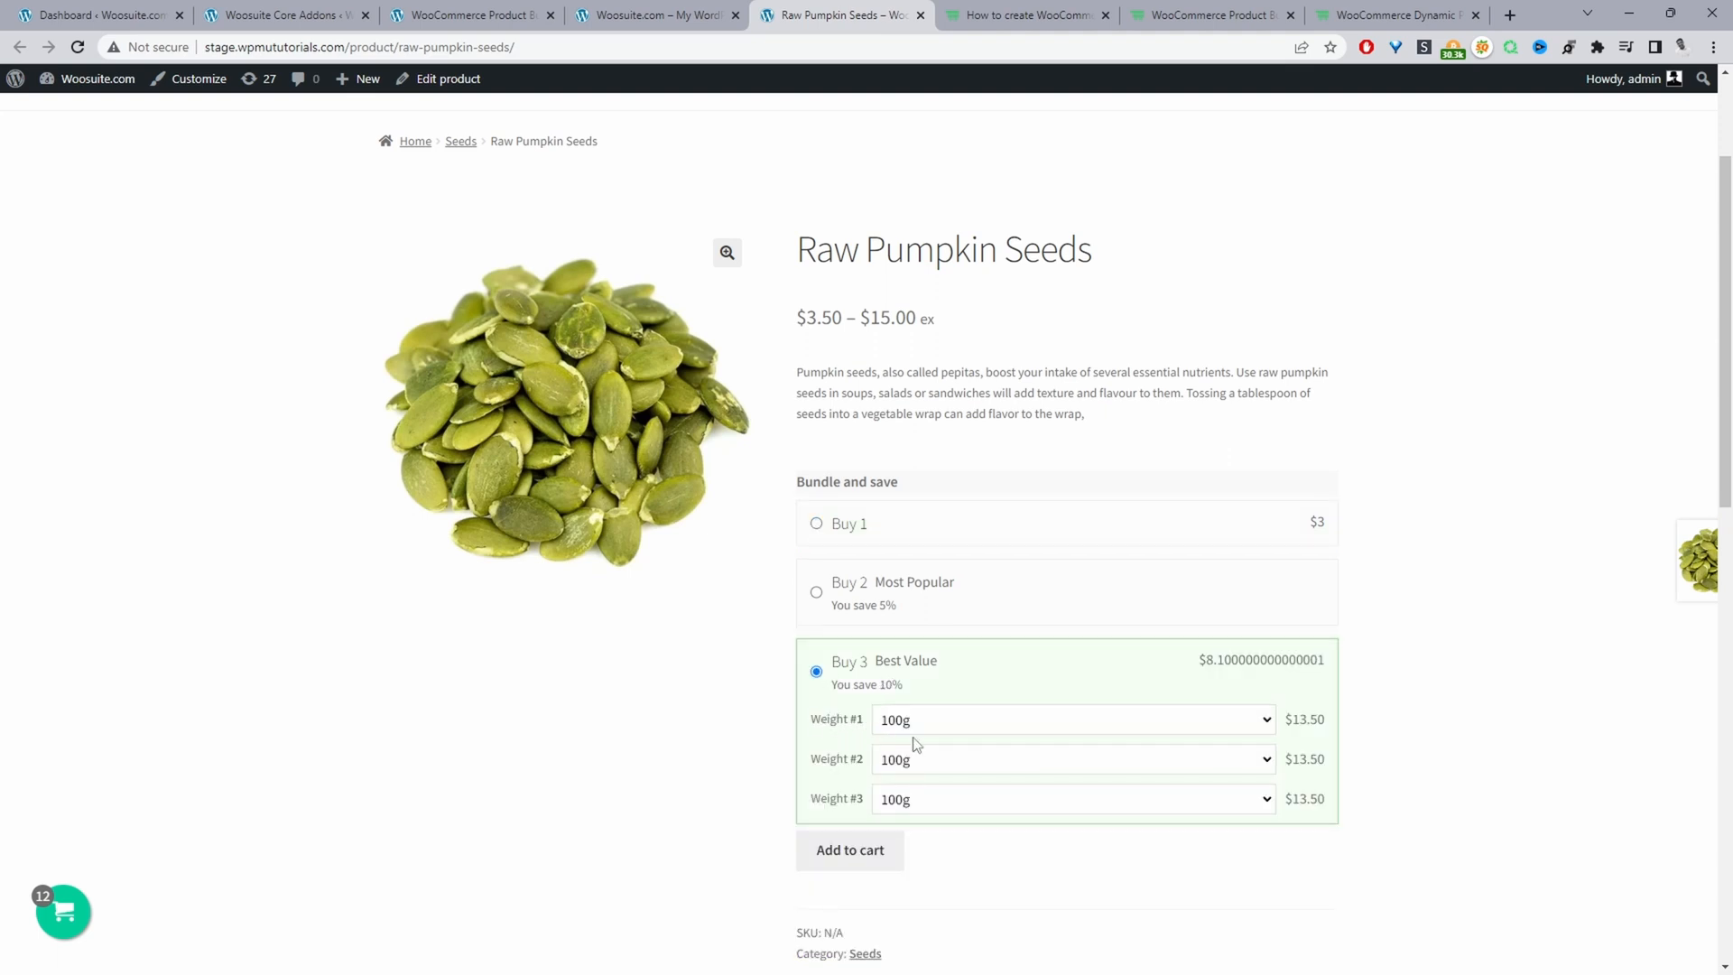
Set the second pack's weight to 250g in the Buy 3 Best Value bundle.
click(1072, 758)
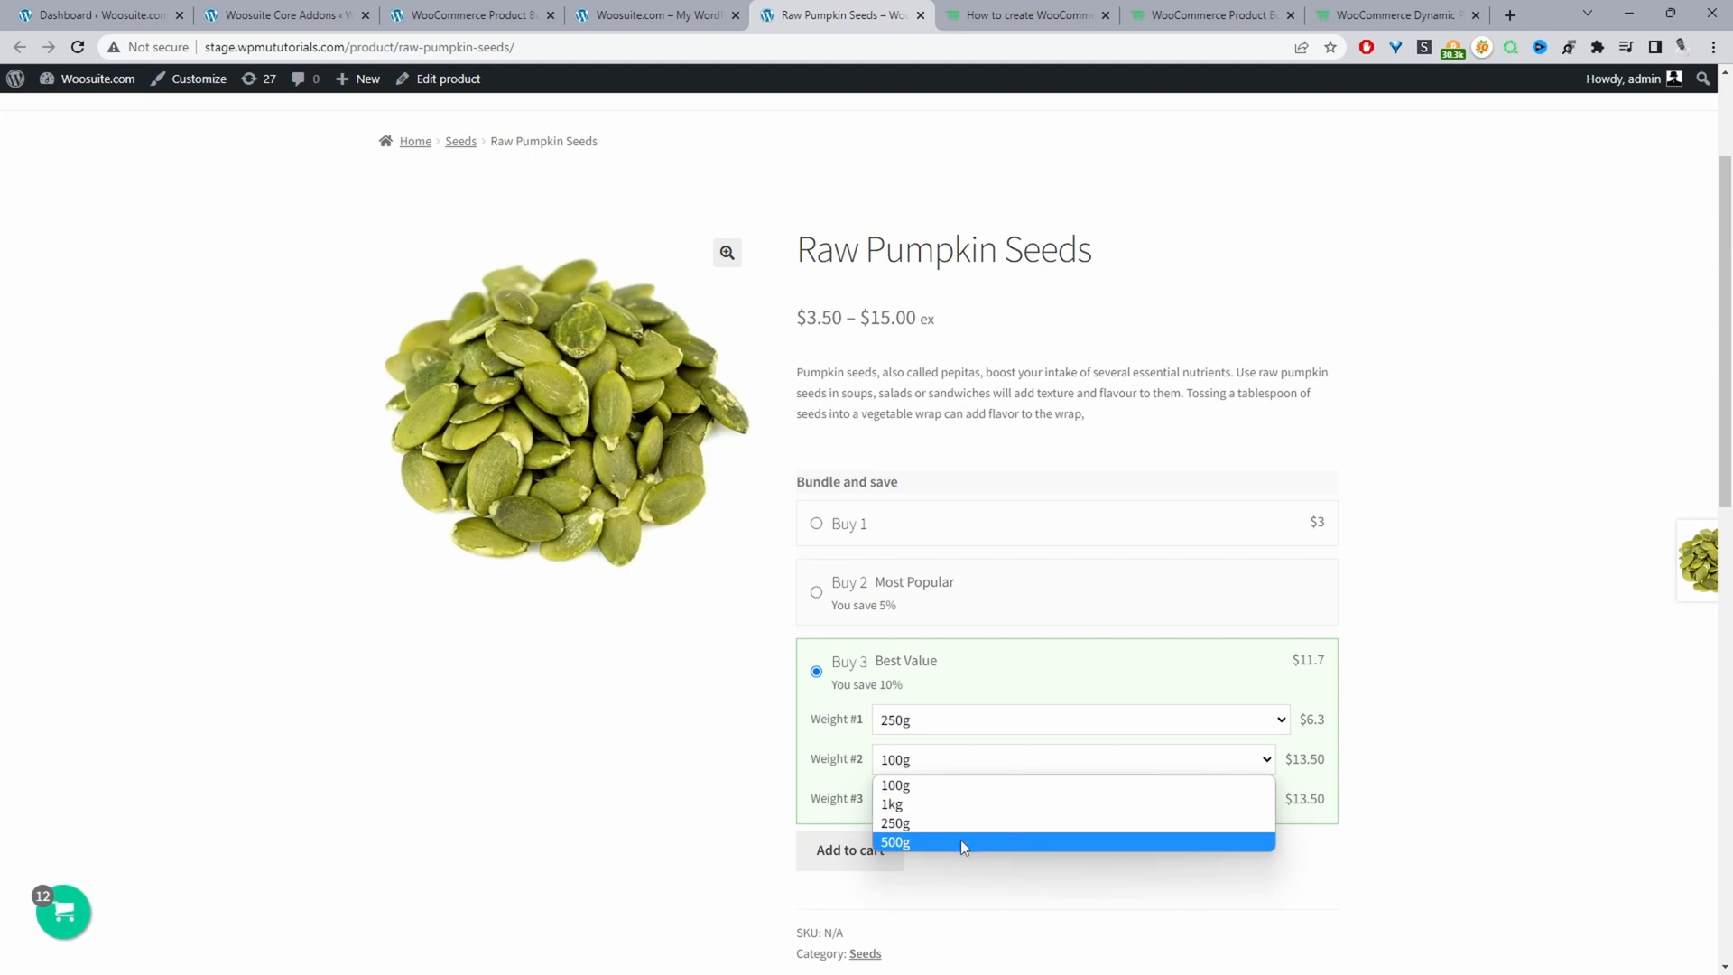
mouse_move(991, 828)
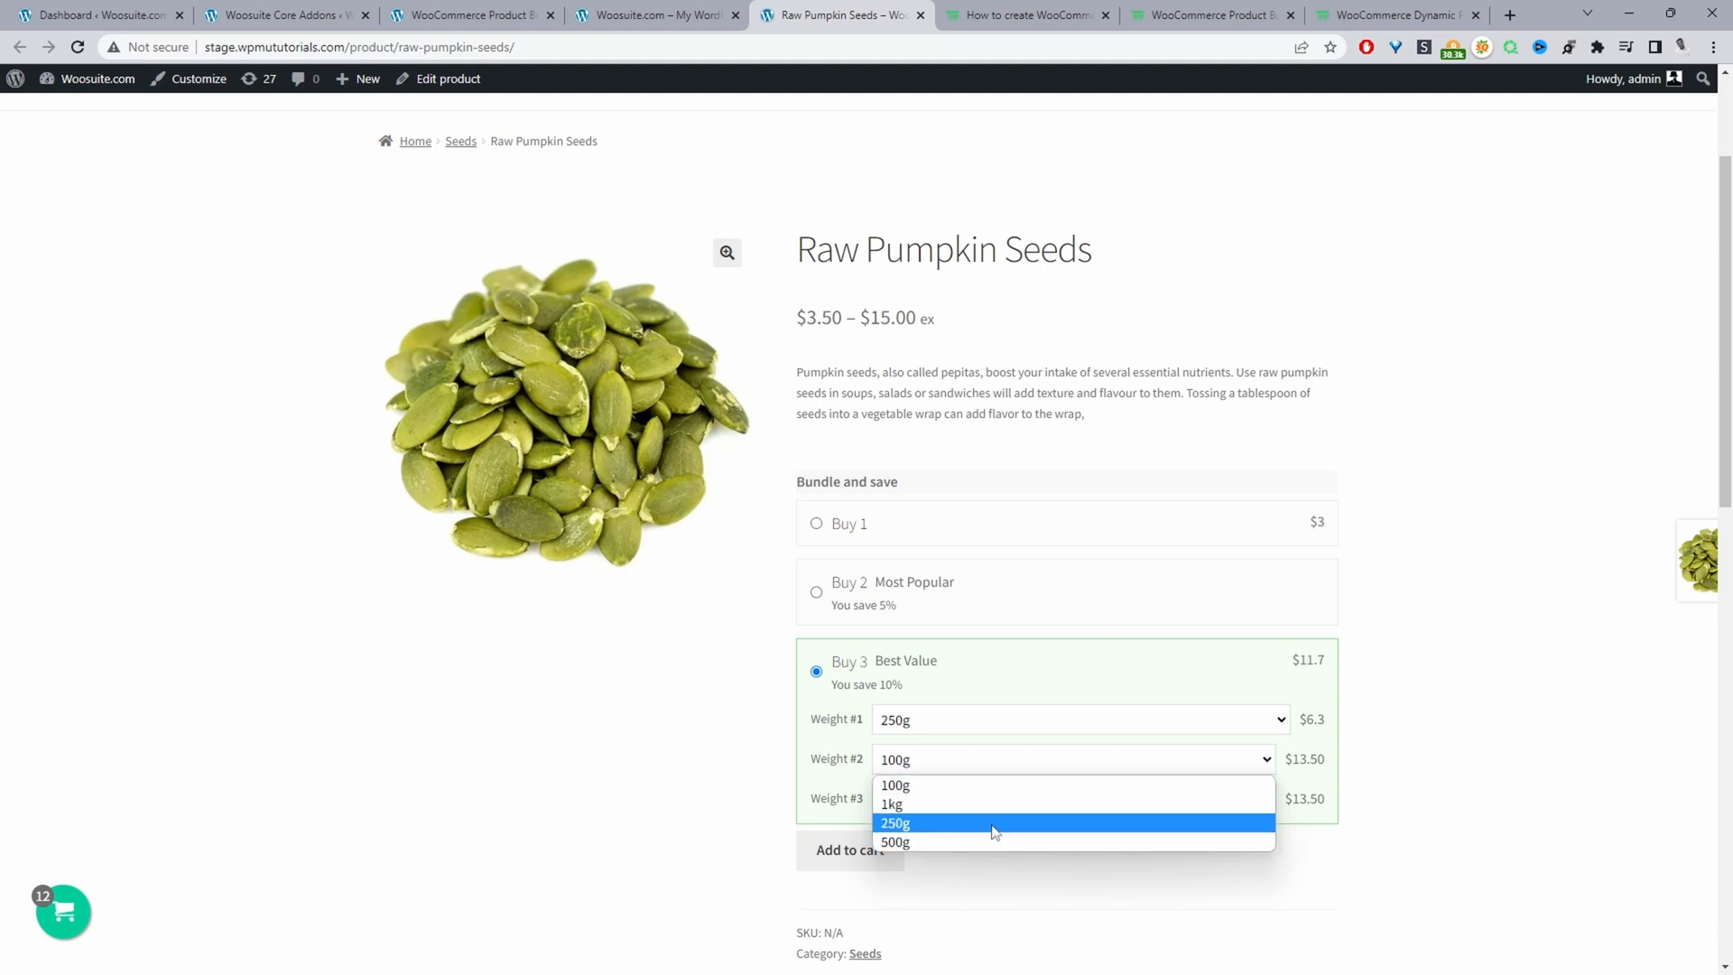
click(893, 822)
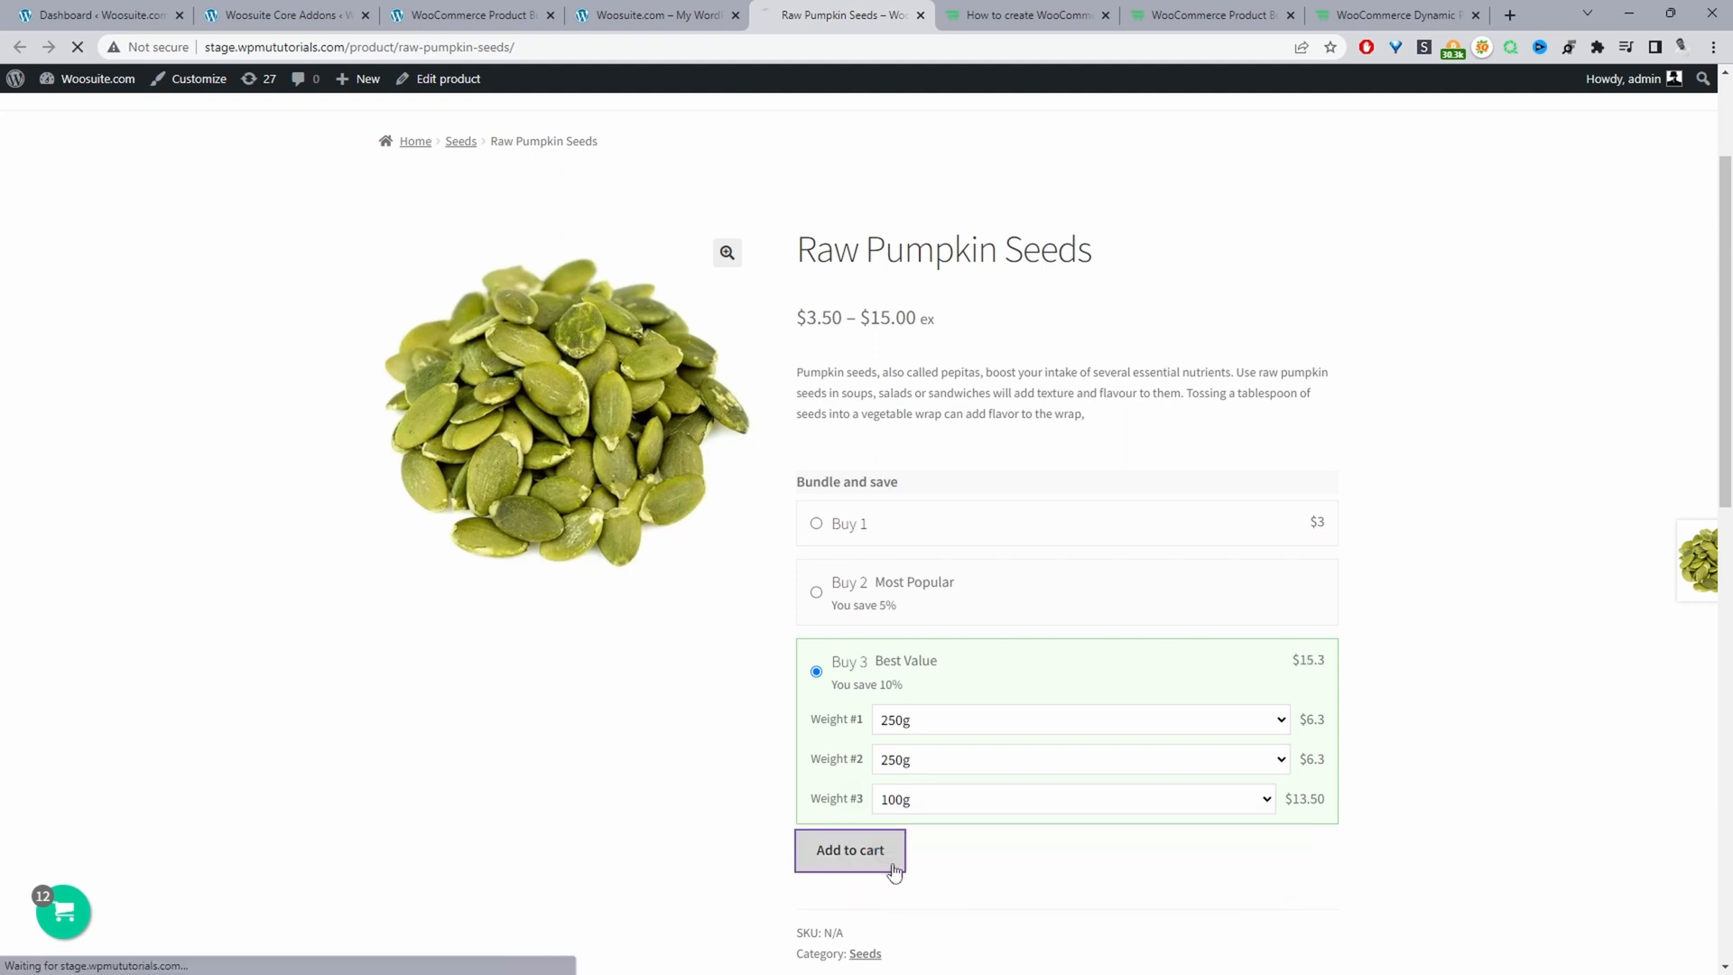